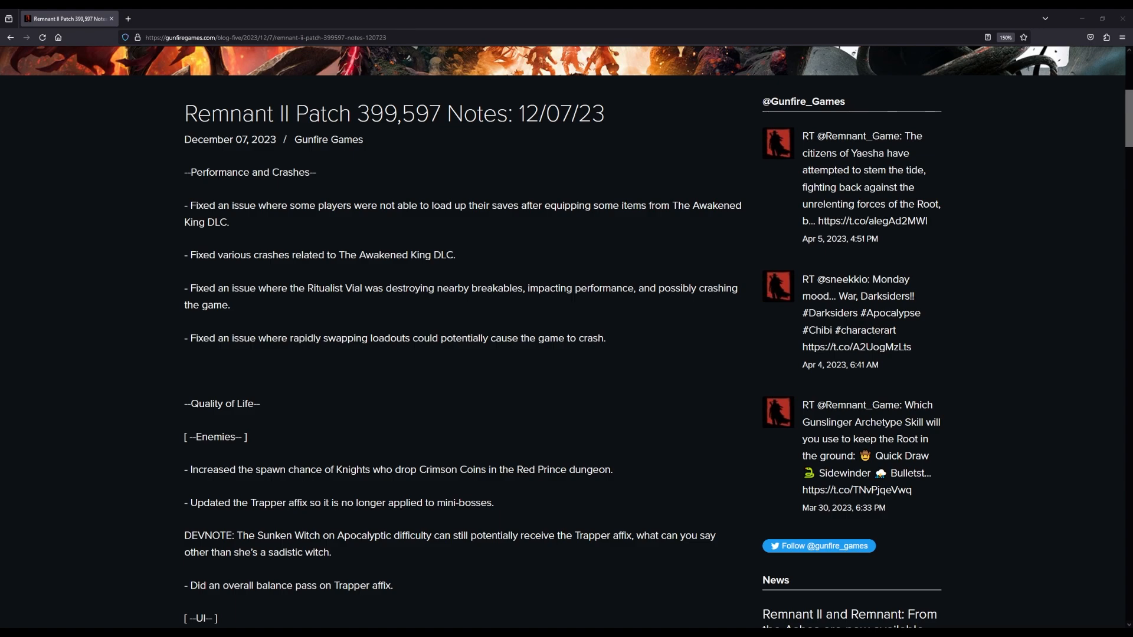
Step: Highlight the Performance and Crashes heading and save-load fix, then scroll to the Advanced Stats entry
{"action": "double_click", "coordinate": [249, 172]}
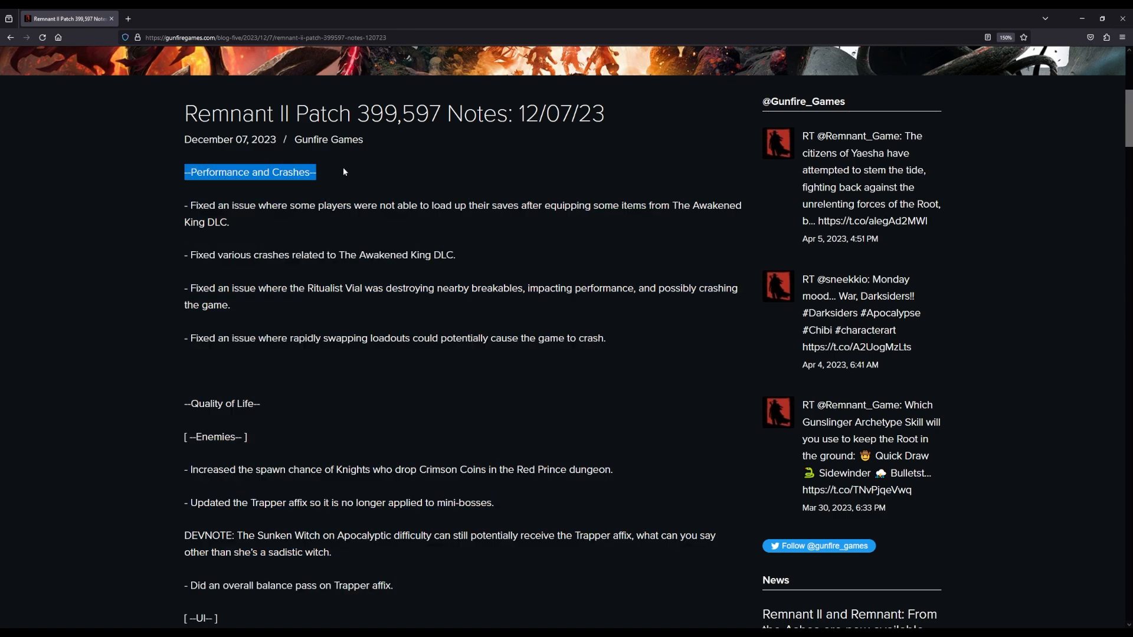
{"action": "mouse_move", "coordinate": [189, 211]}
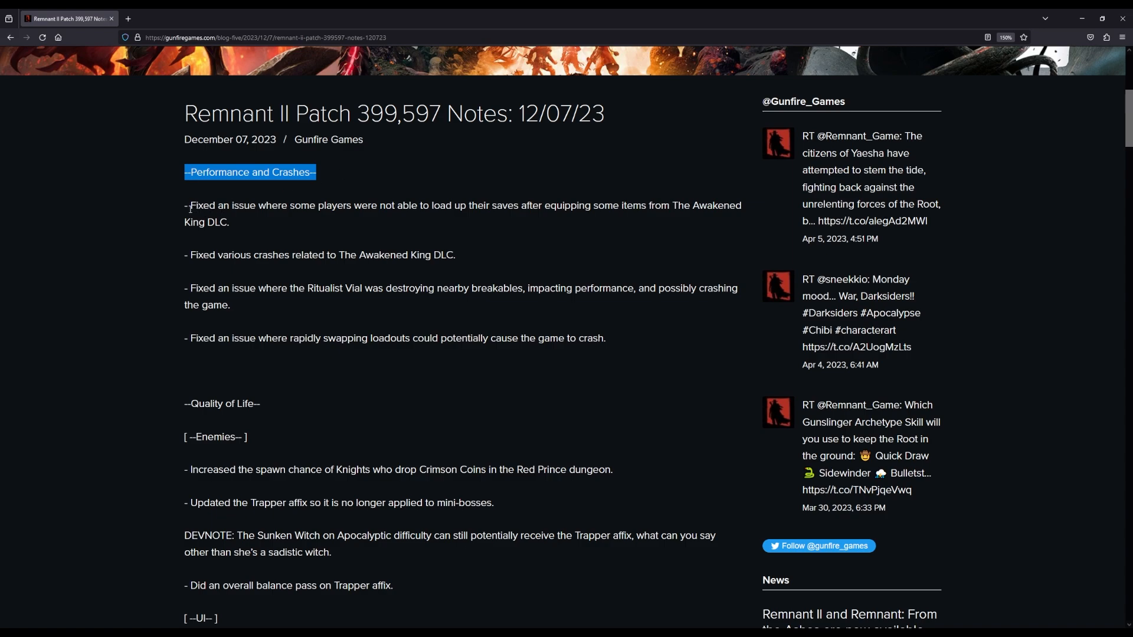
{"action": "left_click_drag", "start_coordinate": [185, 172], "coordinate": [229, 222]}
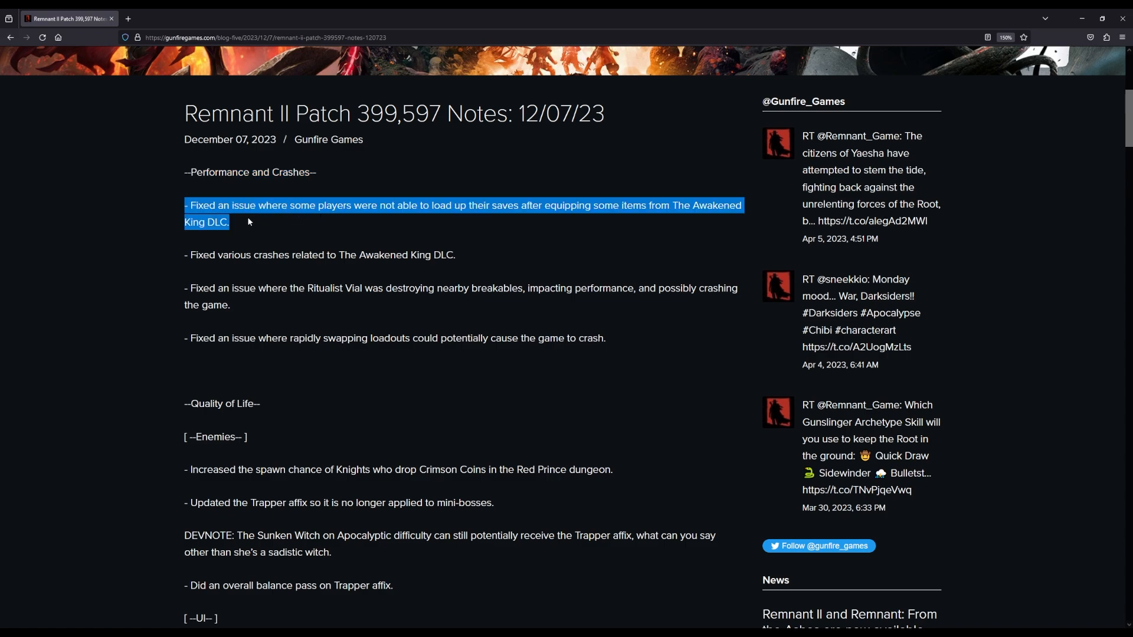
{"action": "mouse_move", "coordinate": [492, 226]}
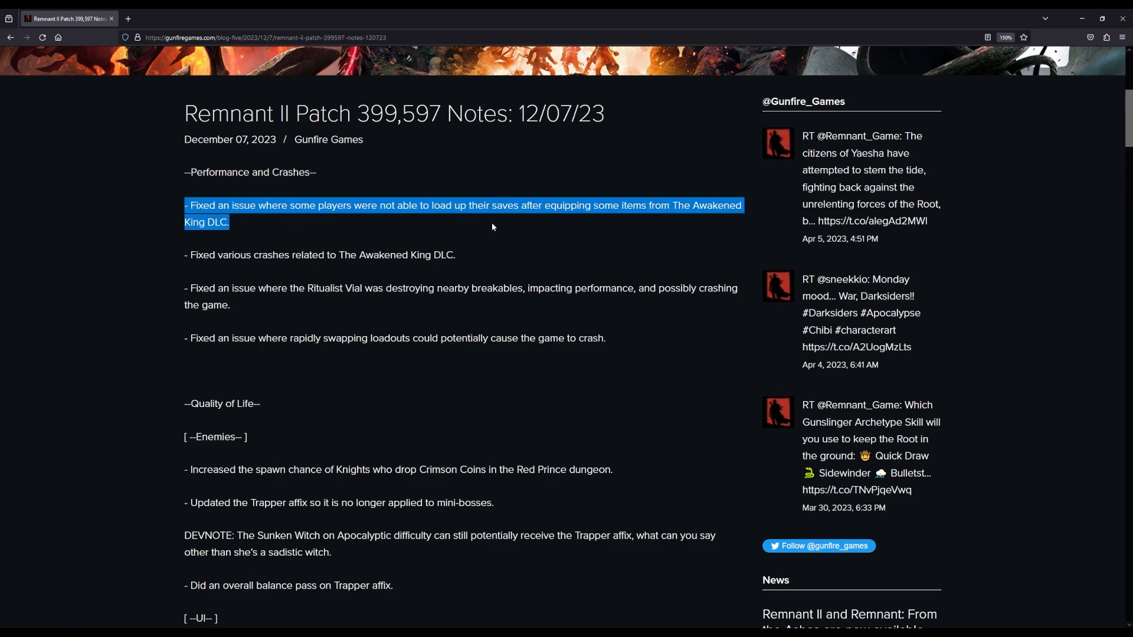
{"action": "mouse_move", "coordinate": [487, 235]}
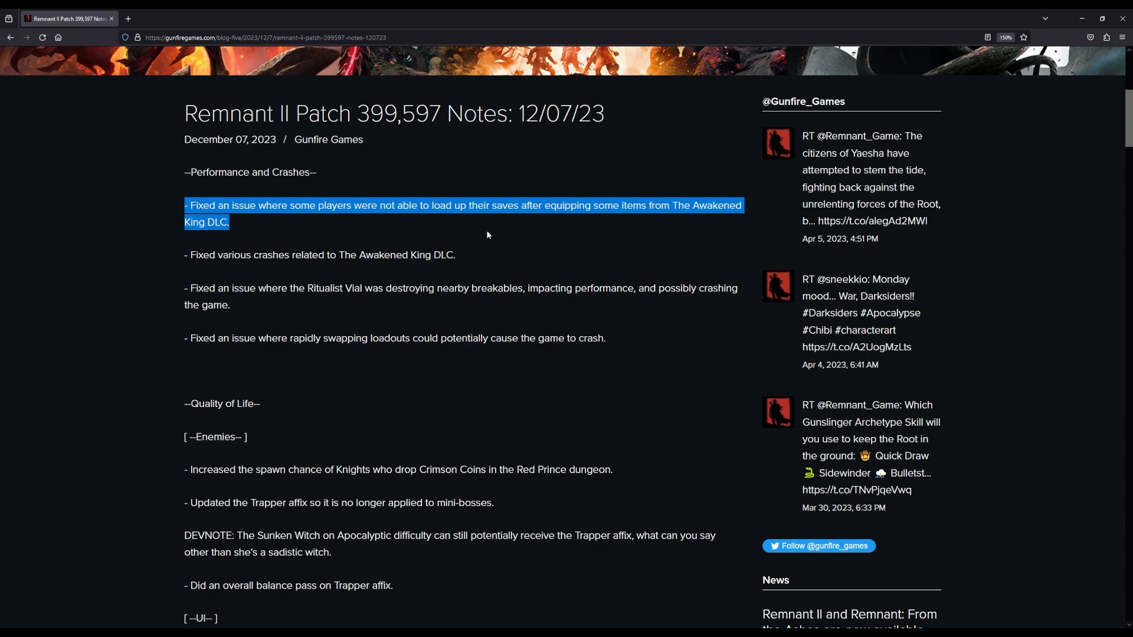
{"action": "mouse_move", "coordinate": [347, 236]}
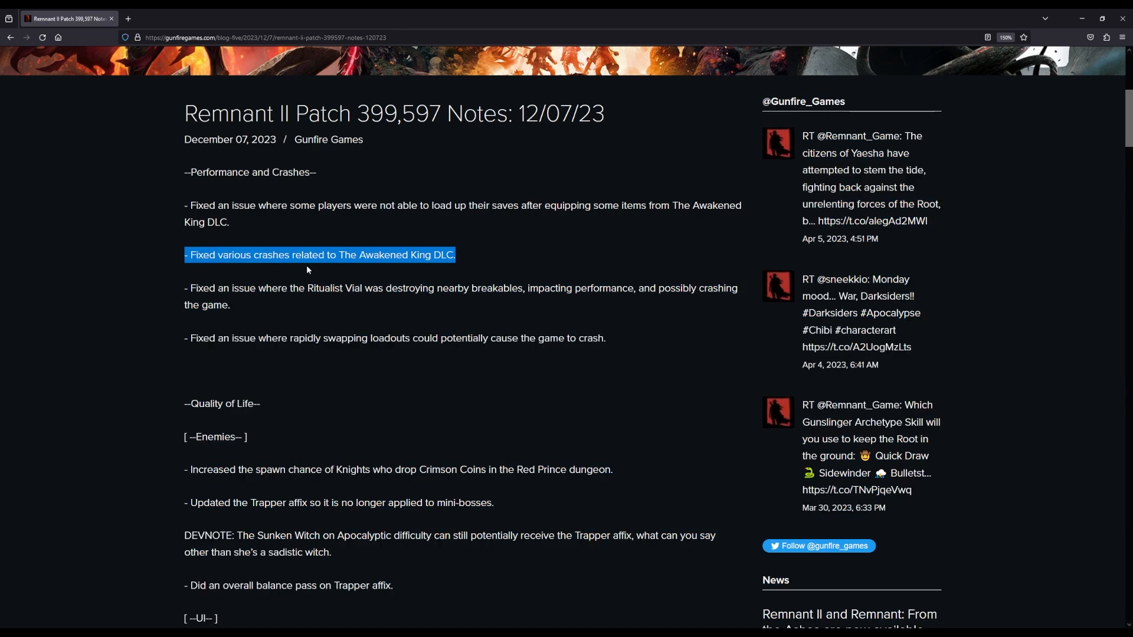
{"action": "mouse_move", "coordinate": [170, 293]}
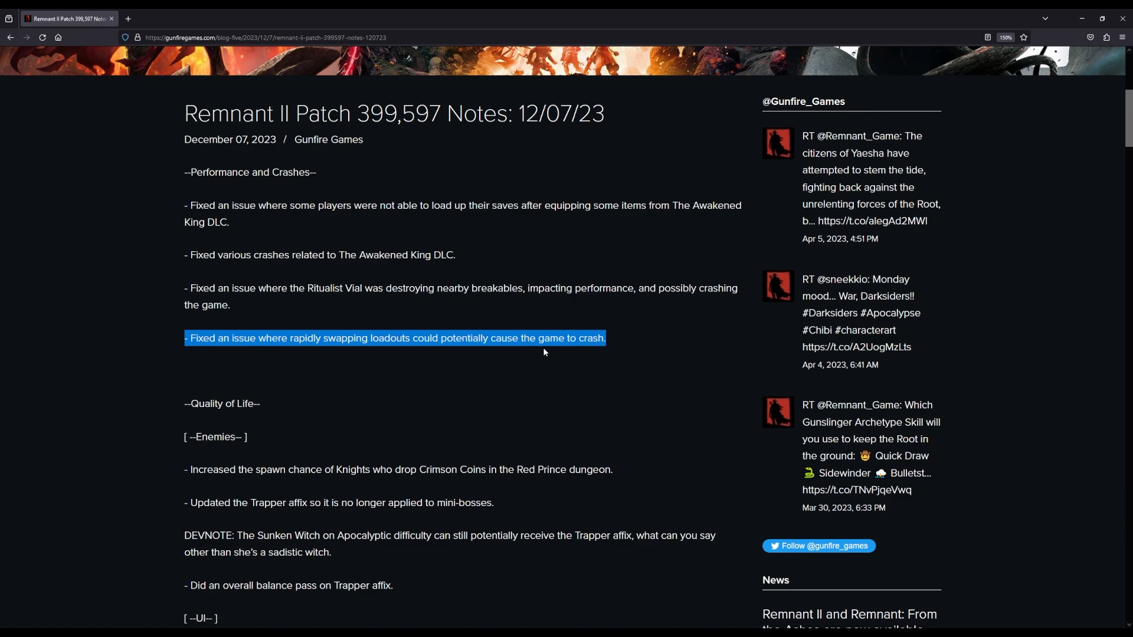
{"action": "scroll", "scroll_direction": "down", "scroll_amount": 3}
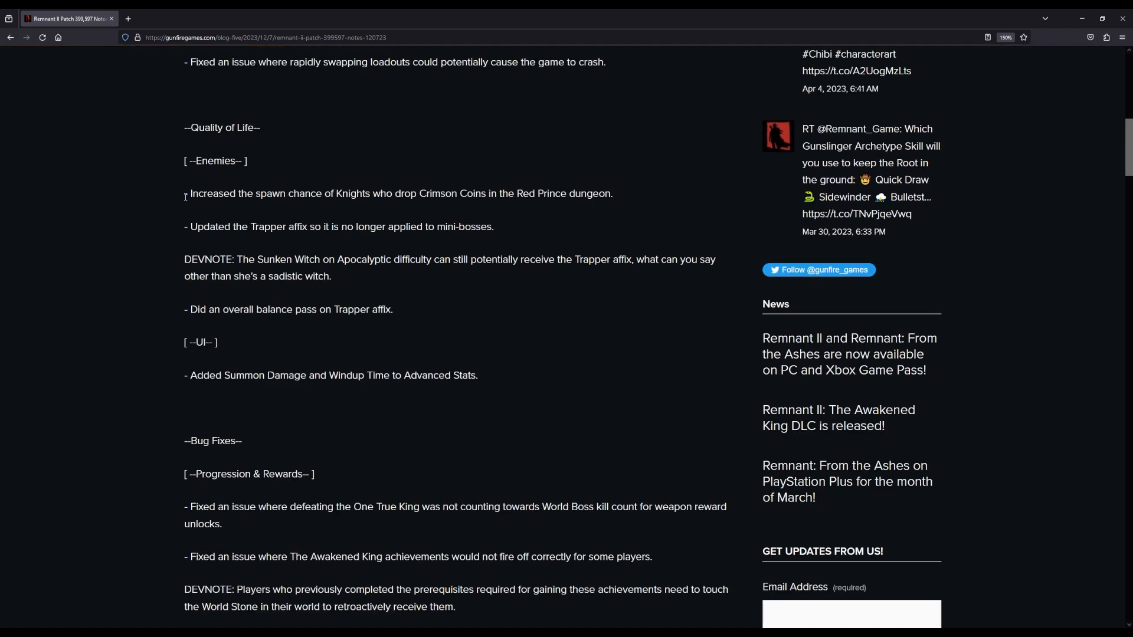
{"action": "mouse_move", "coordinate": [211, 208]}
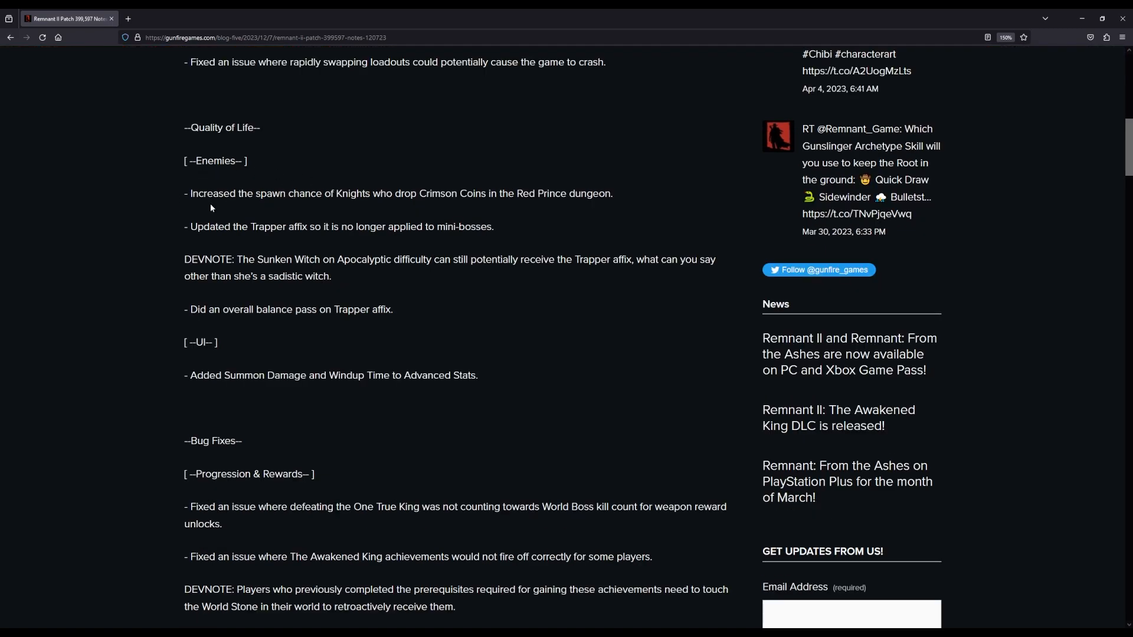
{"action": "mouse_move", "coordinate": [174, 198]}
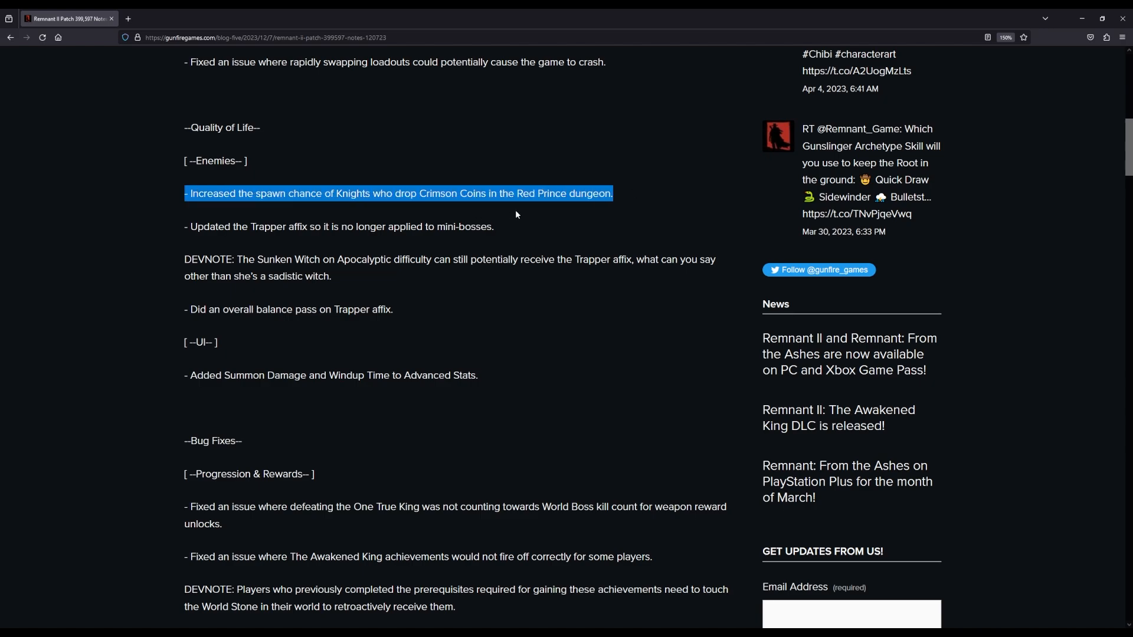
{"action": "mouse_move", "coordinate": [612, 210]}
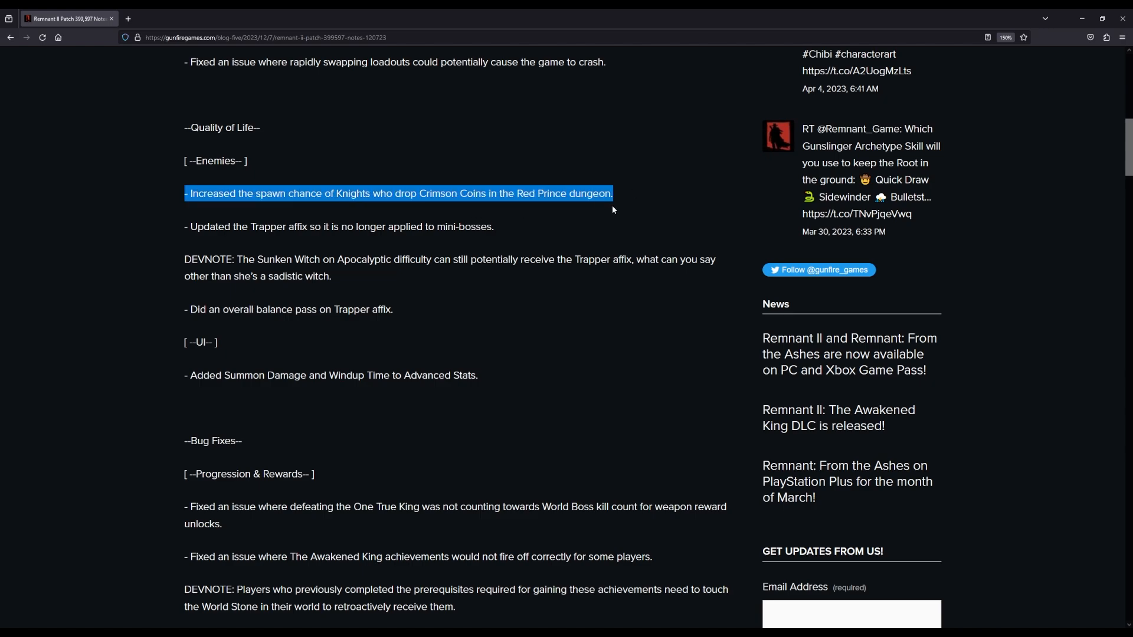
{"action": "mouse_move", "coordinate": [613, 203]}
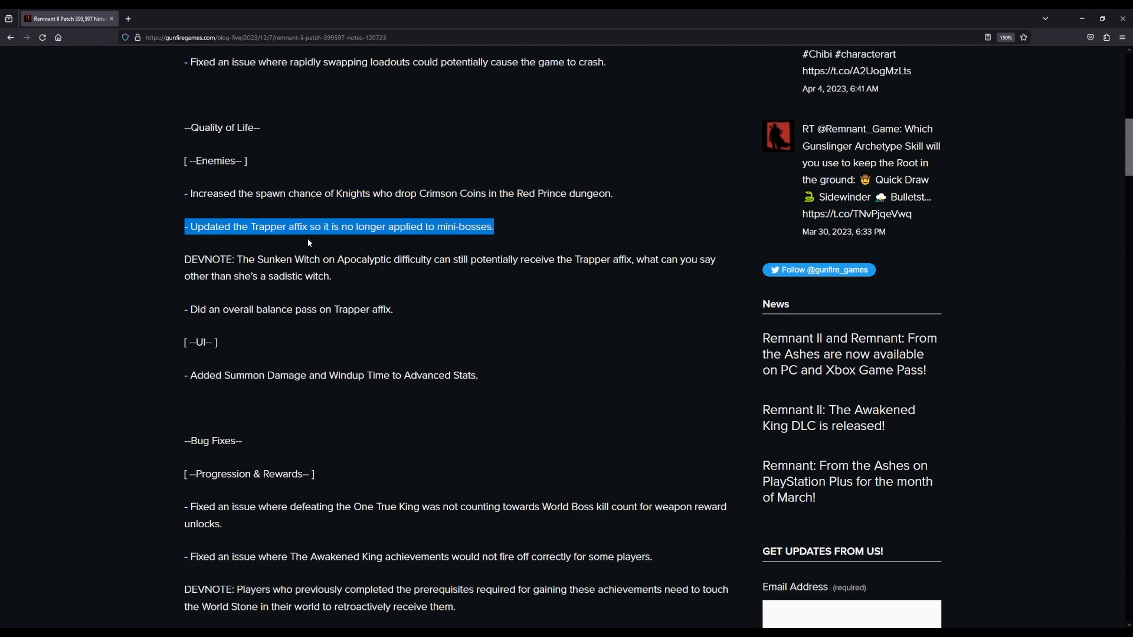
{"action": "mouse_move", "coordinate": [355, 245]}
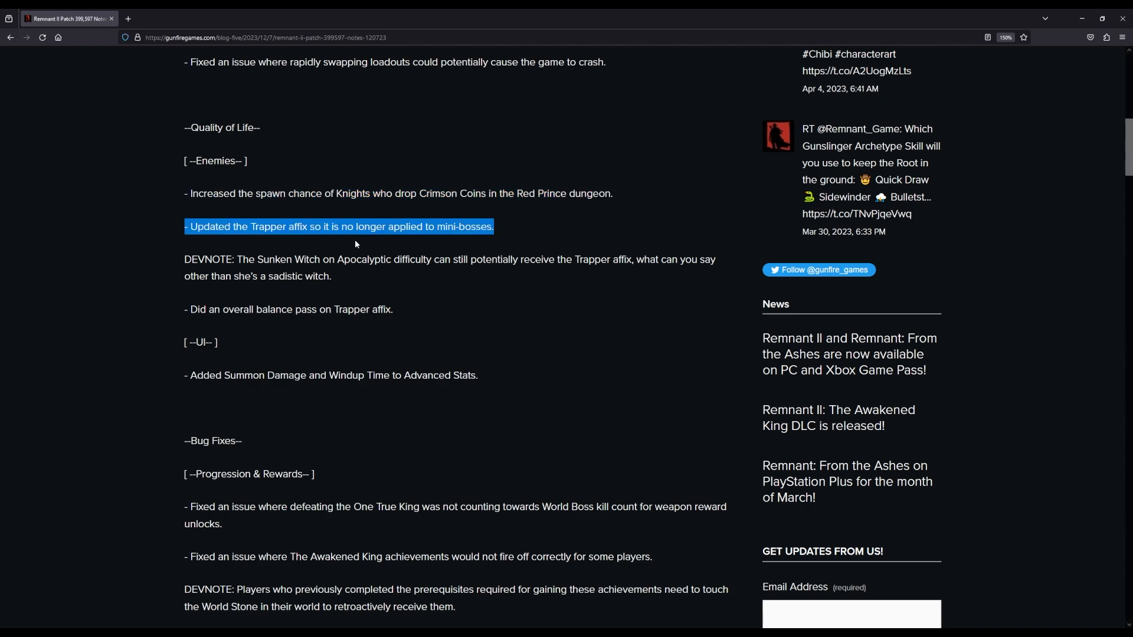
{"action": "mouse_move", "coordinate": [395, 286]}
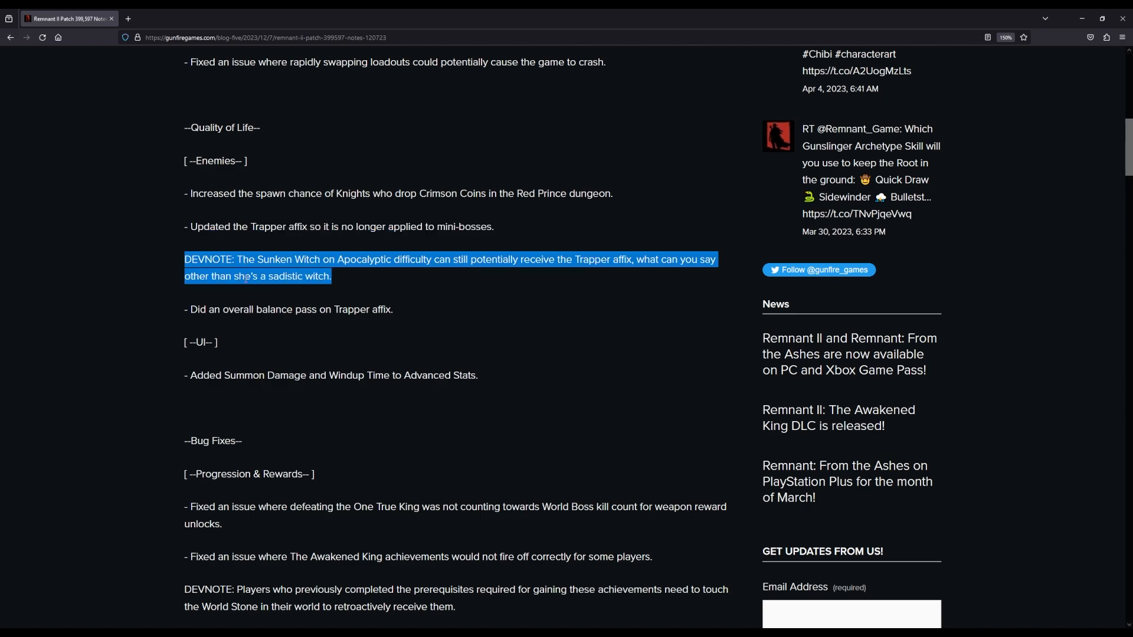
{"action": "mouse_move", "coordinate": [374, 273]}
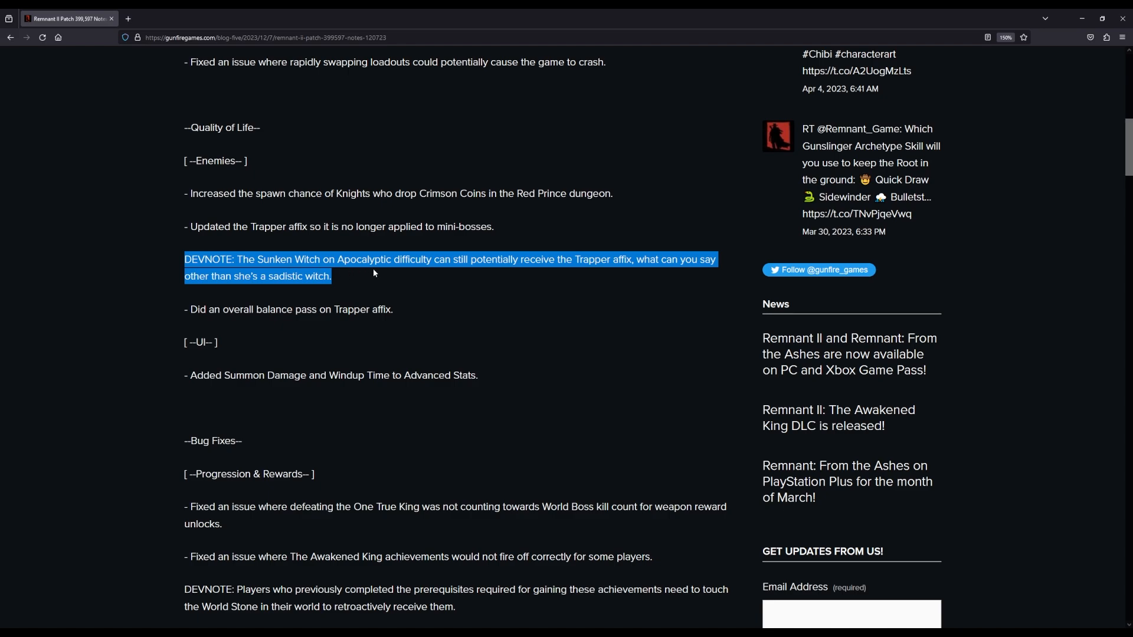
{"action": "mouse_move", "coordinate": [506, 277]}
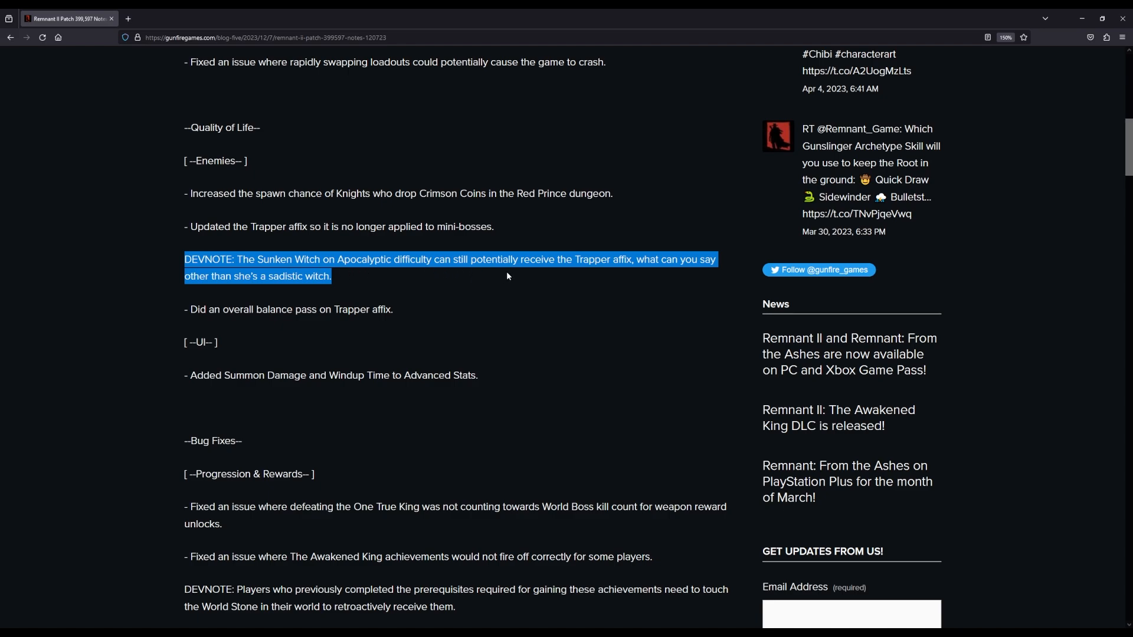
{"action": "mouse_move", "coordinate": [634, 273]}
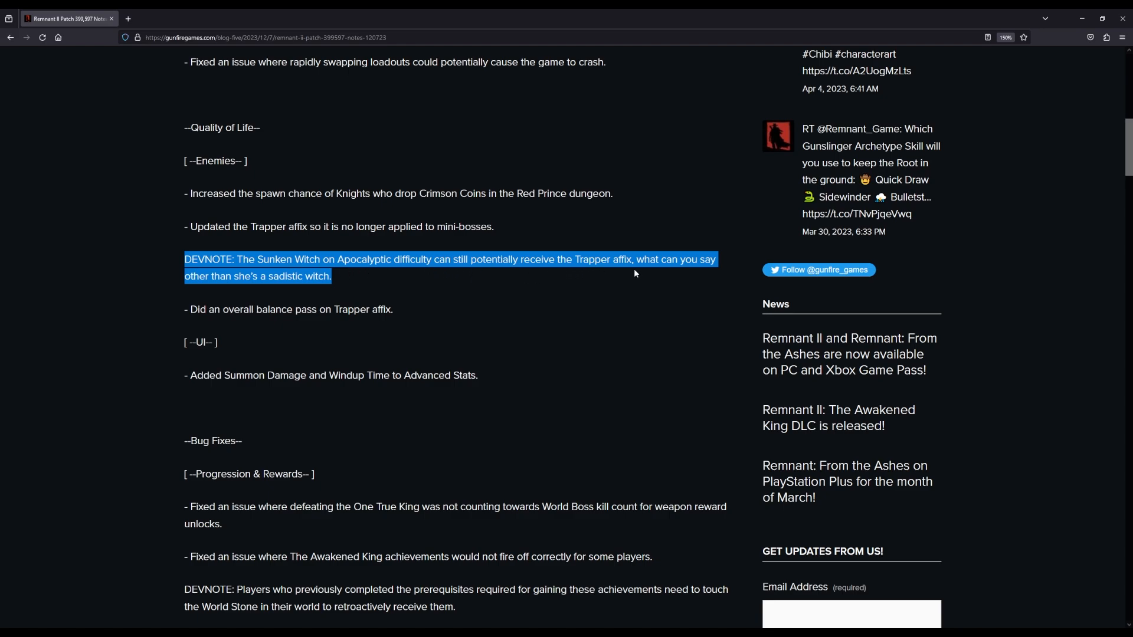
{"action": "mouse_move", "coordinate": [193, 293]}
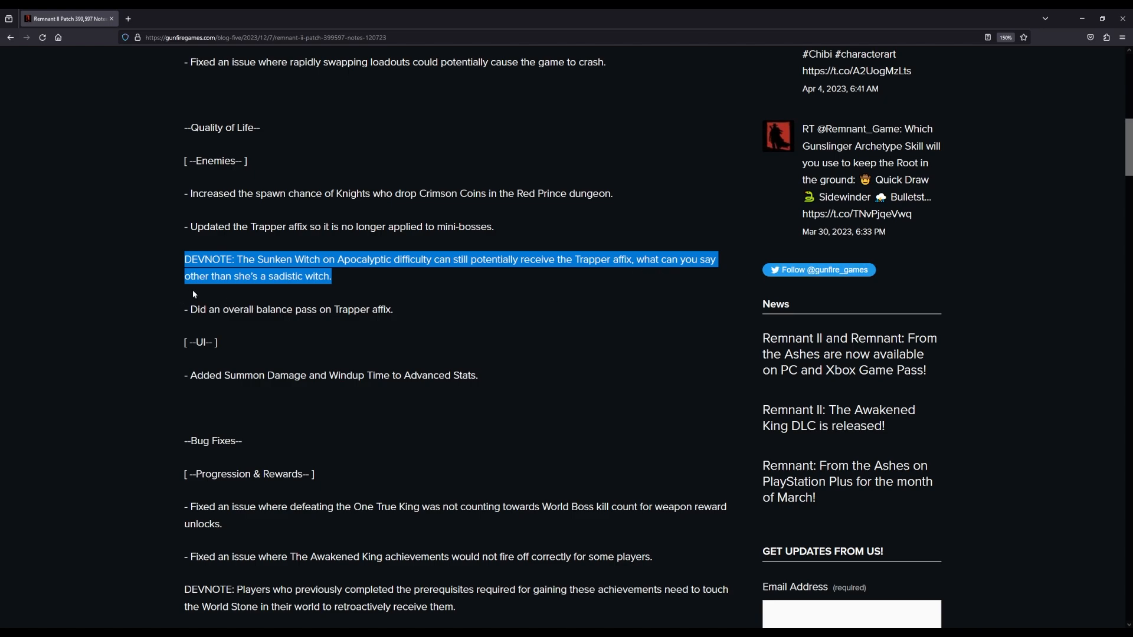
{"action": "mouse_move", "coordinate": [323, 282]}
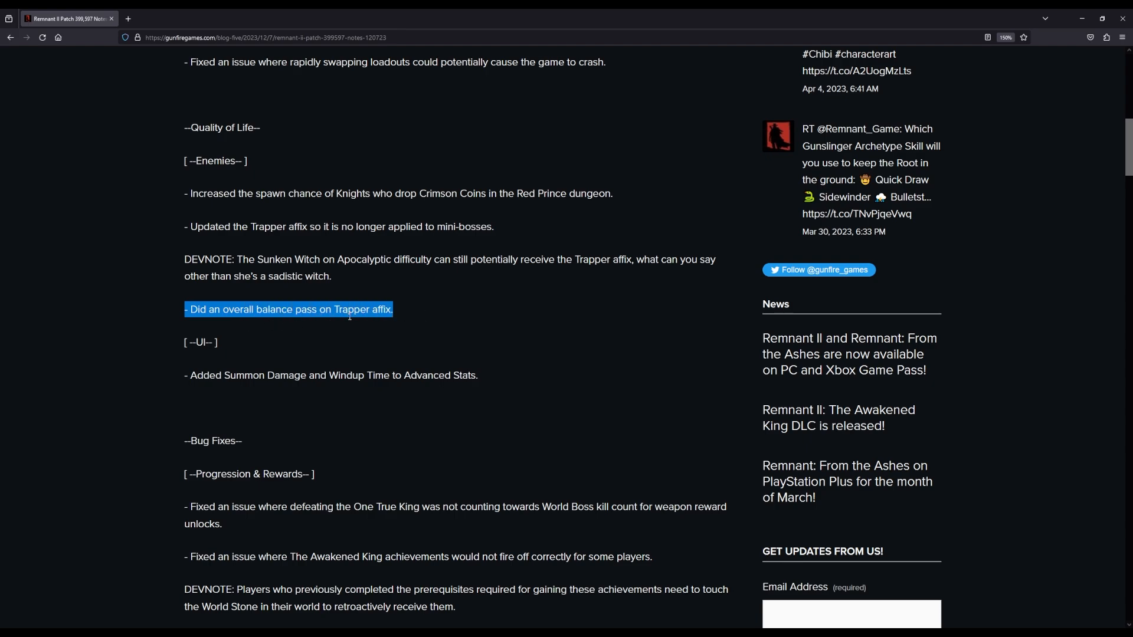
{"action": "scroll", "scroll_direction": "down", "scroll_amount": 3}
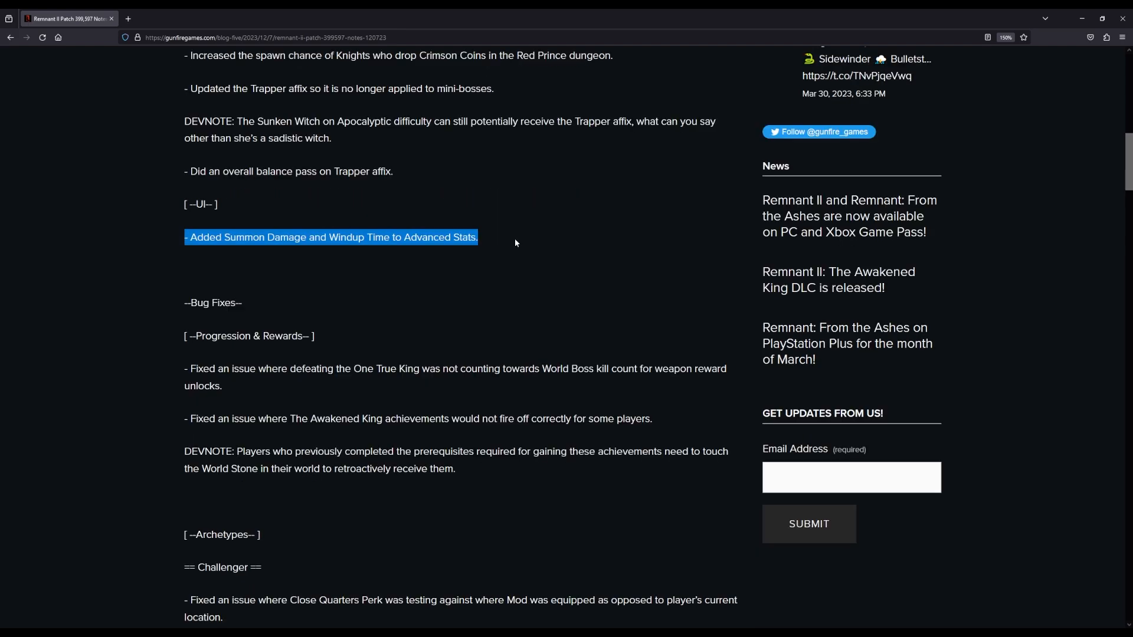
{"action": "mouse_move", "coordinate": [273, 249]}
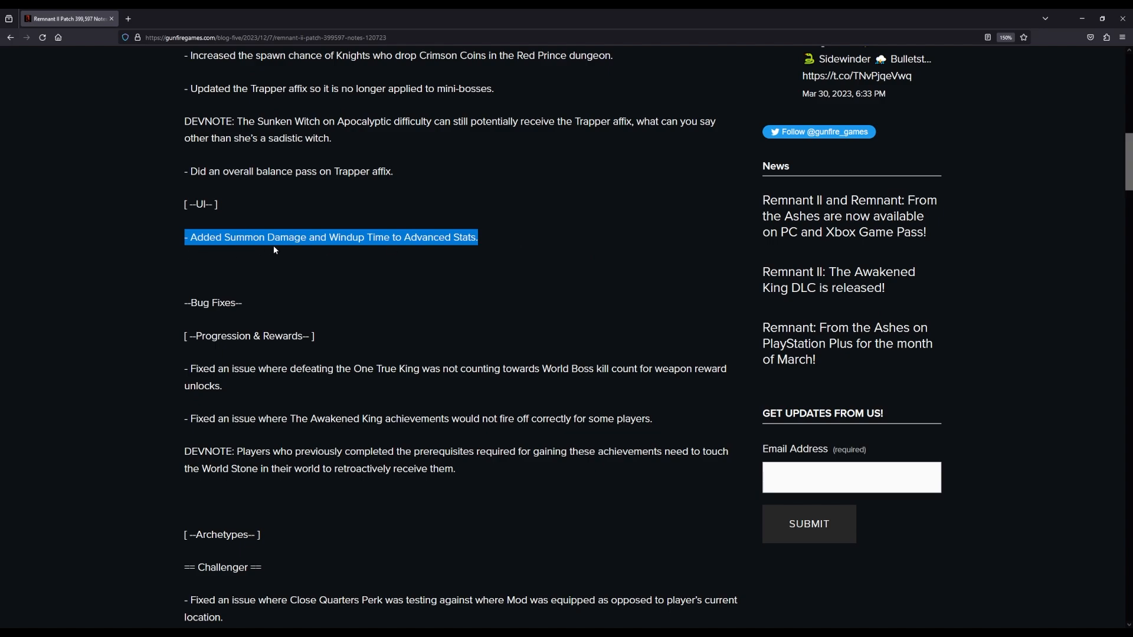
{"action": "mouse_move", "coordinate": [409, 249]}
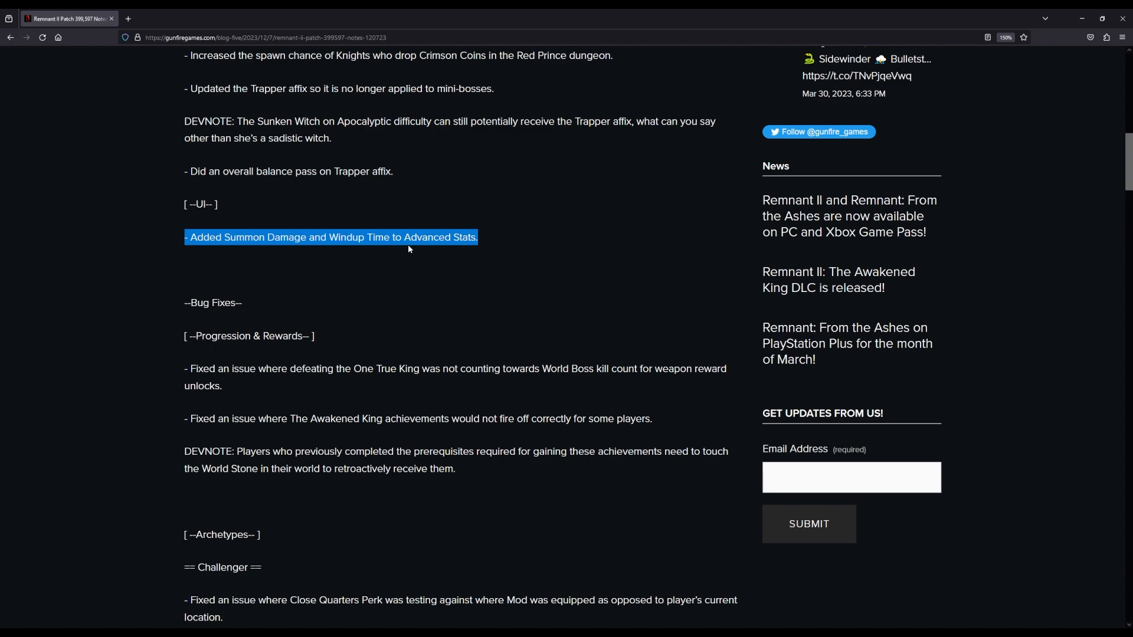
{"action": "mouse_move", "coordinate": [491, 252]}
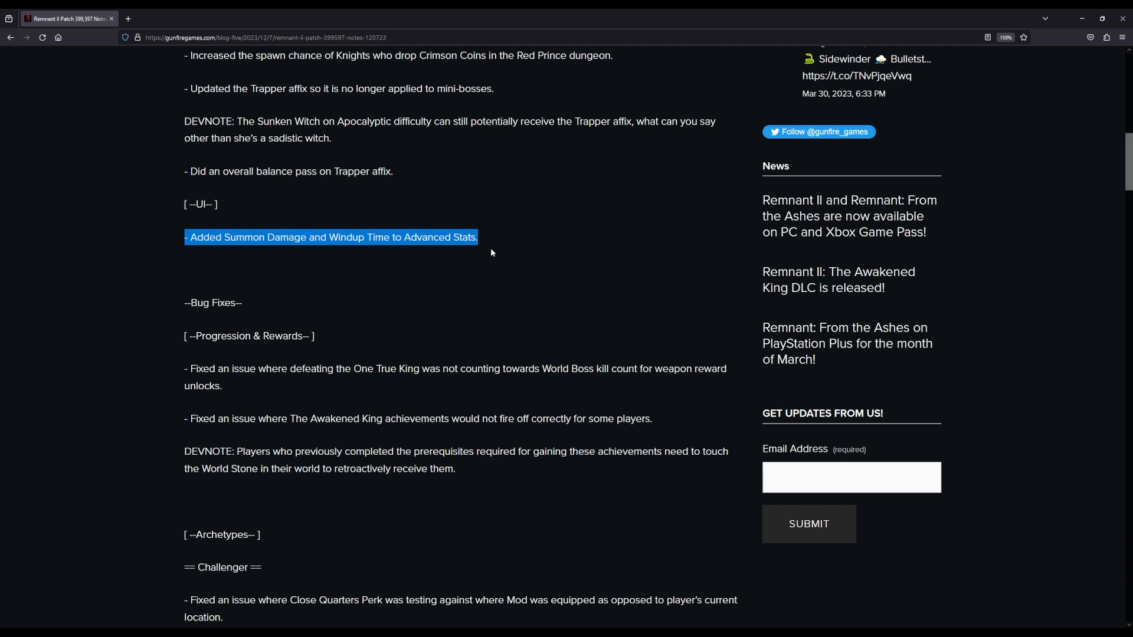
Step: Scroll down to the Bug Fixes section and the One True King kill count fix
{"action": "scroll", "scroll_direction": "down", "scroll_amount": 3}
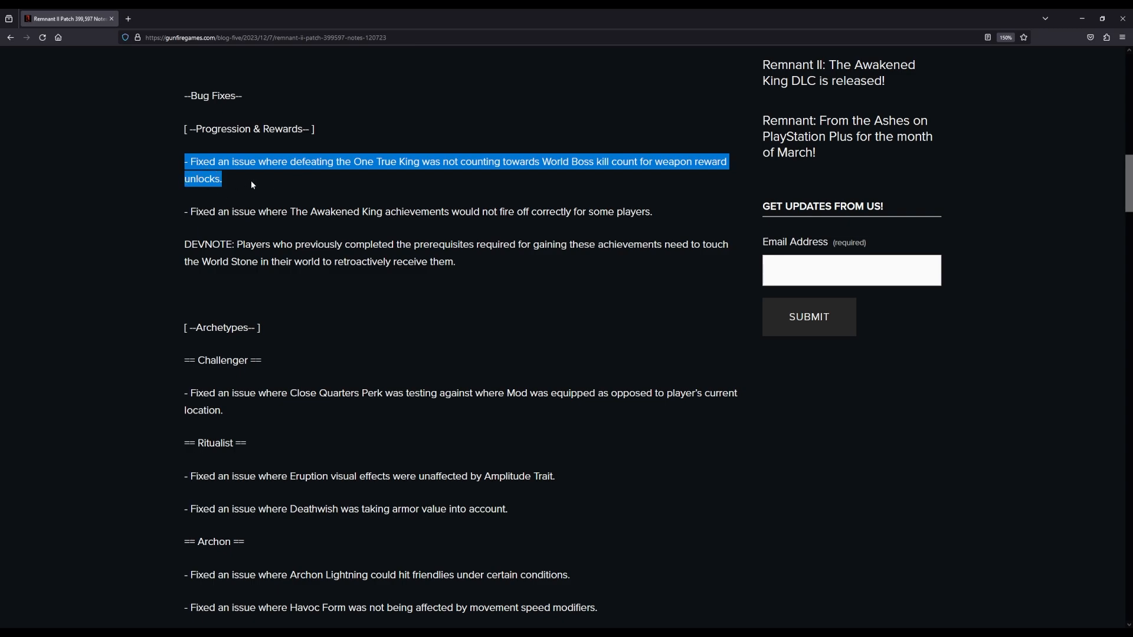
{"action": "mouse_move", "coordinate": [482, 177]}
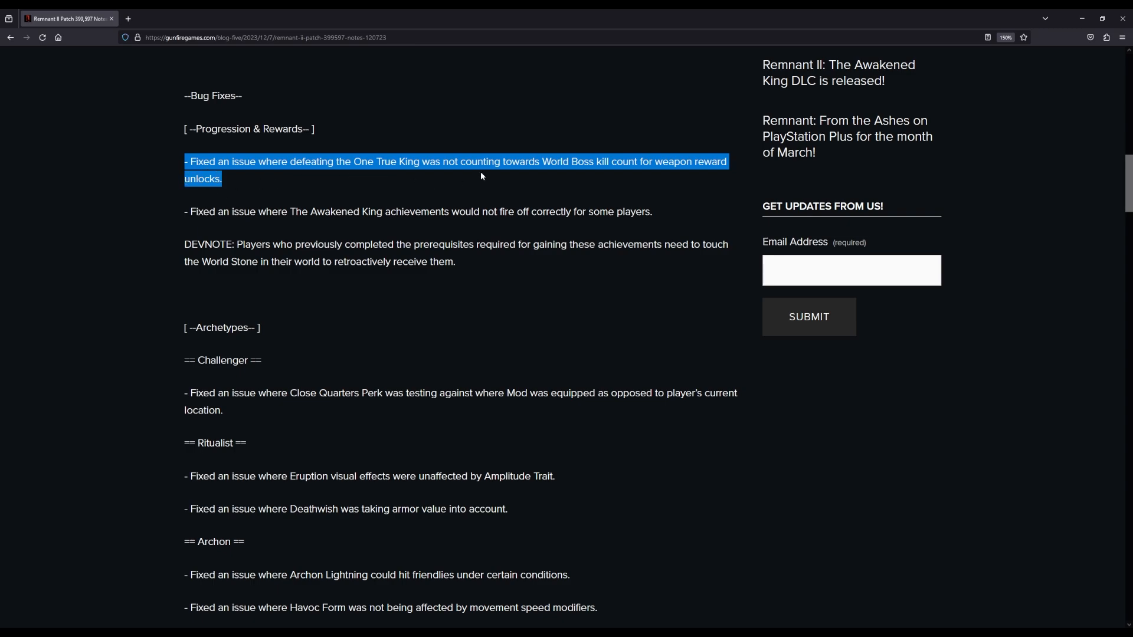
{"action": "mouse_move", "coordinate": [572, 183]}
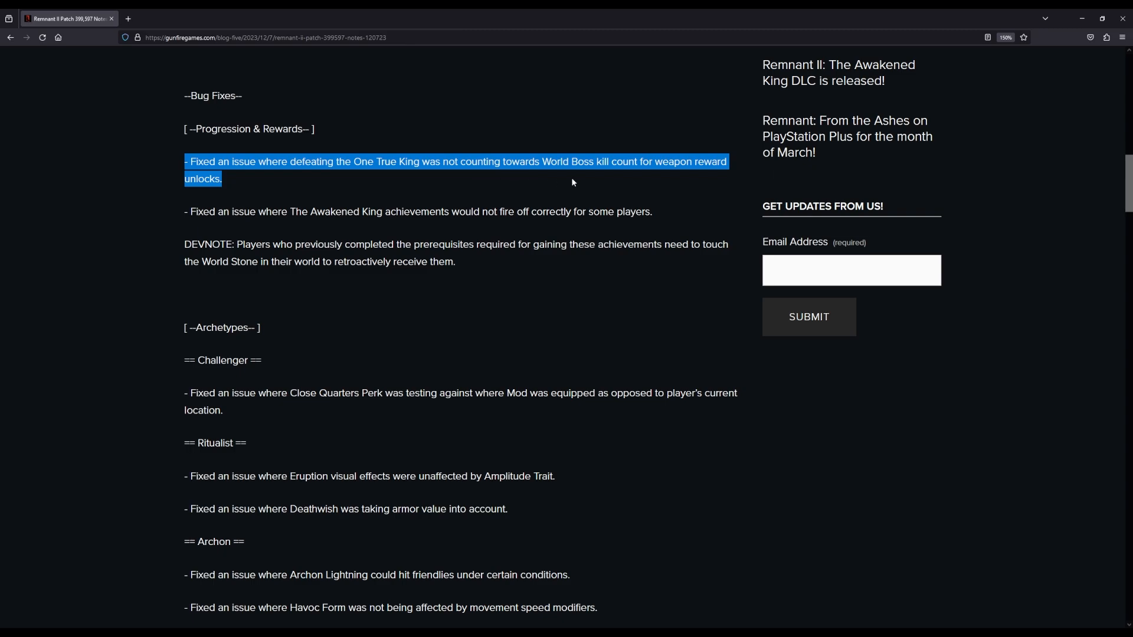
{"action": "mouse_move", "coordinate": [660, 180]}
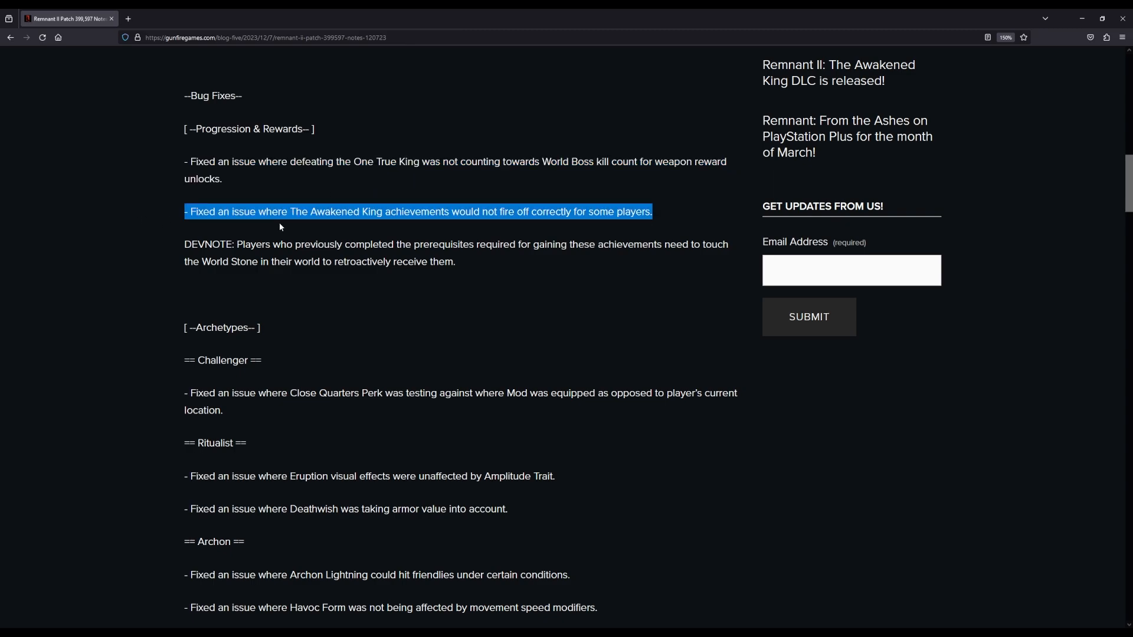
{"action": "mouse_move", "coordinate": [444, 227]}
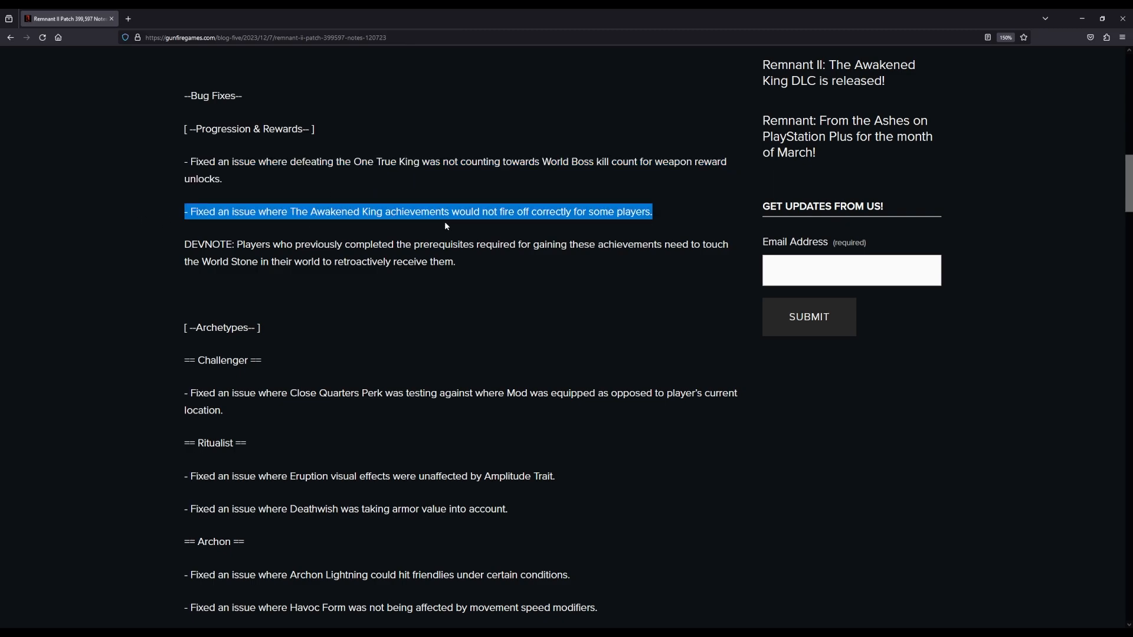
{"action": "mouse_move", "coordinate": [577, 230]}
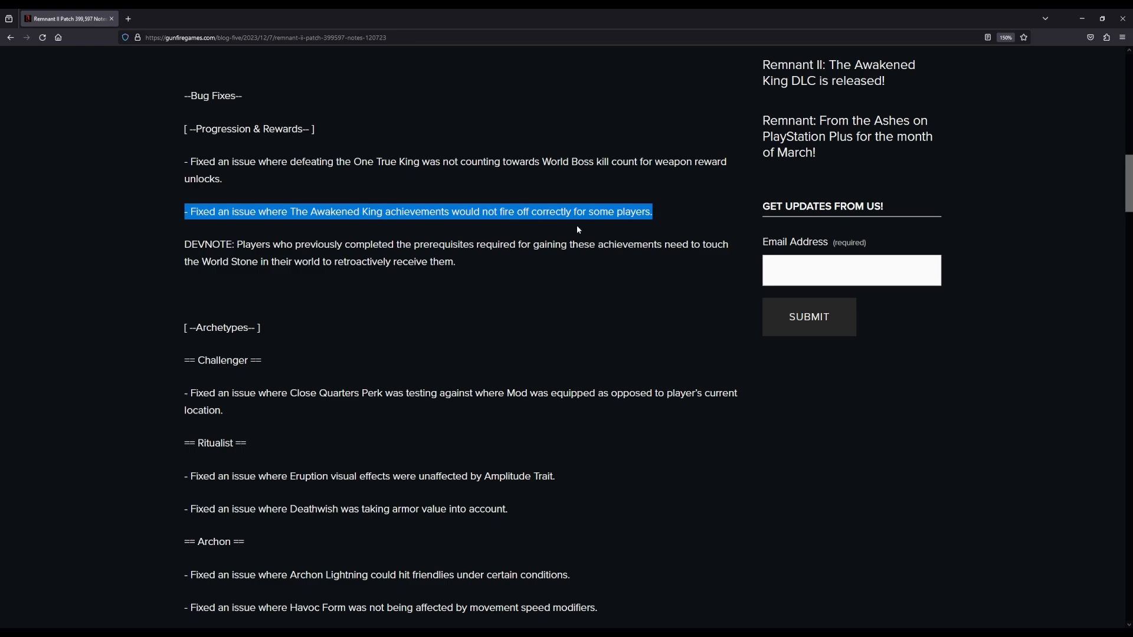
{"action": "mouse_move", "coordinate": [290, 290]}
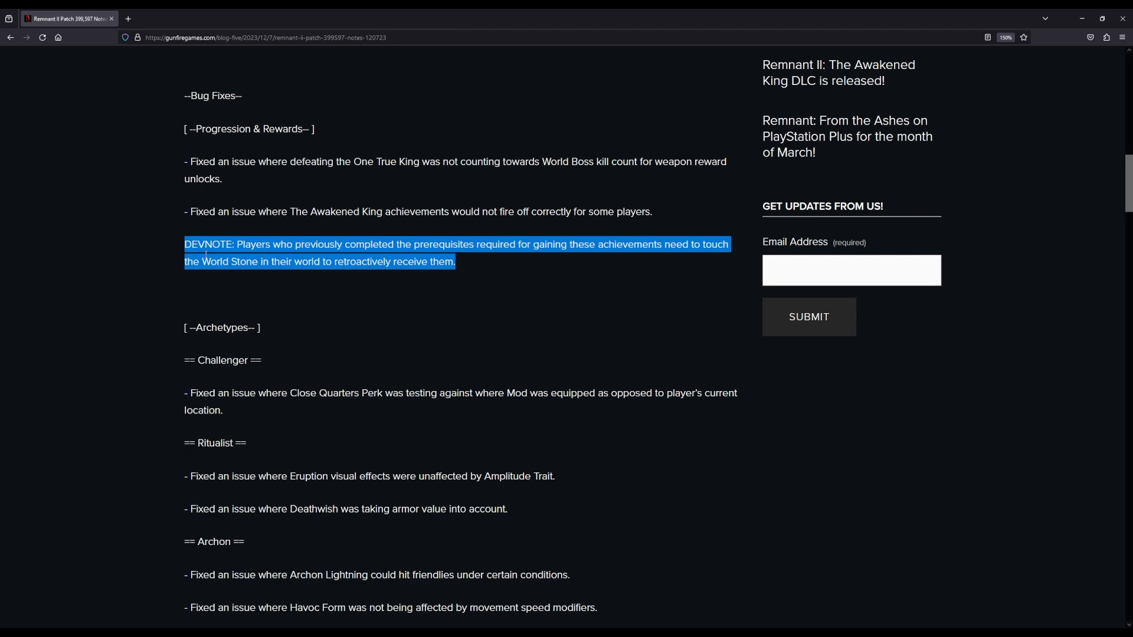
{"action": "mouse_move", "coordinate": [519, 257]}
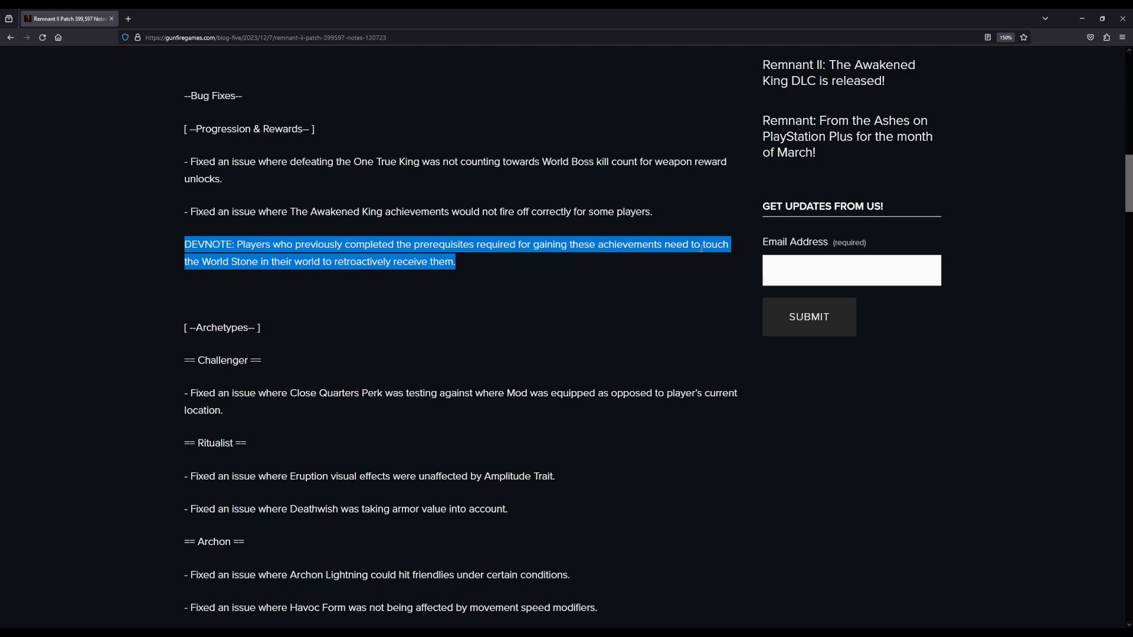
{"action": "mouse_move", "coordinate": [272, 277]}
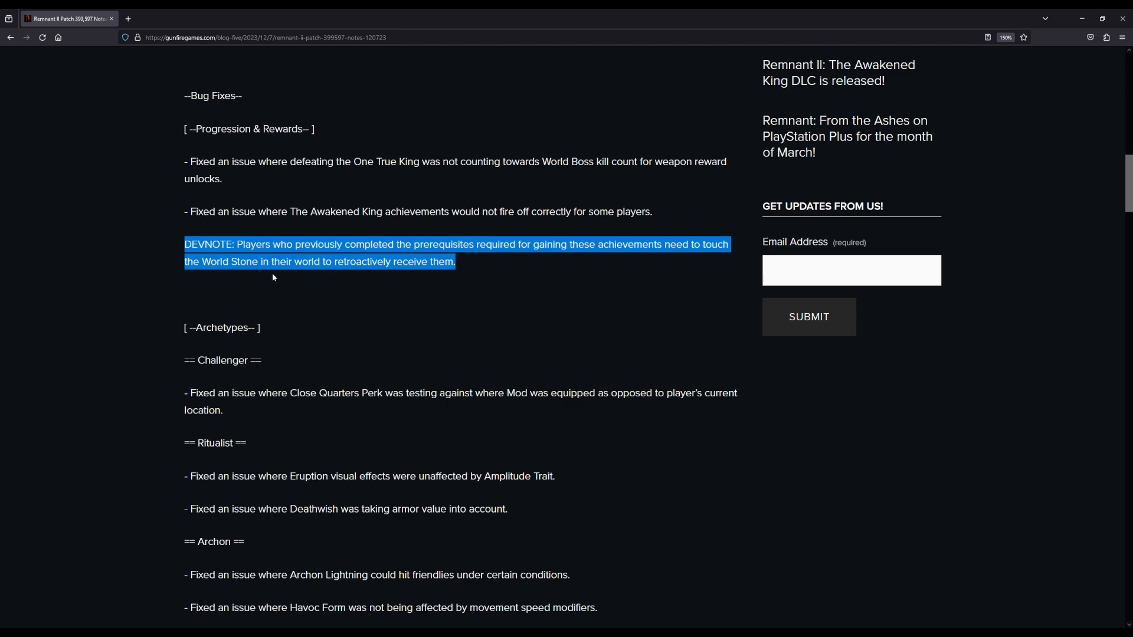
{"action": "mouse_move", "coordinate": [427, 271]}
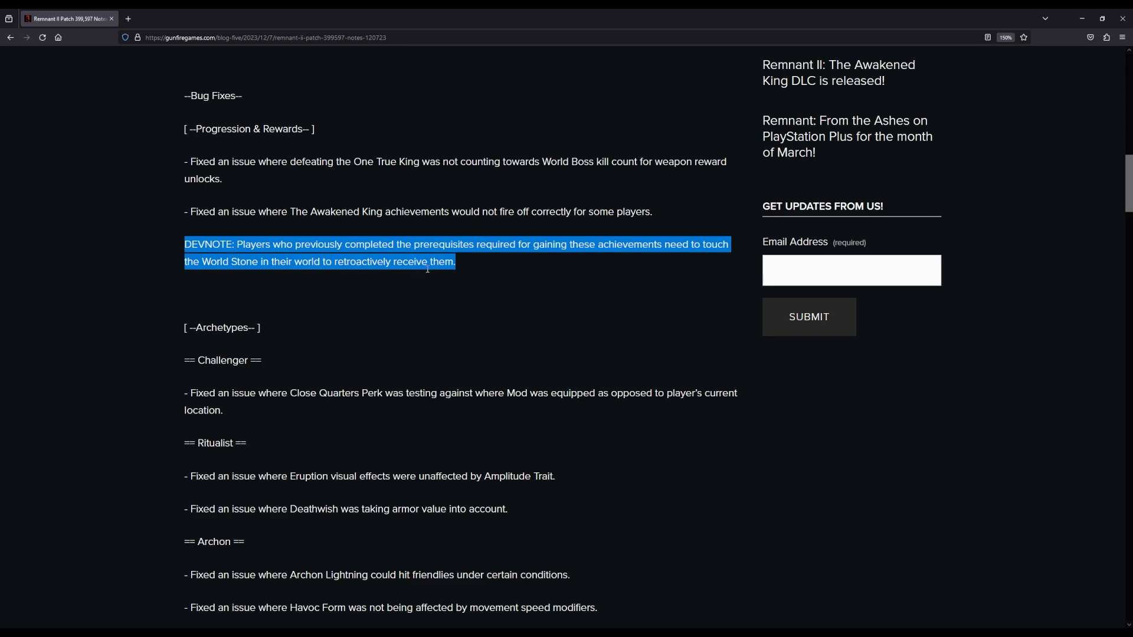
Step: Highlight the Close Quarters Perk and Havoc Form fixes while scrolling toward the Summoner entry
{"action": "scroll", "scroll_direction": "down", "scroll_amount": 3}
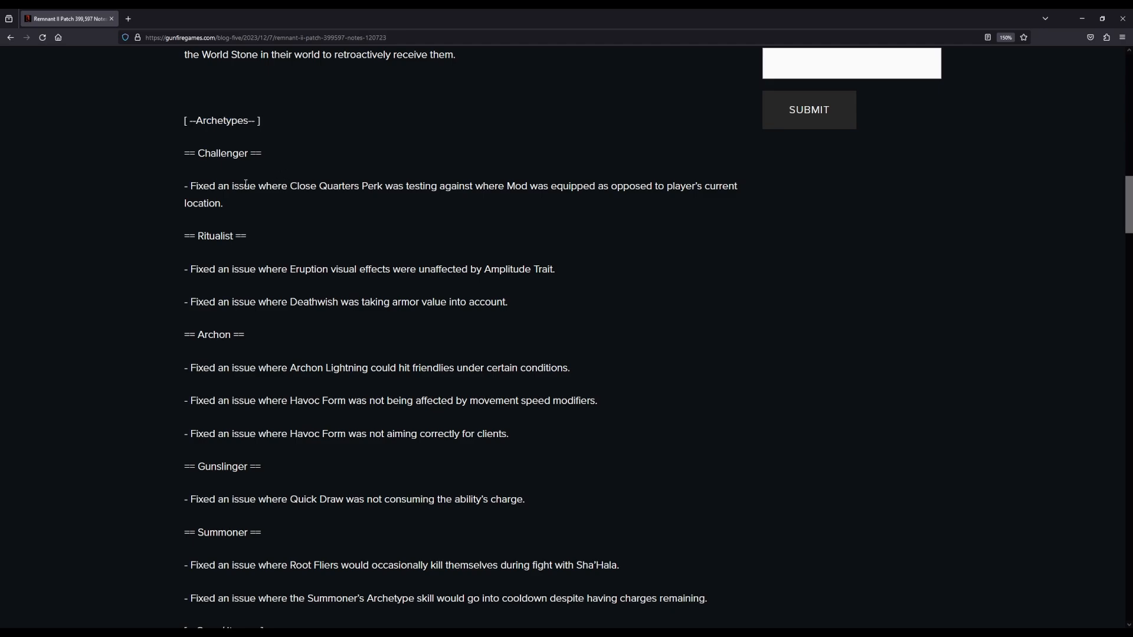
{"action": "left_click_drag", "start_coordinate": [186, 185], "coordinate": [222, 203]}
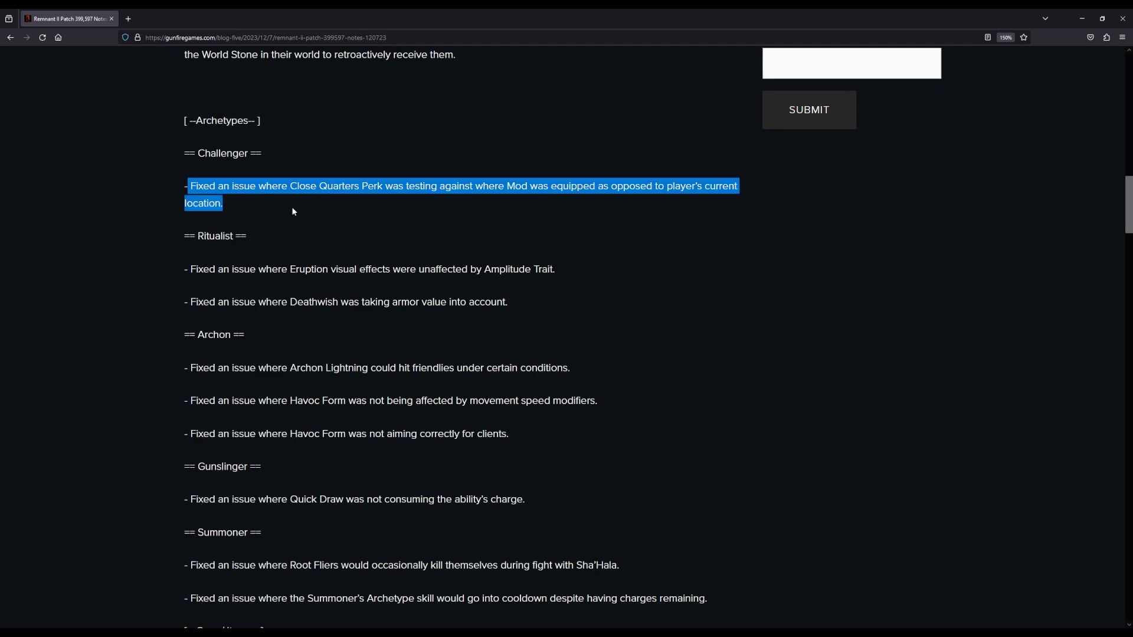
{"action": "mouse_move", "coordinate": [326, 200]}
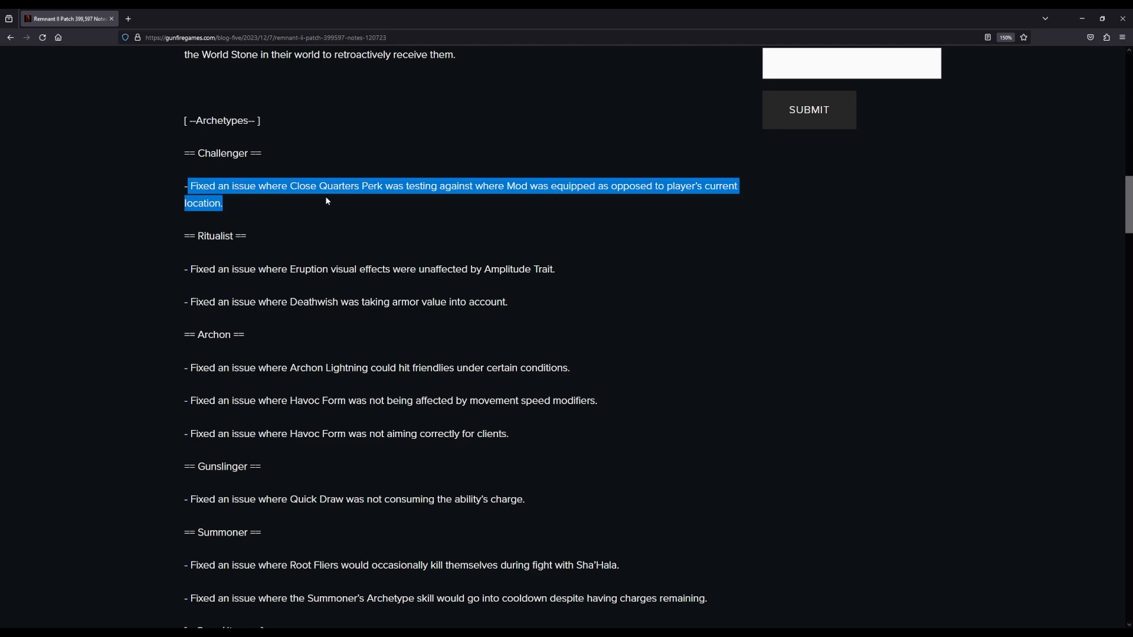
{"action": "mouse_move", "coordinate": [518, 201]}
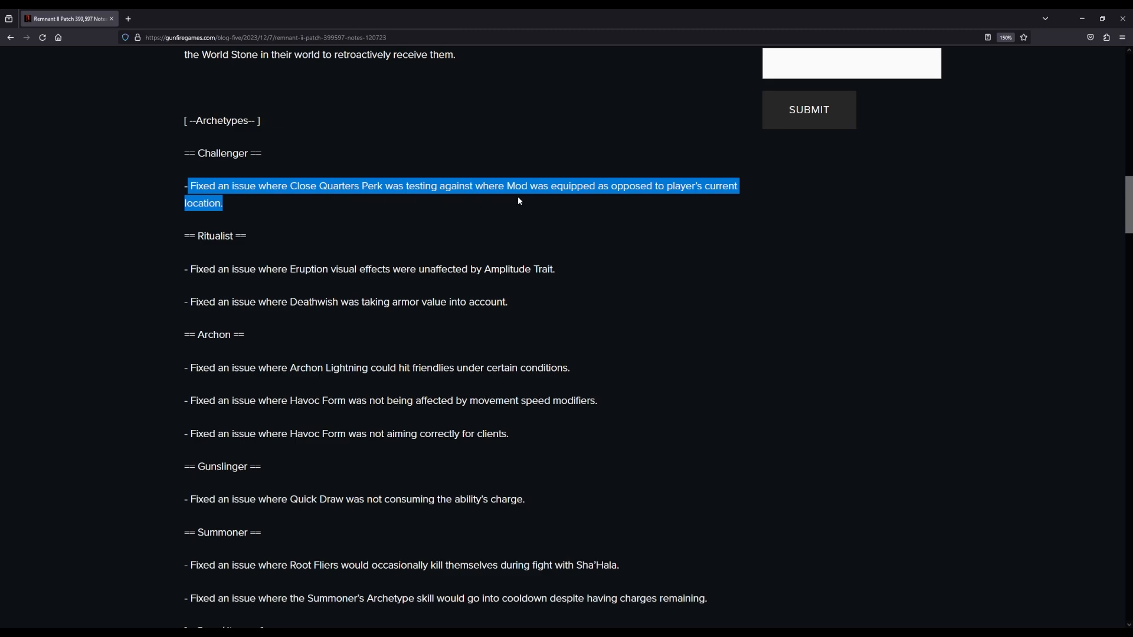
{"action": "mouse_move", "coordinate": [657, 200]}
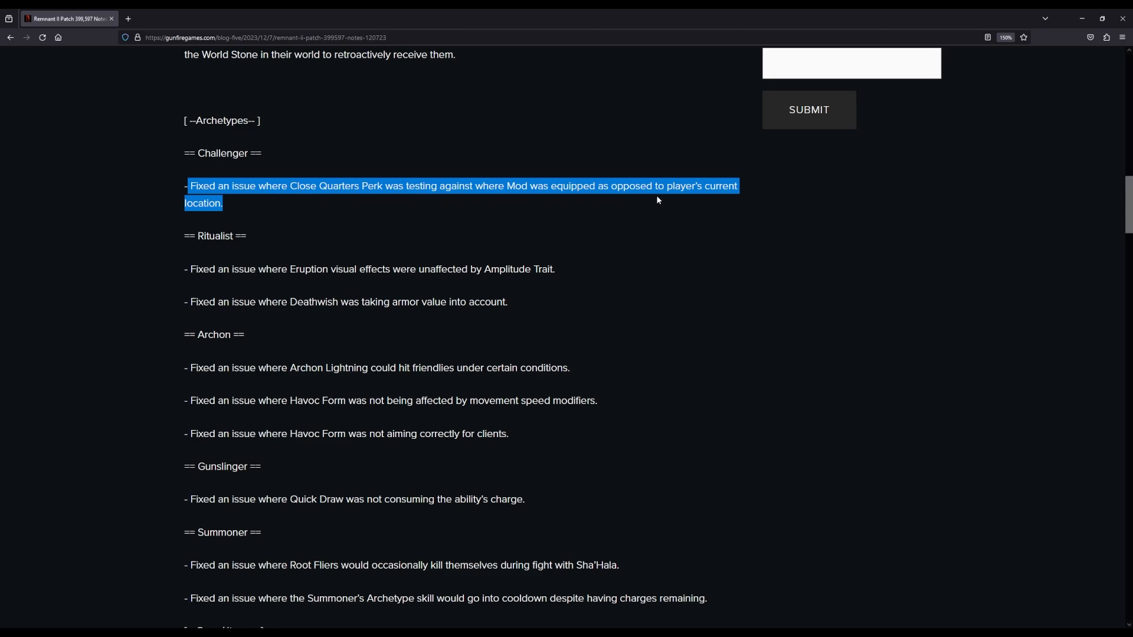
{"action": "mouse_move", "coordinate": [440, 238]}
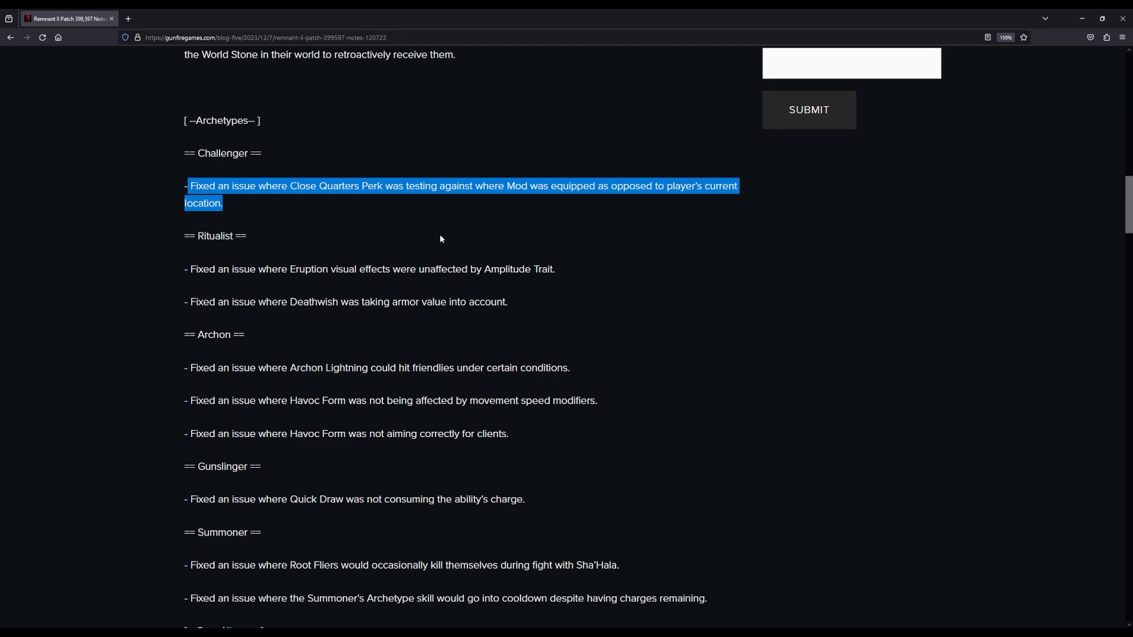
{"action": "left_click", "coordinate": [186, 255]}
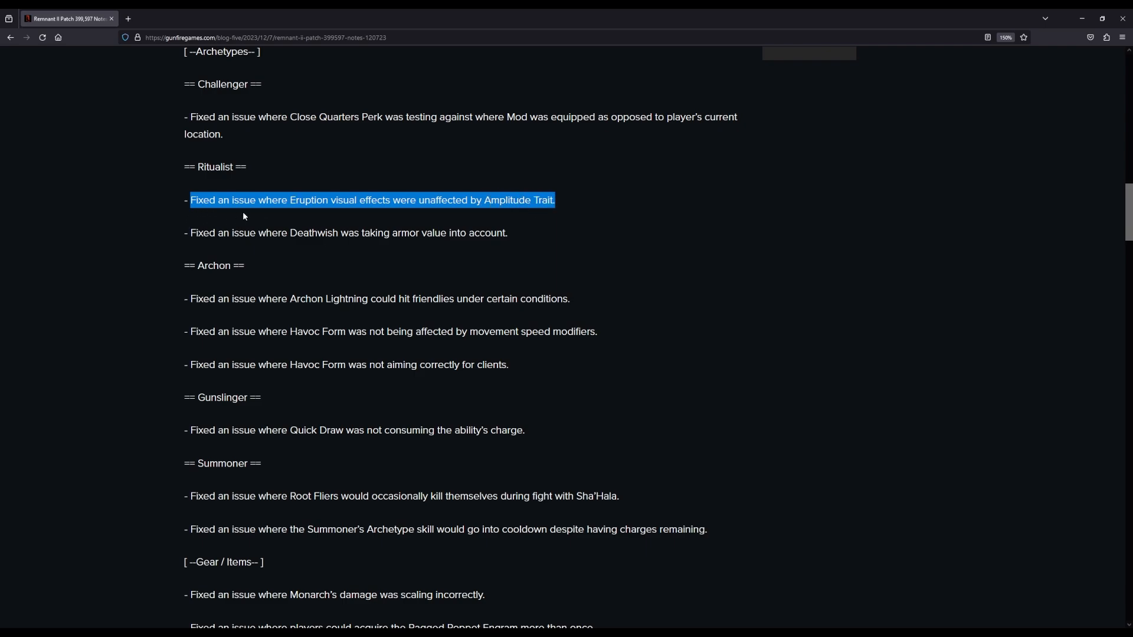
{"action": "mouse_move", "coordinate": [345, 213]}
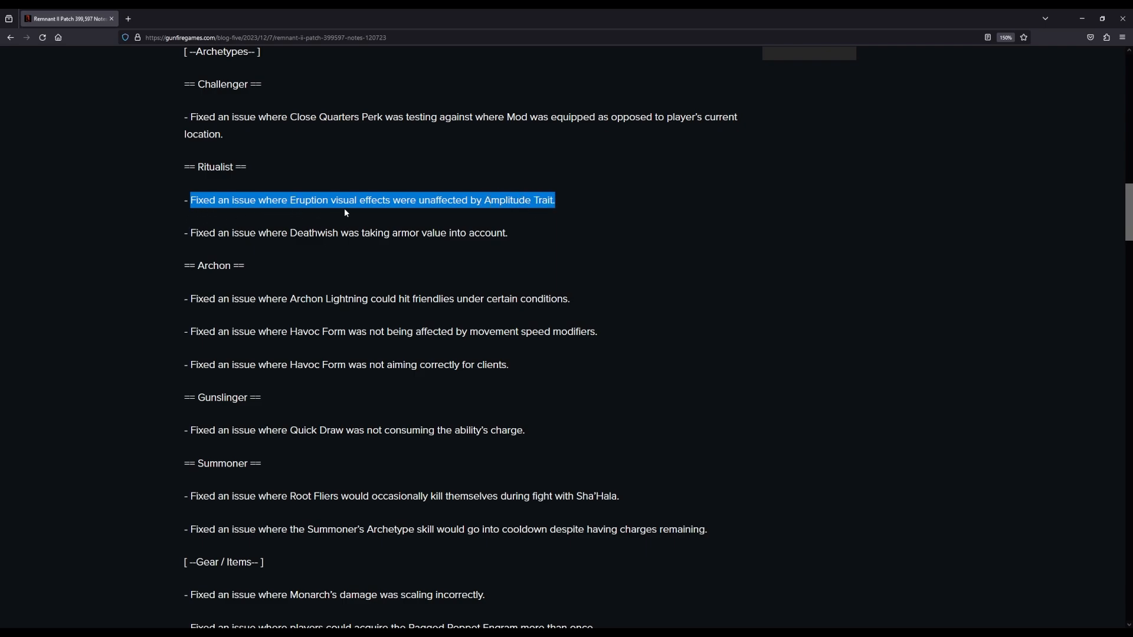
{"action": "mouse_move", "coordinate": [435, 212]}
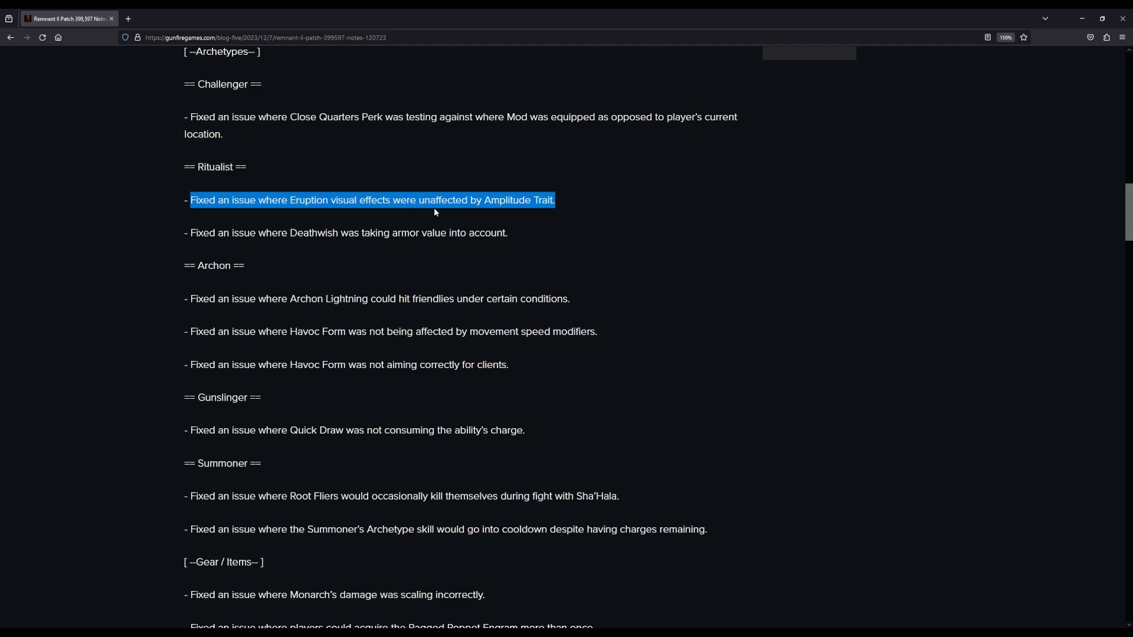
{"action": "mouse_move", "coordinate": [184, 241]}
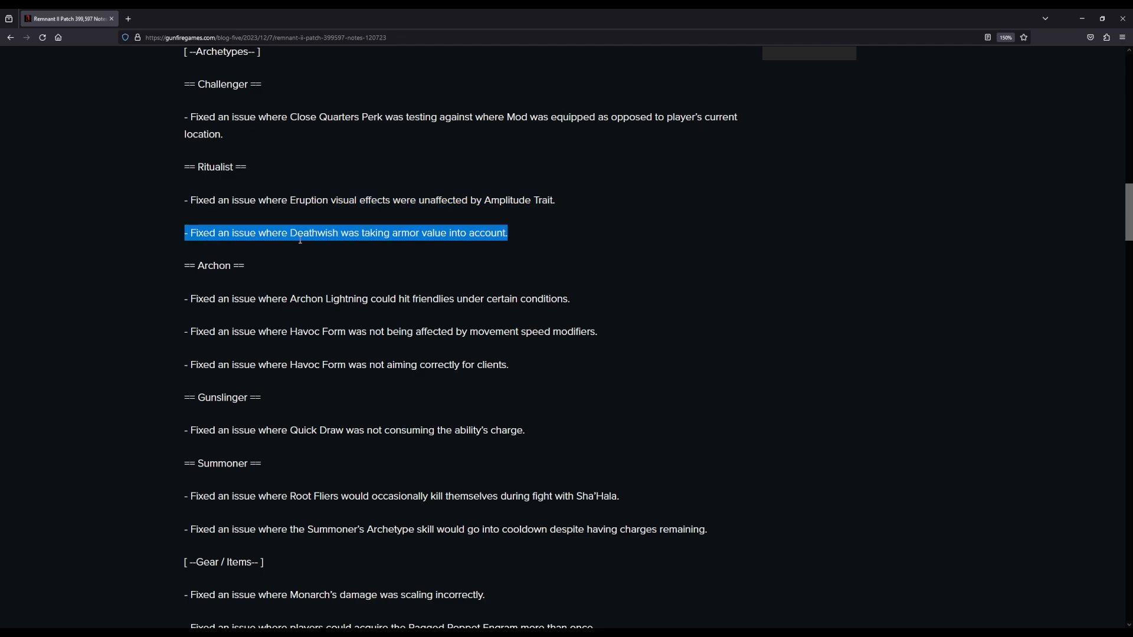
{"action": "mouse_move", "coordinate": [433, 245]}
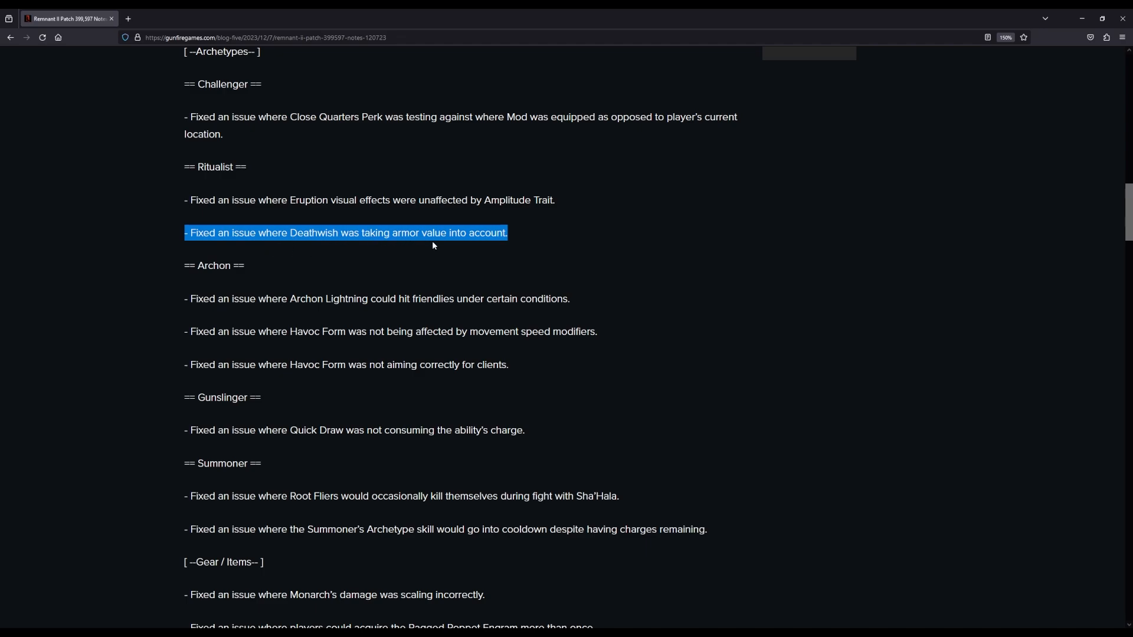
{"action": "mouse_move", "coordinate": [363, 247]}
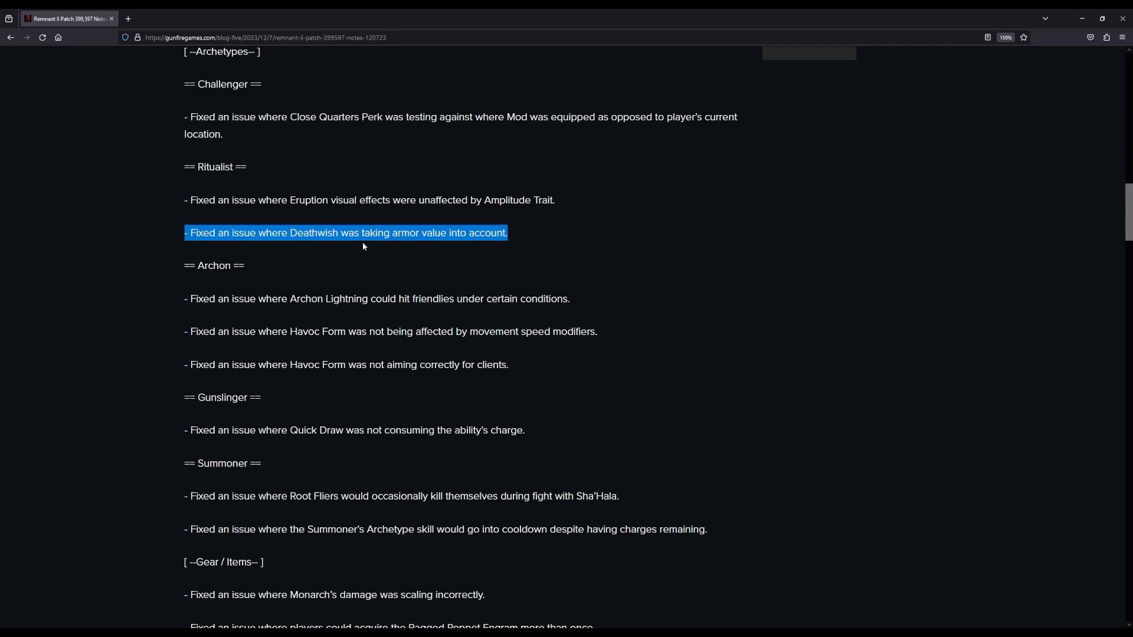
{"action": "scroll", "scroll_direction": "down", "scroll_amount": 3}
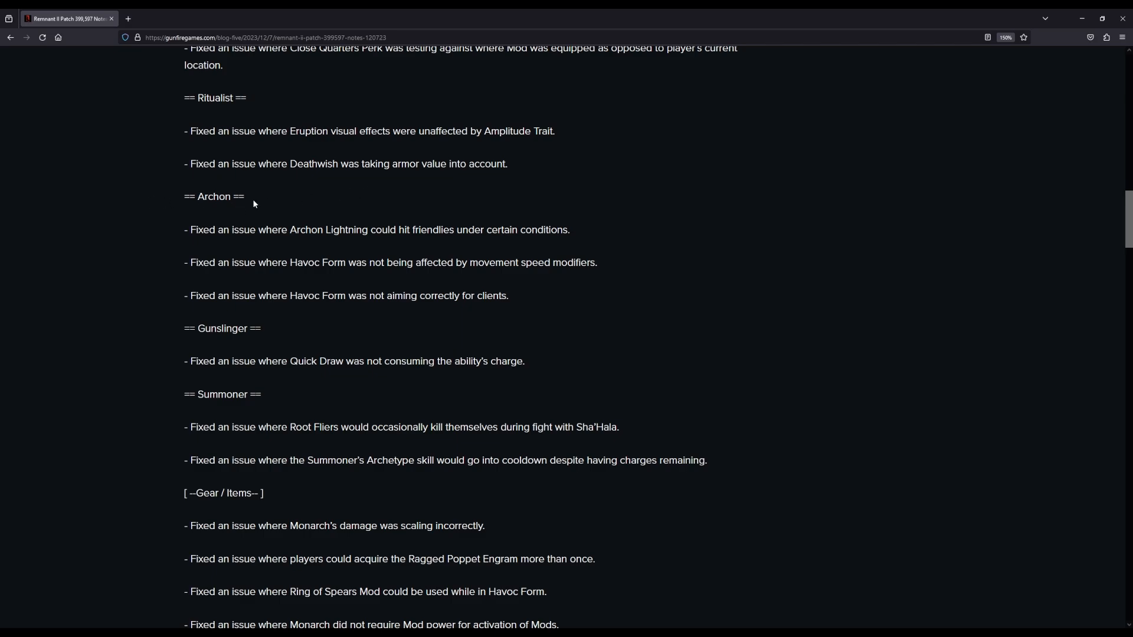
{"action": "mouse_move", "coordinate": [483, 194]}
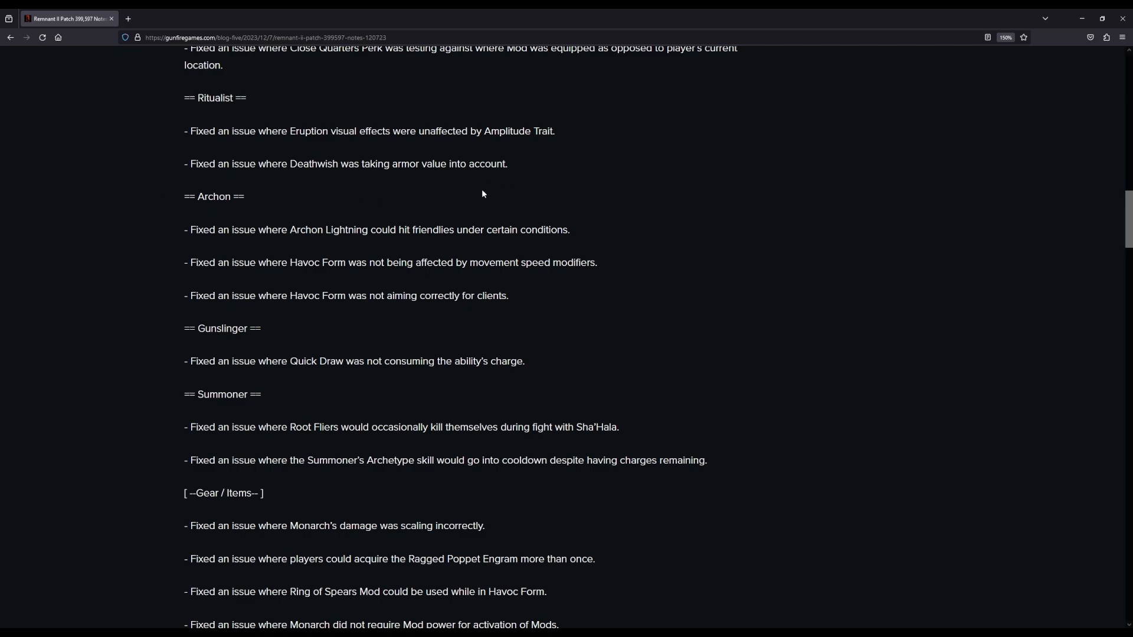
{"action": "triple_click", "coordinate": [376, 229]}
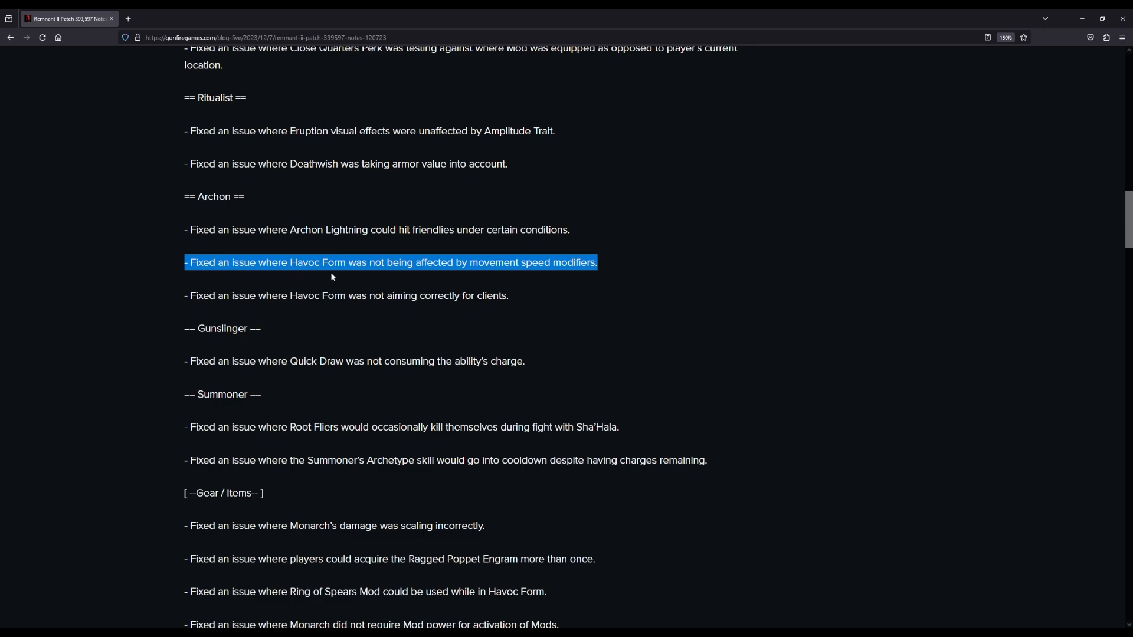
{"action": "mouse_move", "coordinate": [476, 282]}
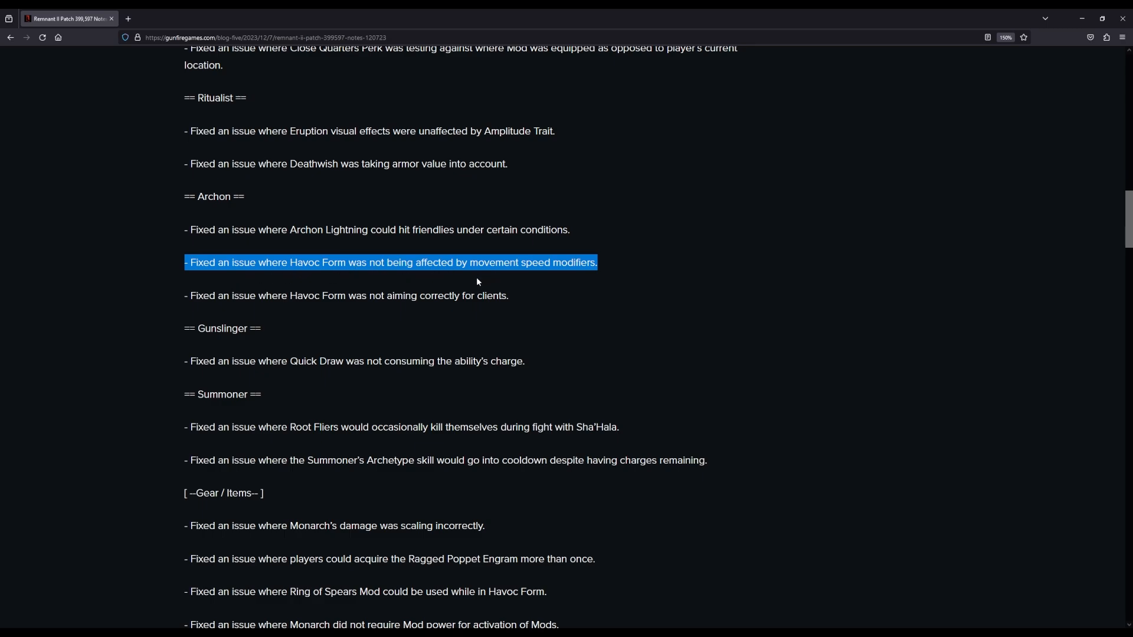
{"action": "mouse_move", "coordinate": [190, 299]}
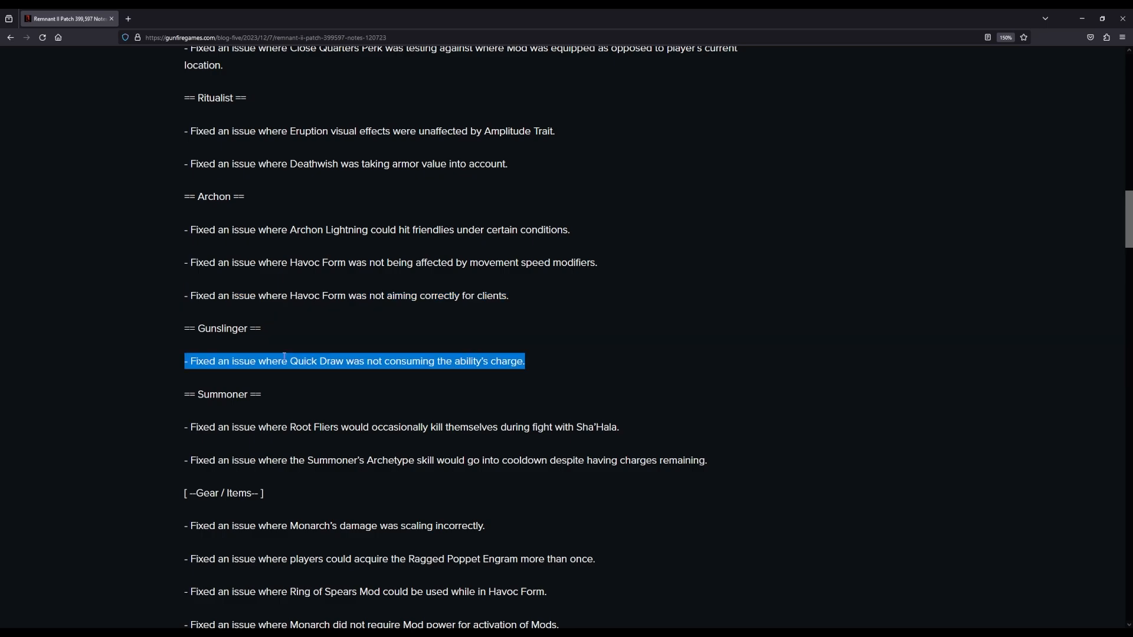
{"action": "mouse_move", "coordinate": [212, 376]}
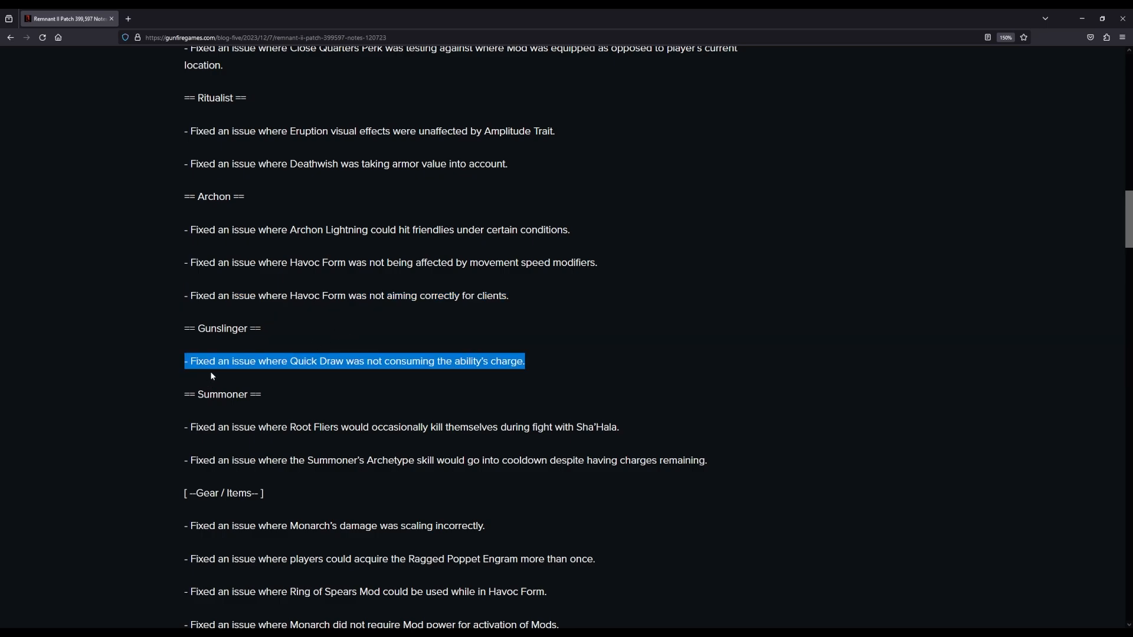
{"action": "mouse_move", "coordinate": [396, 368]}
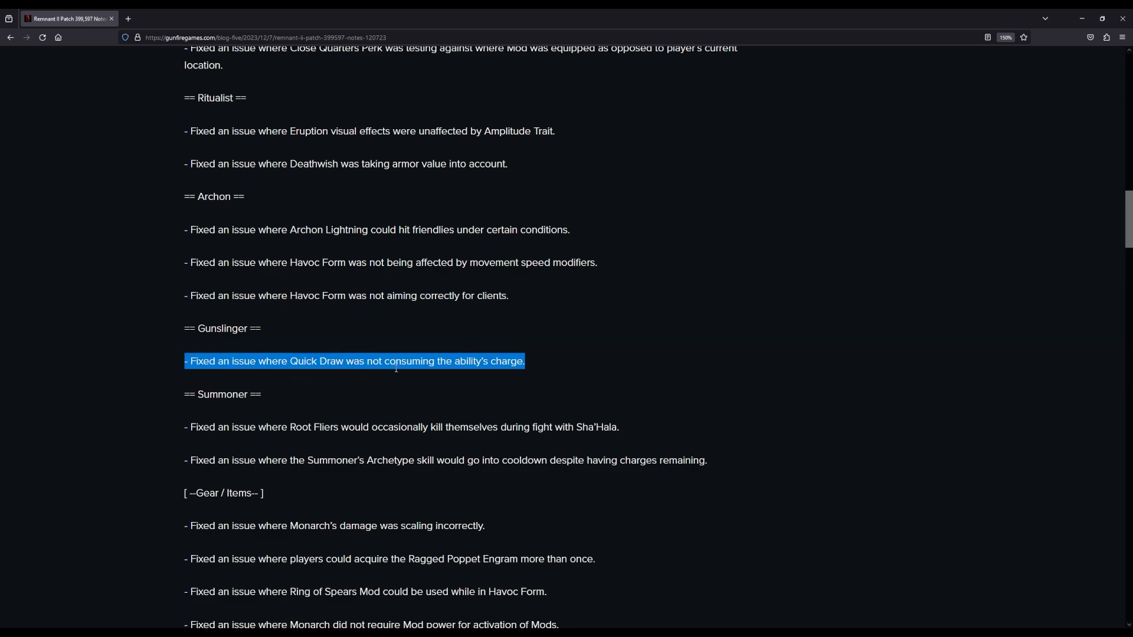
{"action": "mouse_move", "coordinate": [566, 362]}
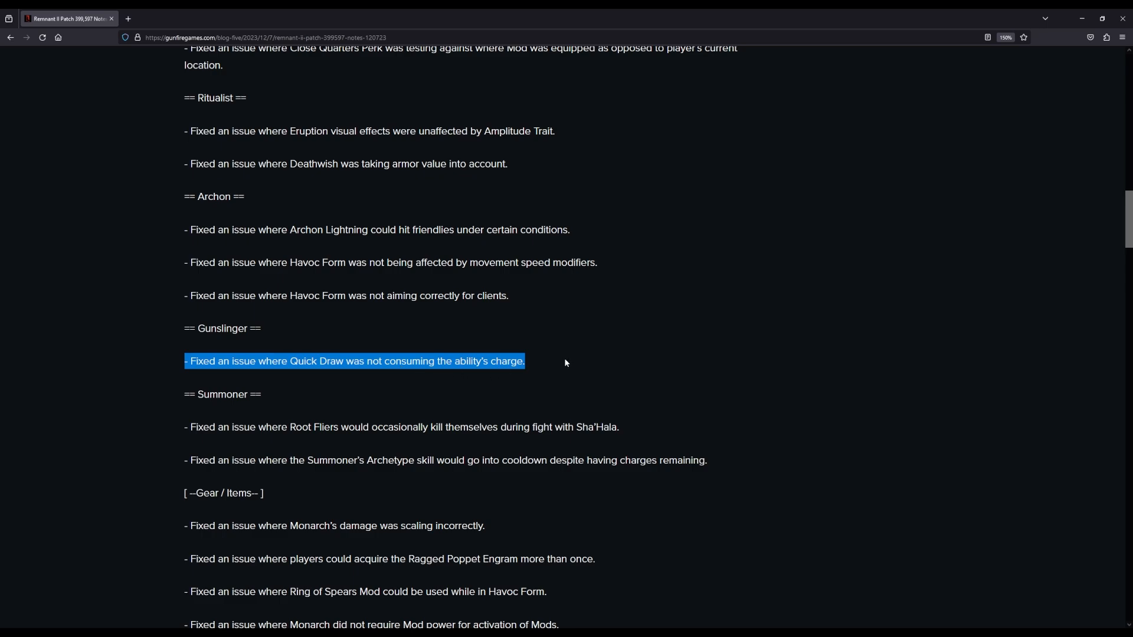
{"action": "scroll", "scroll_direction": "down", "scroll_amount": 3}
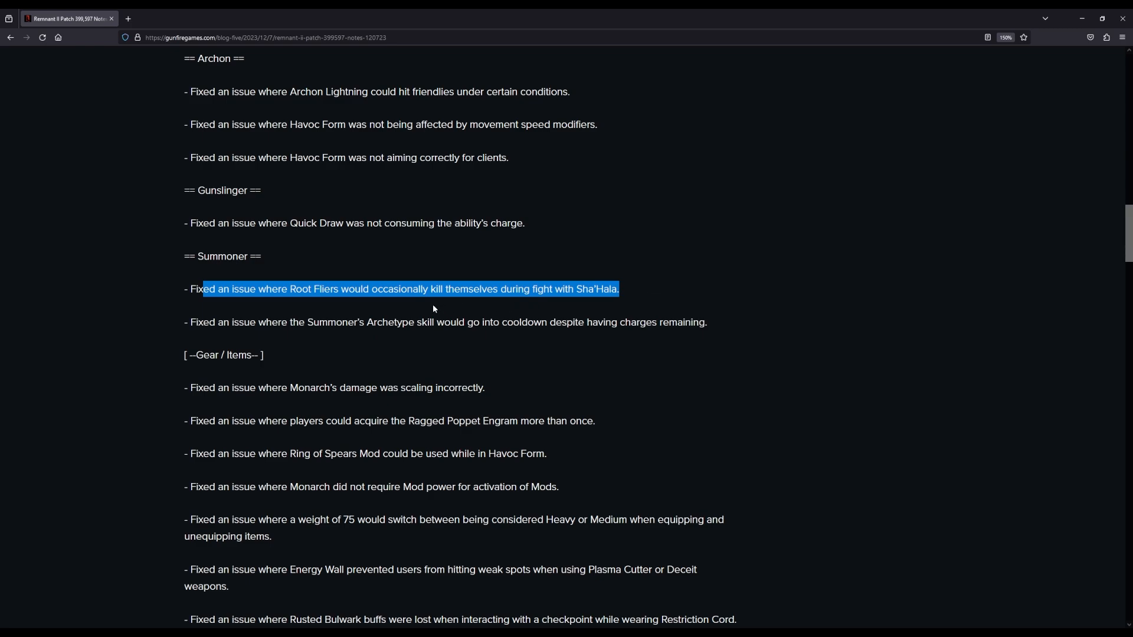
{"action": "mouse_move", "coordinate": [567, 307]}
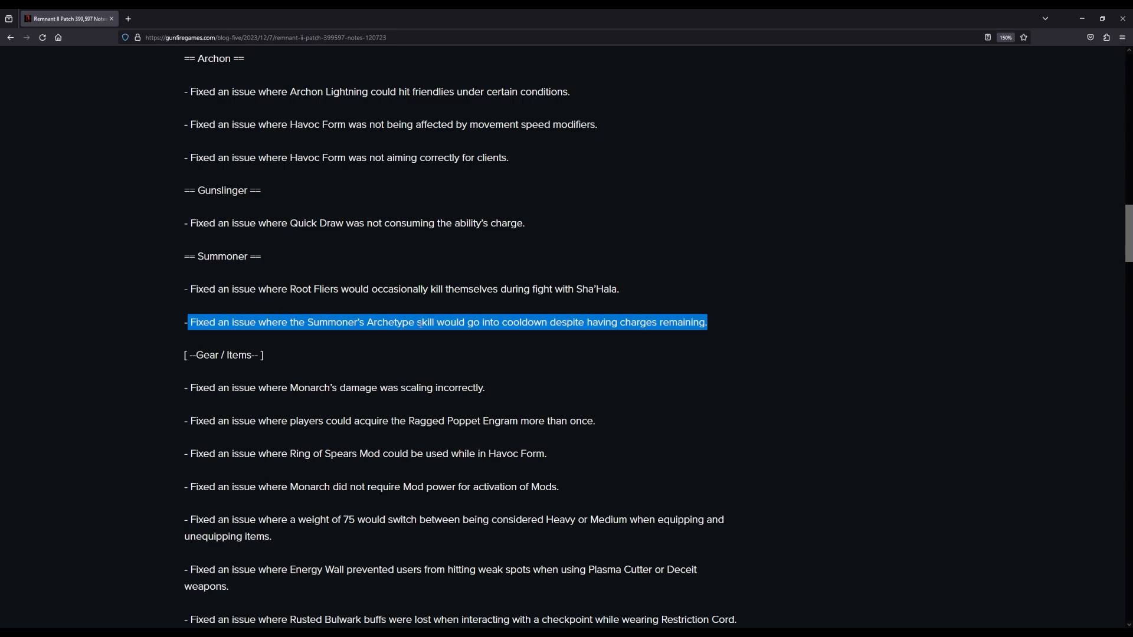
Step: Scroll through the Gear / Items fixes to the Burden of Warlock health-drain entry
{"action": "scroll", "scroll_direction": "down", "scroll_amount": 3}
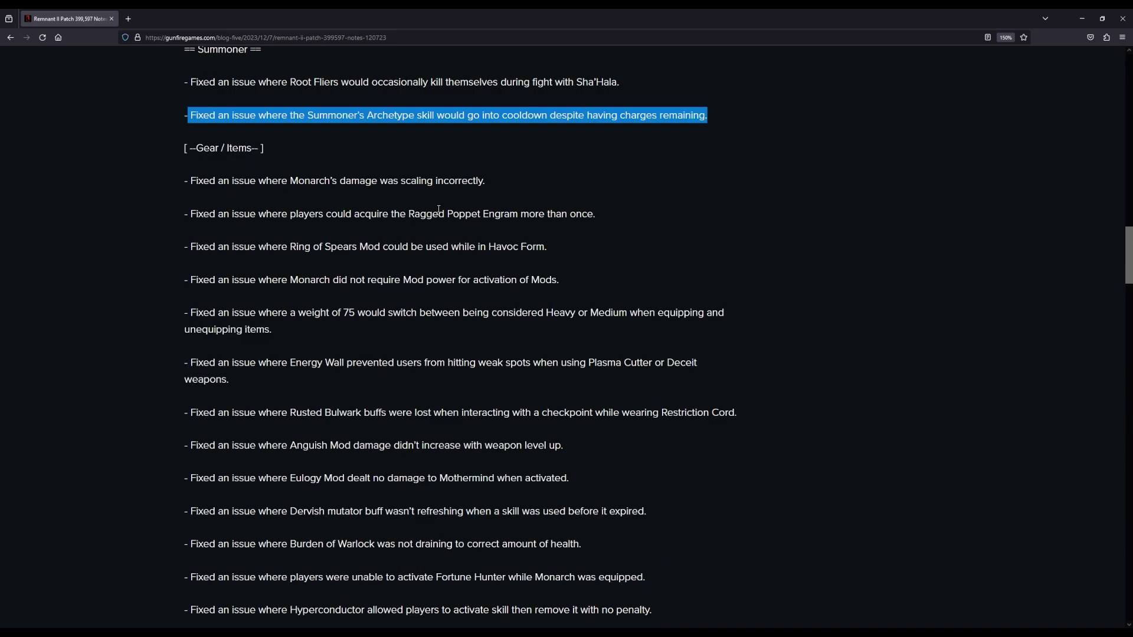
{"action": "mouse_move", "coordinate": [193, 185]}
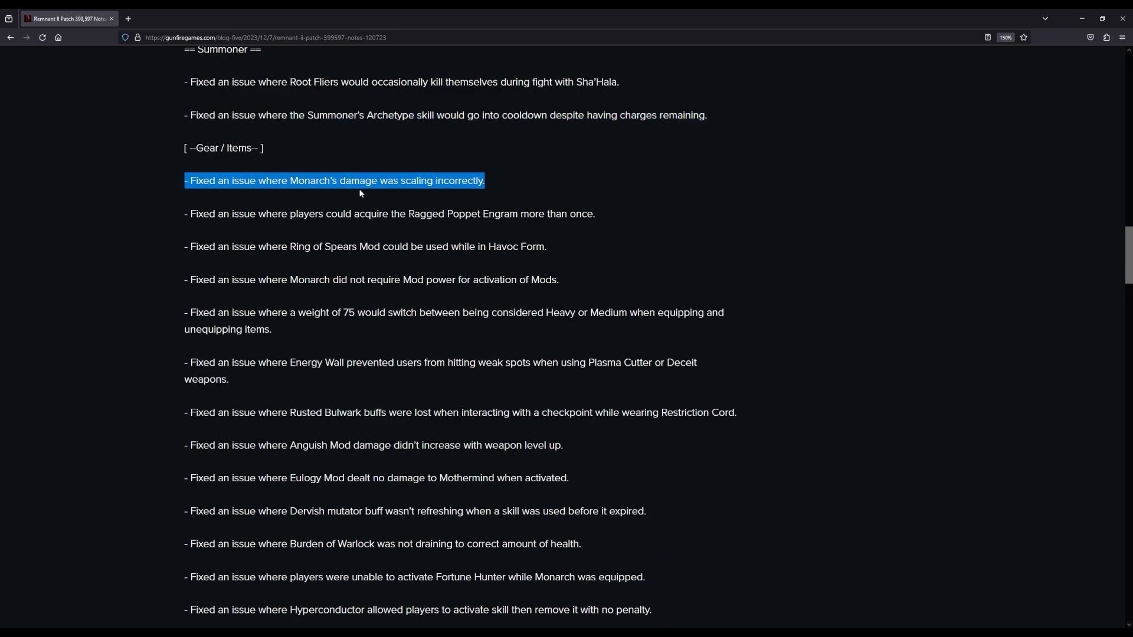
{"action": "mouse_move", "coordinate": [186, 214]}
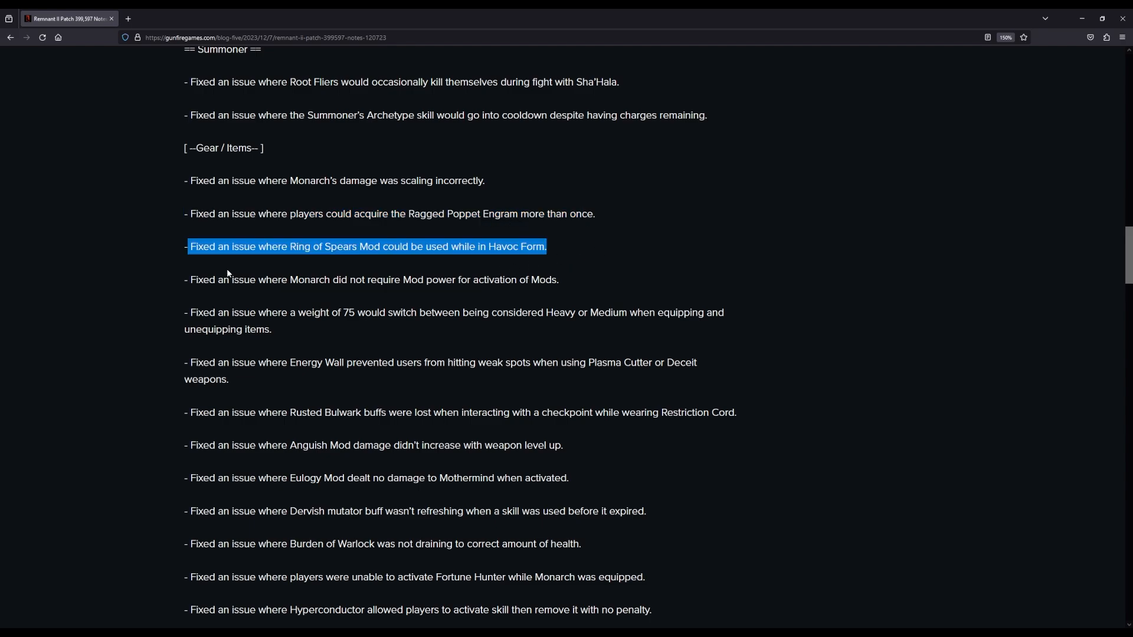
{"action": "mouse_move", "coordinate": [334, 261]}
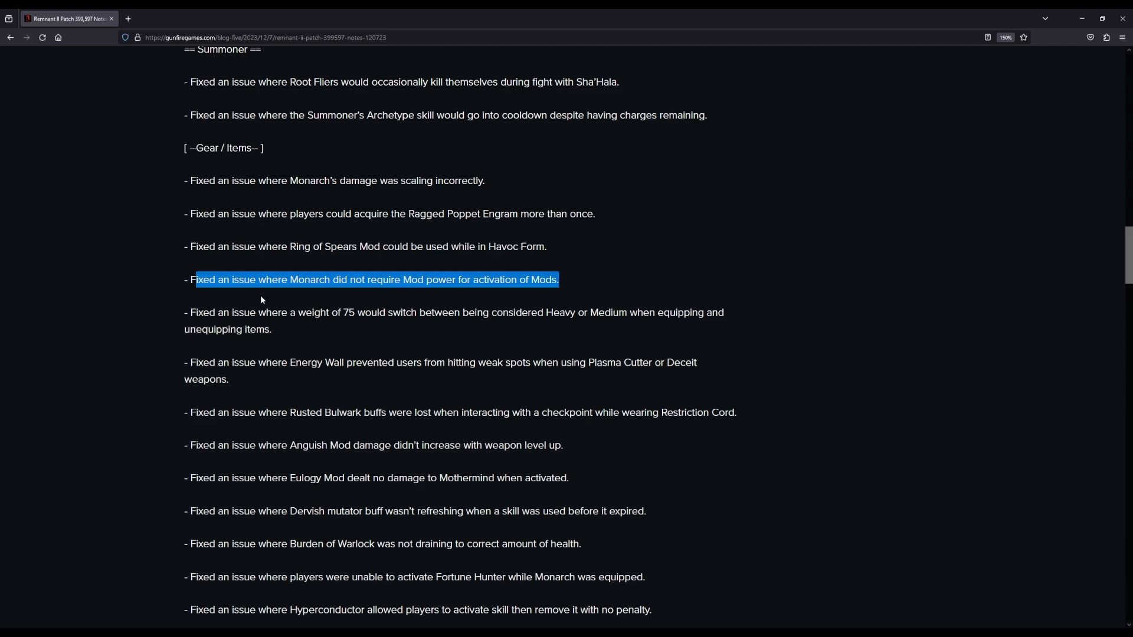
{"action": "mouse_move", "coordinate": [347, 294]}
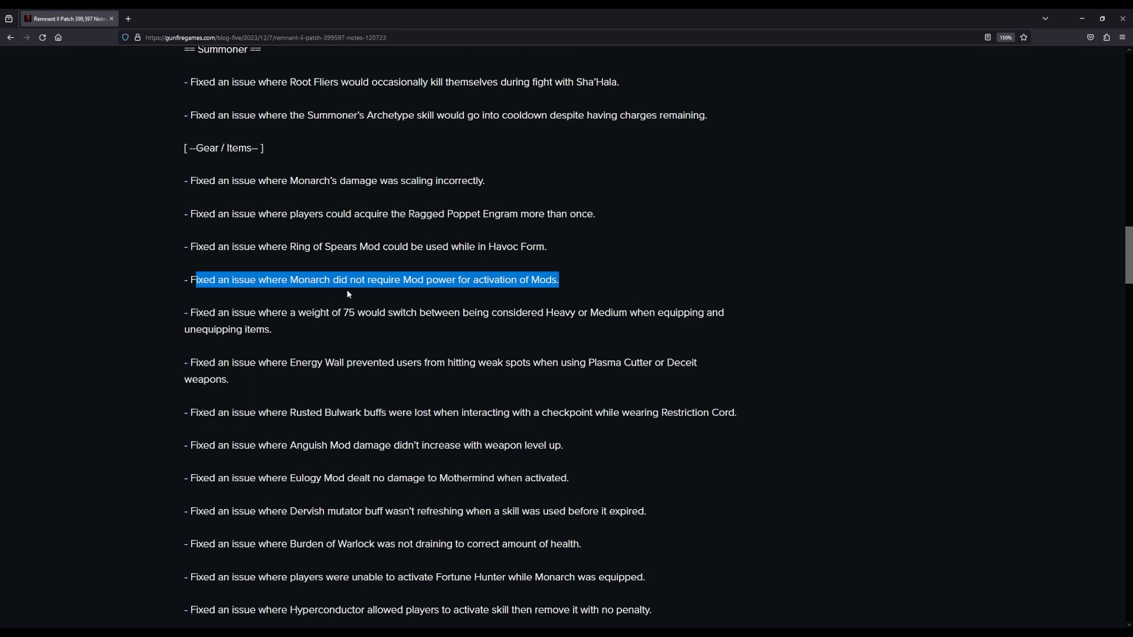
{"action": "mouse_move", "coordinate": [499, 287]}
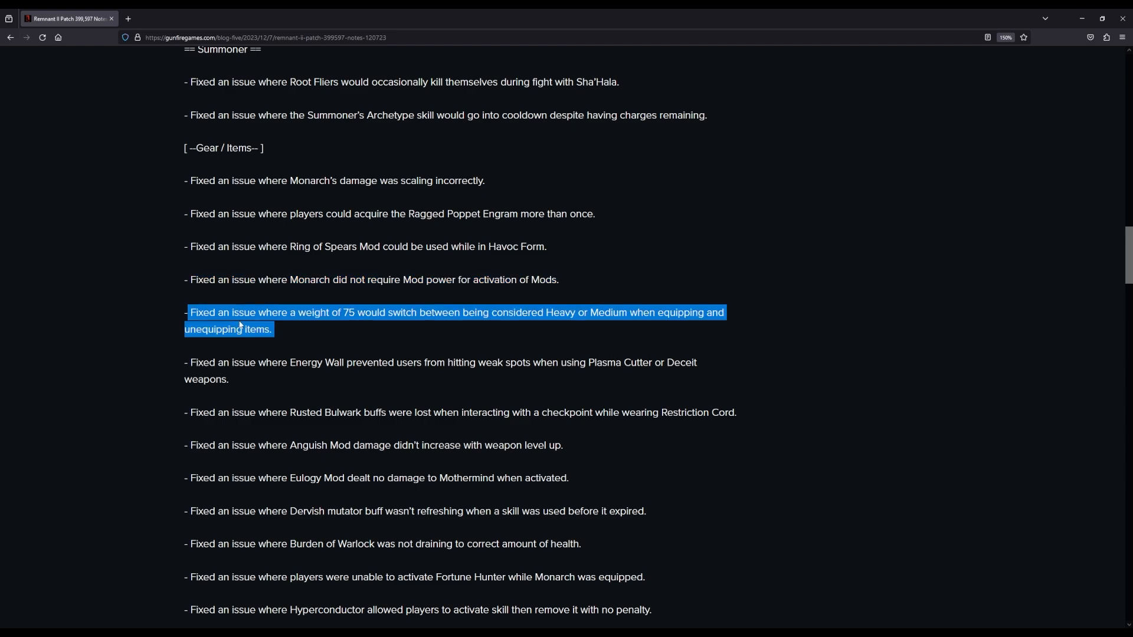
{"action": "mouse_move", "coordinate": [376, 322]}
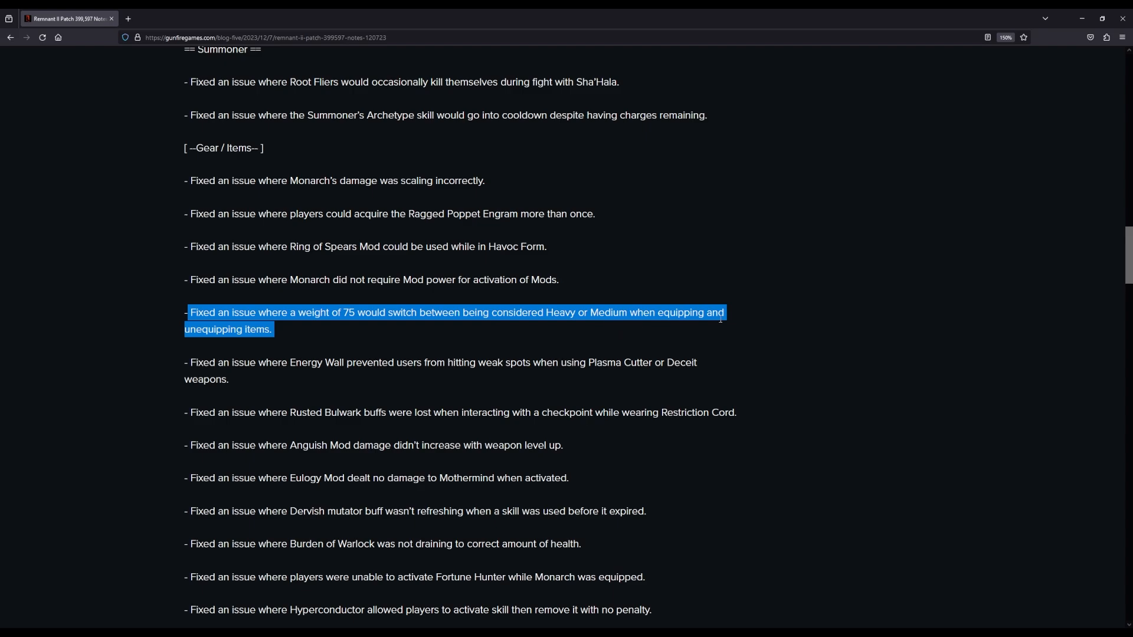
{"action": "mouse_move", "coordinate": [283, 391]}
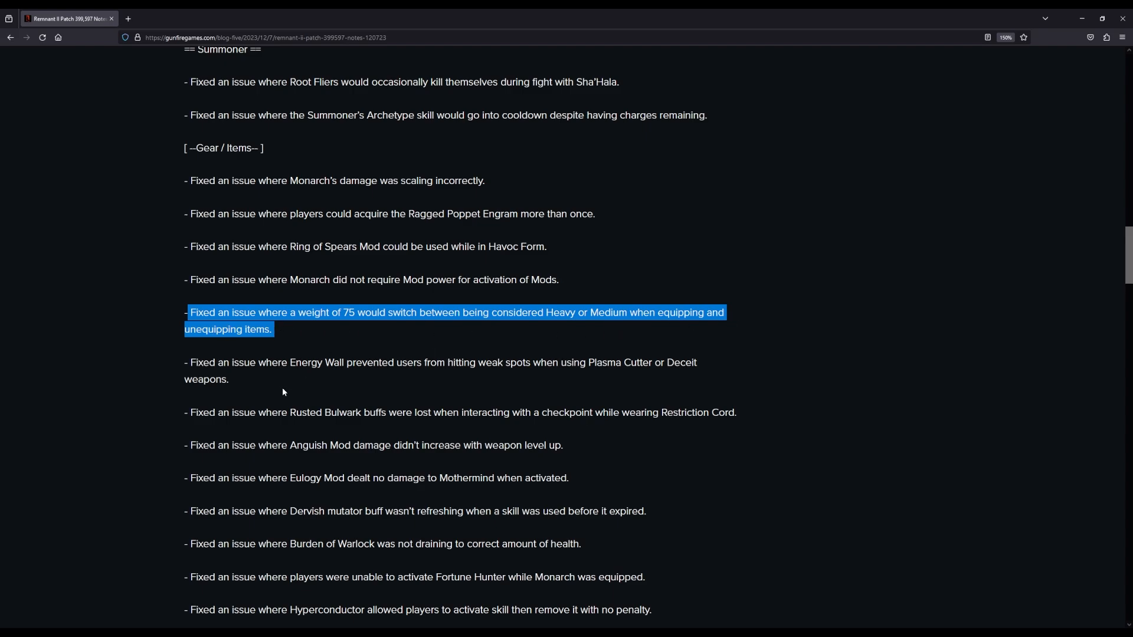
{"action": "scroll", "scroll_direction": "down", "scroll_amount": 3}
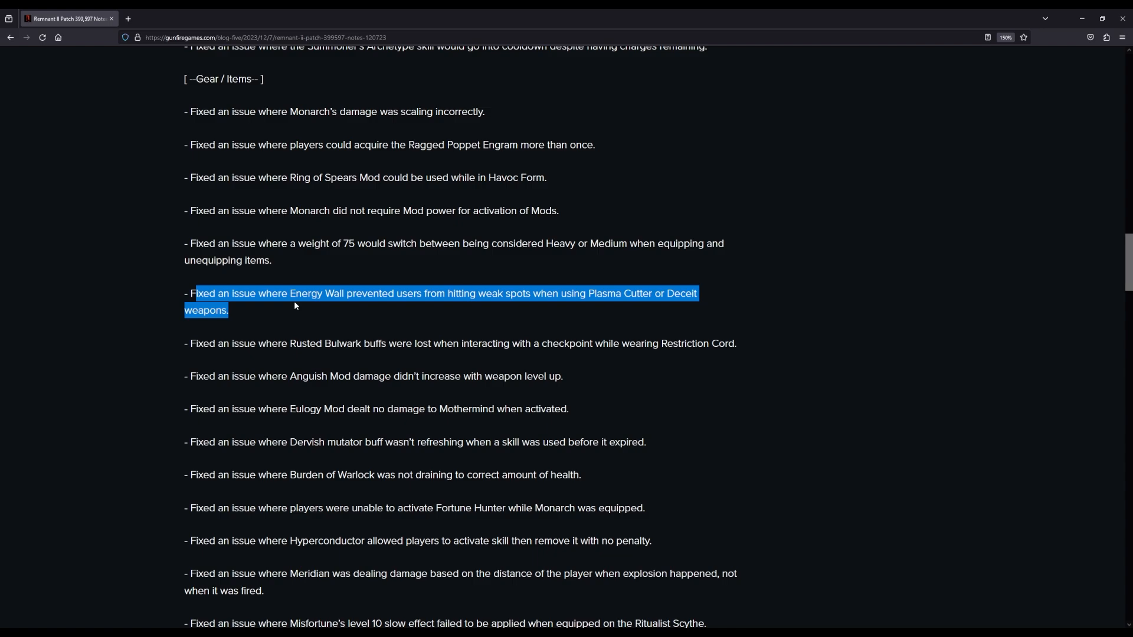
{"action": "scroll", "scroll_direction": "down", "scroll_amount": 3}
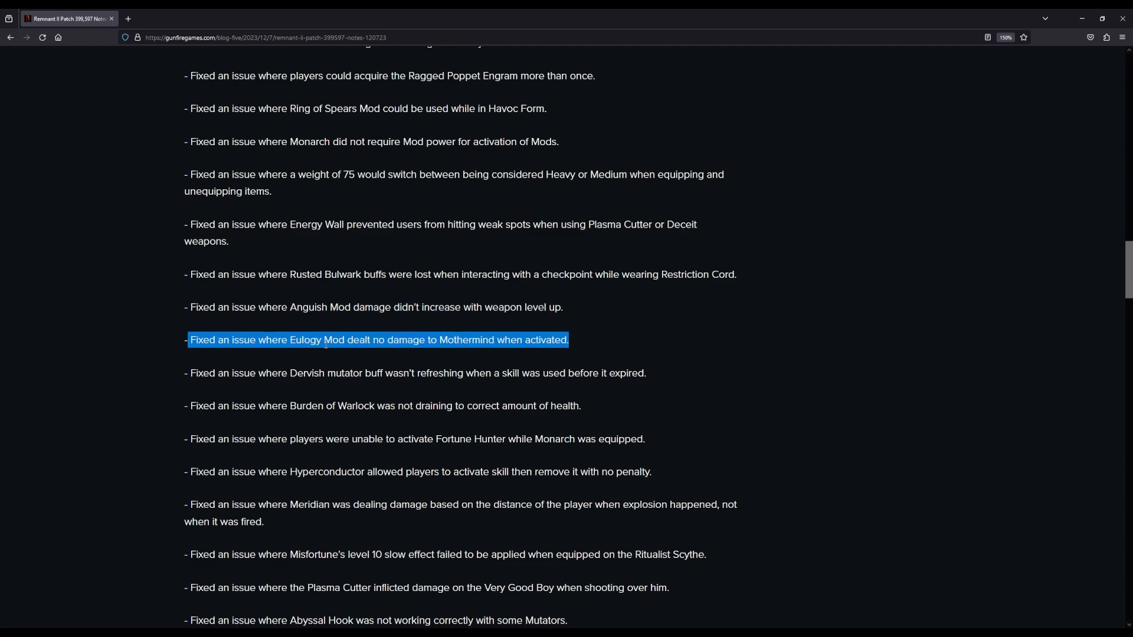
{"action": "mouse_move", "coordinate": [437, 347]}
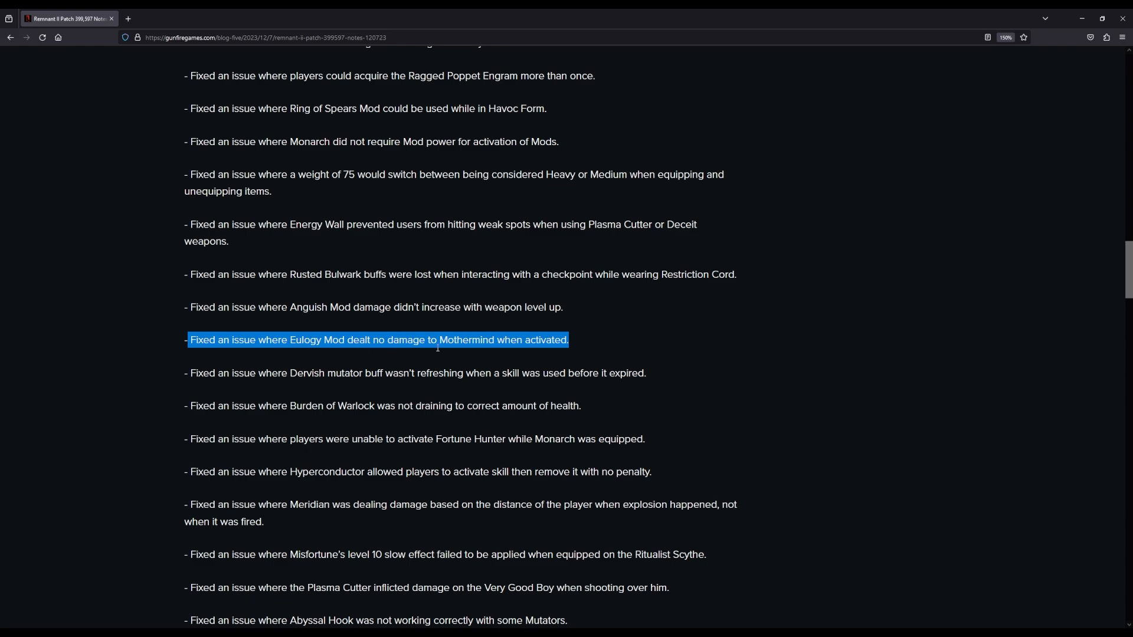
{"action": "scroll", "scroll_direction": "down", "scroll_amount": 3}
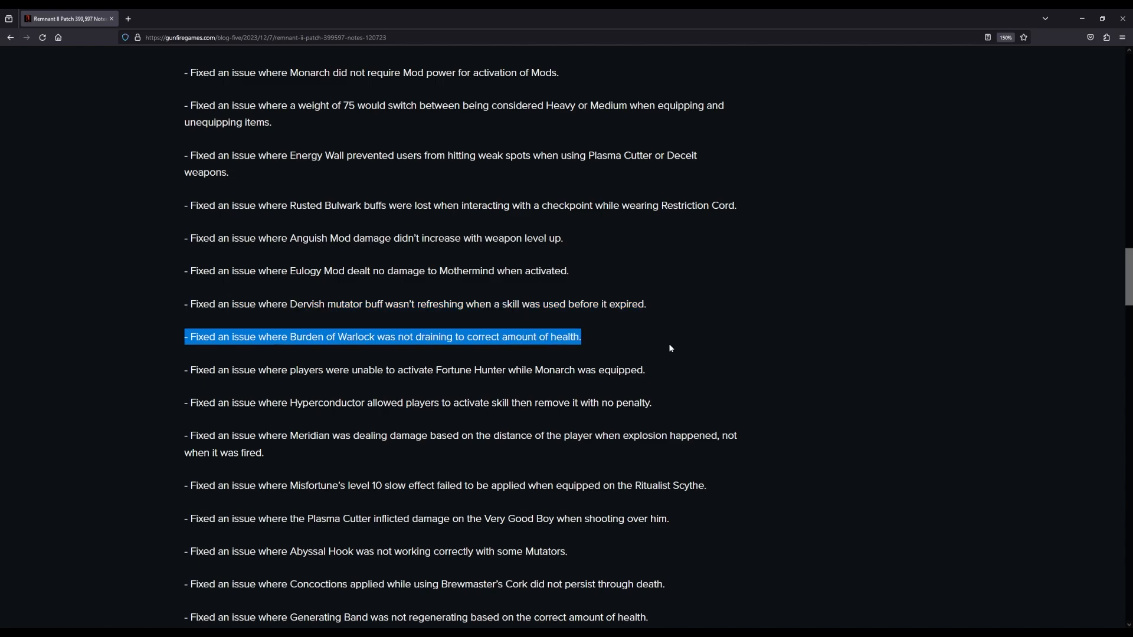
Step: Scroll past the Meridian and Abyssal Hook fixes to the Generating Band health-regeneration fix
{"action": "scroll", "scroll_direction": "down", "scroll_amount": 3}
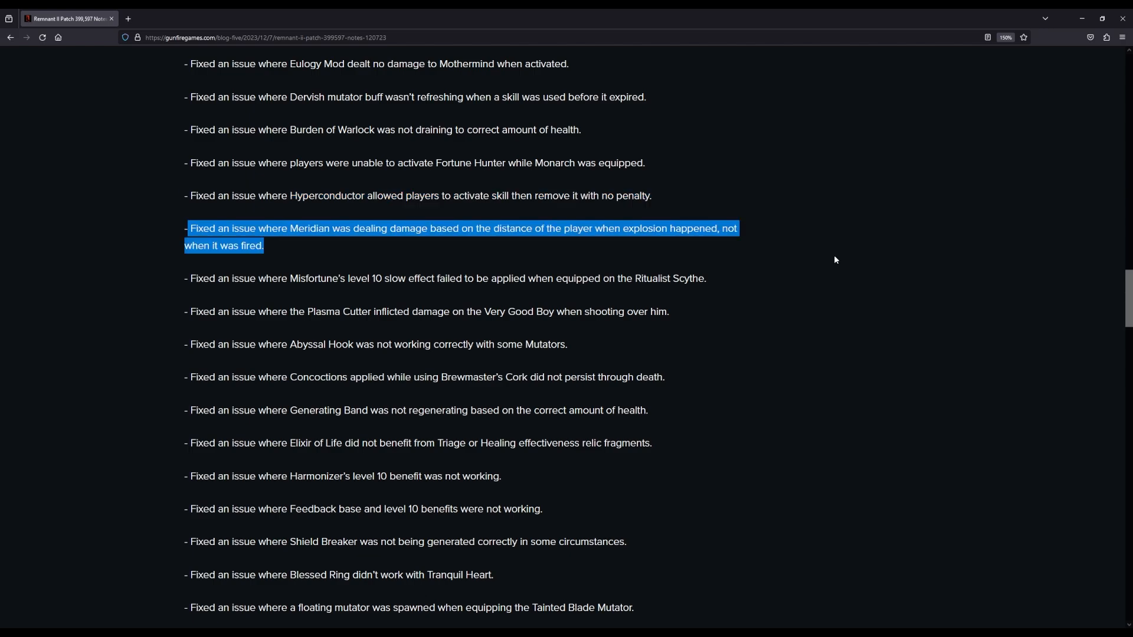
{"action": "scroll", "scroll_direction": "down", "scroll_amount": 3}
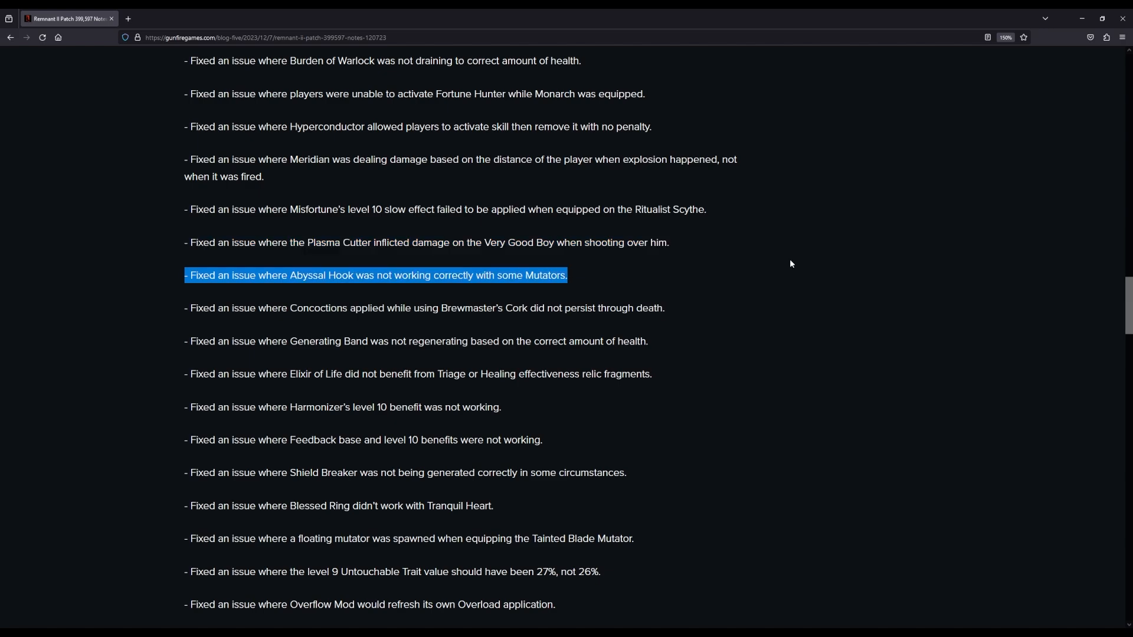
{"action": "scroll", "scroll_direction": "down", "scroll_amount": 3}
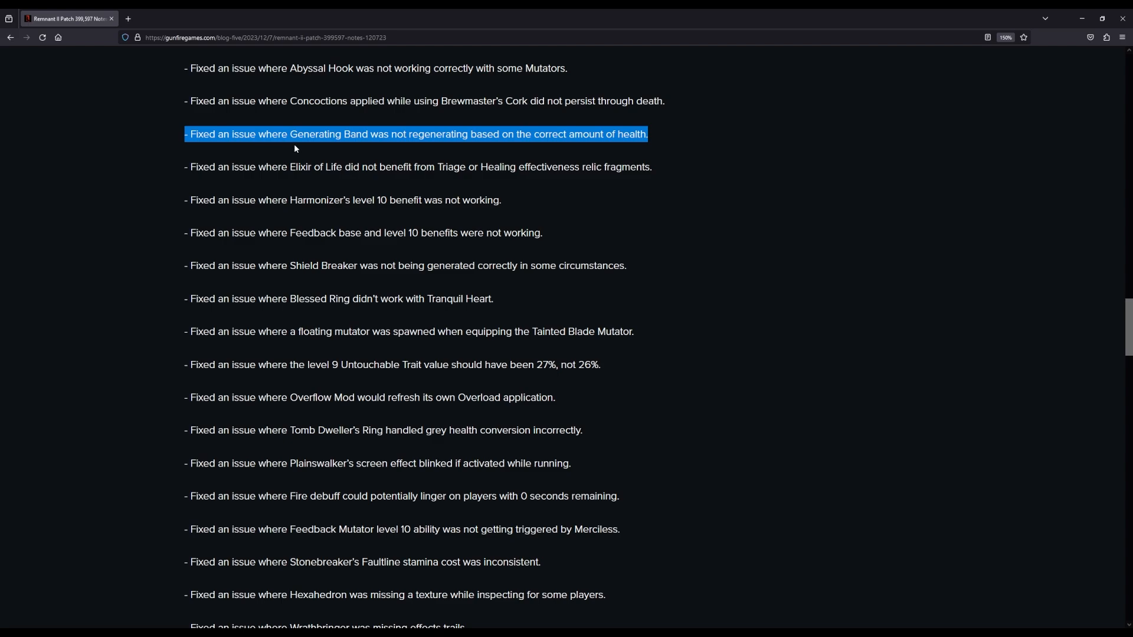
{"action": "mouse_move", "coordinate": [454, 147]}
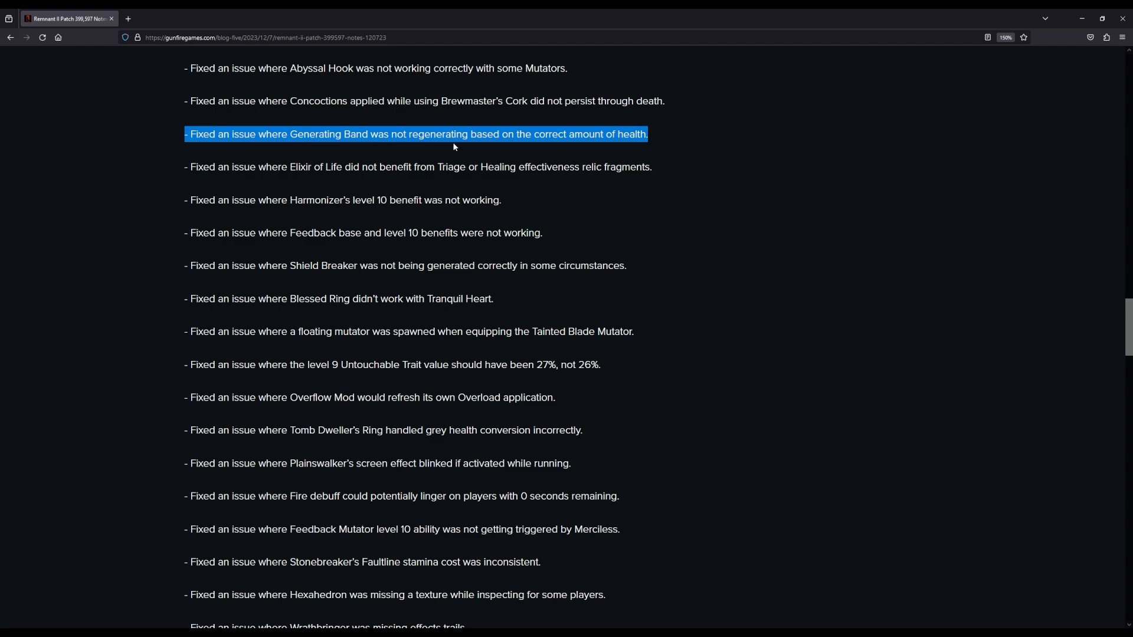
{"action": "mouse_move", "coordinate": [704, 146]}
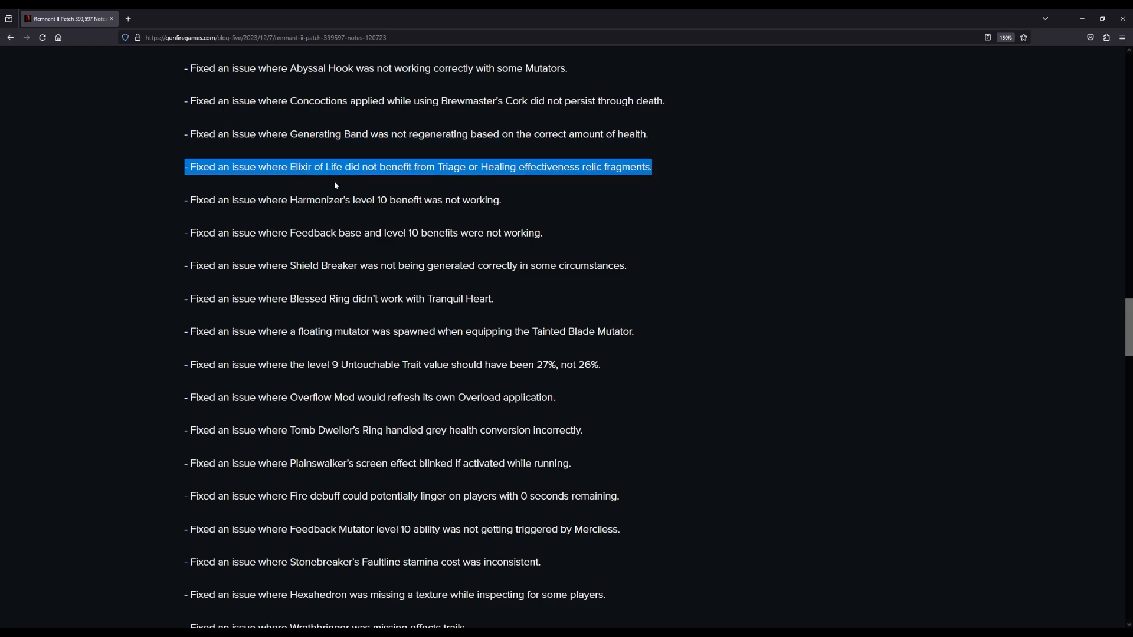
{"action": "mouse_move", "coordinate": [447, 175]}
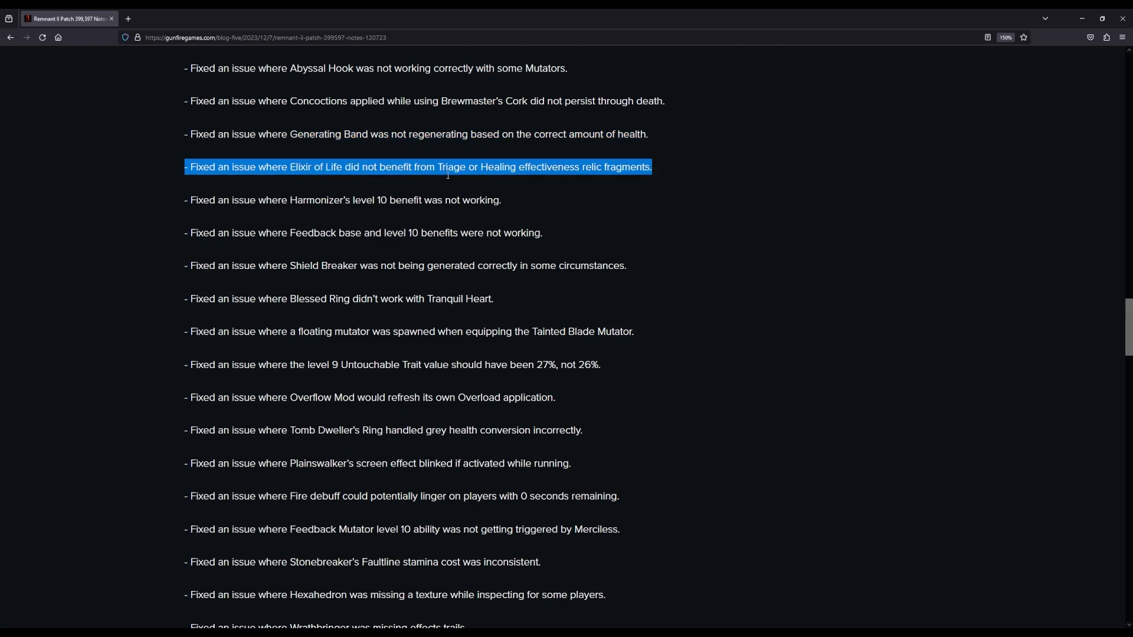
{"action": "mouse_move", "coordinate": [589, 180]}
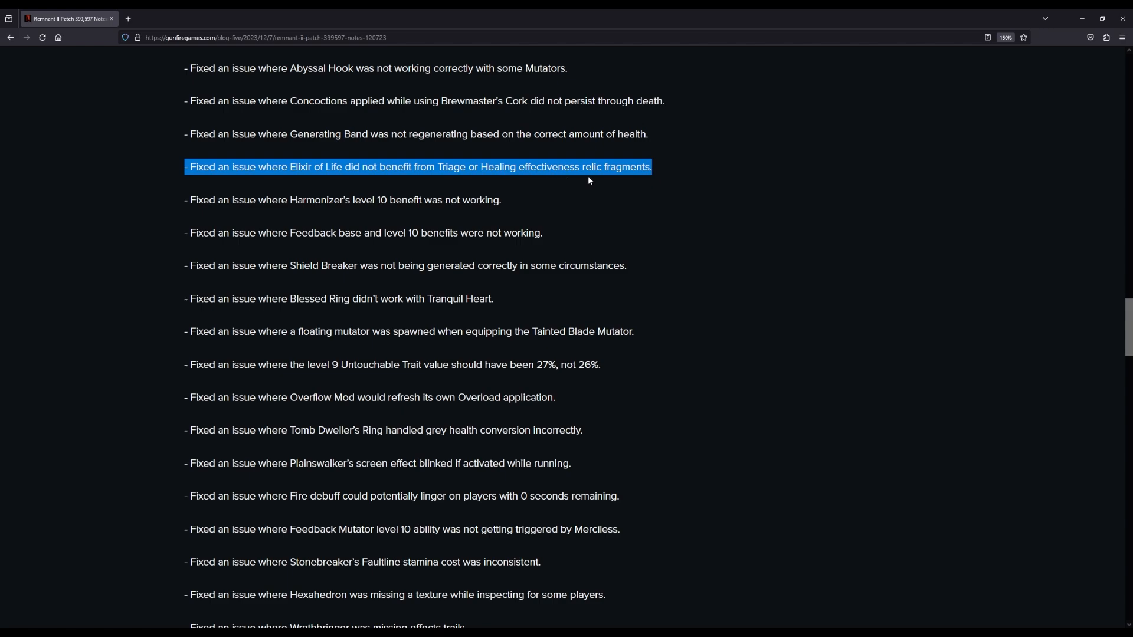
Step: Scroll past Feedback, Untouchable and Overflow Mod to the Stonebreaker's Faultline stamina fix
{"action": "scroll", "scroll_direction": "down", "scroll_amount": 3}
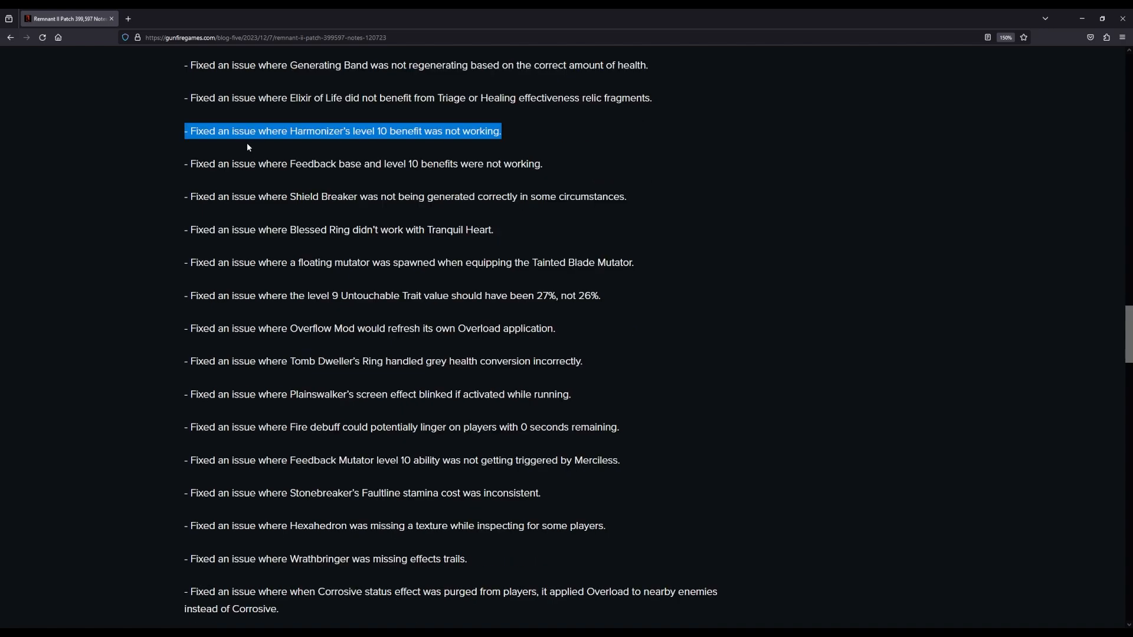
{"action": "mouse_move", "coordinate": [543, 146]}
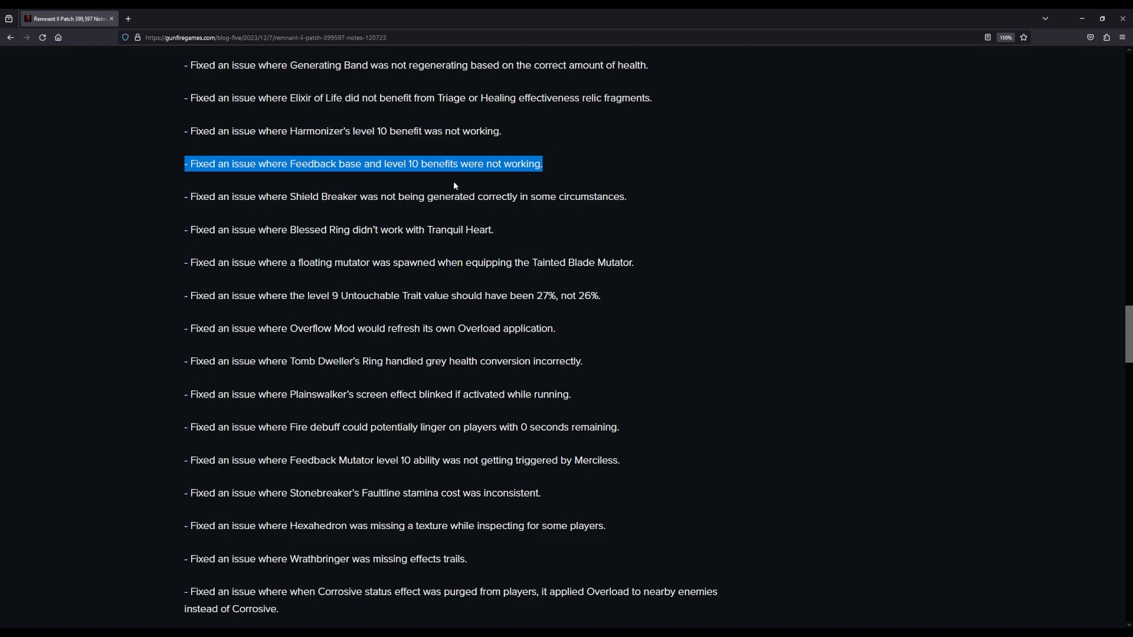
{"action": "scroll", "scroll_direction": "down", "scroll_amount": 3}
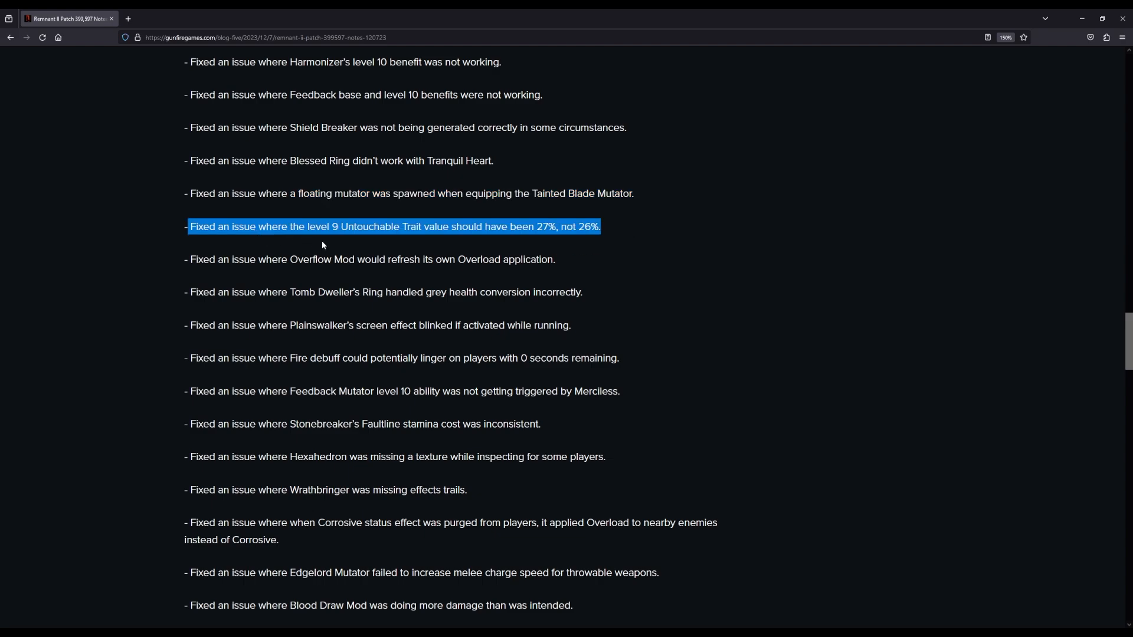
{"action": "mouse_move", "coordinate": [466, 241]}
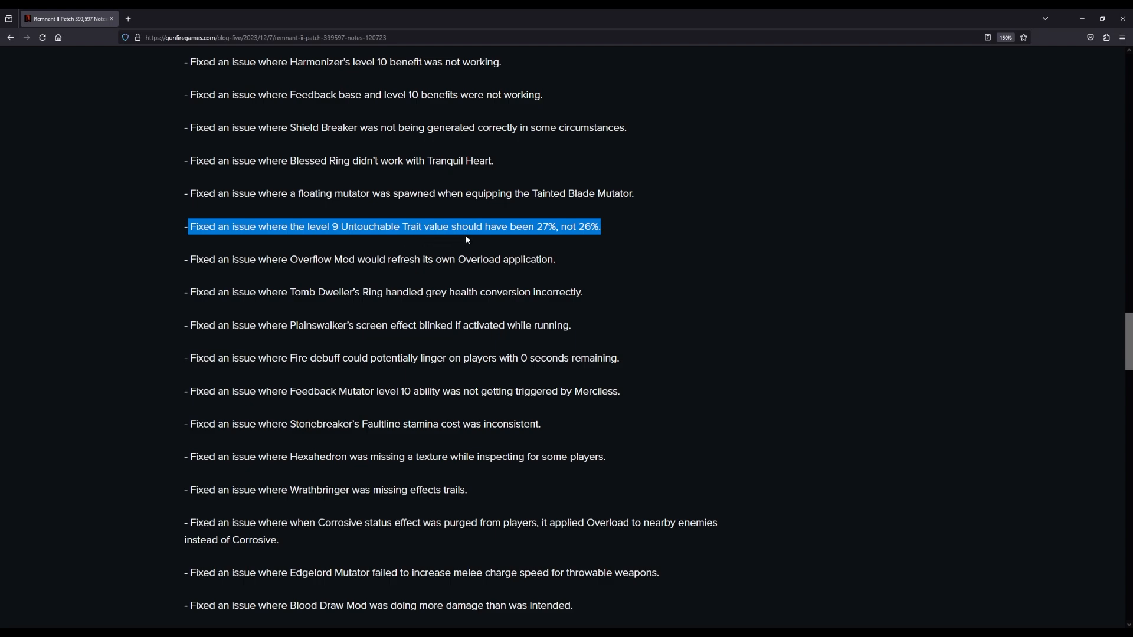
{"action": "mouse_move", "coordinate": [558, 239]}
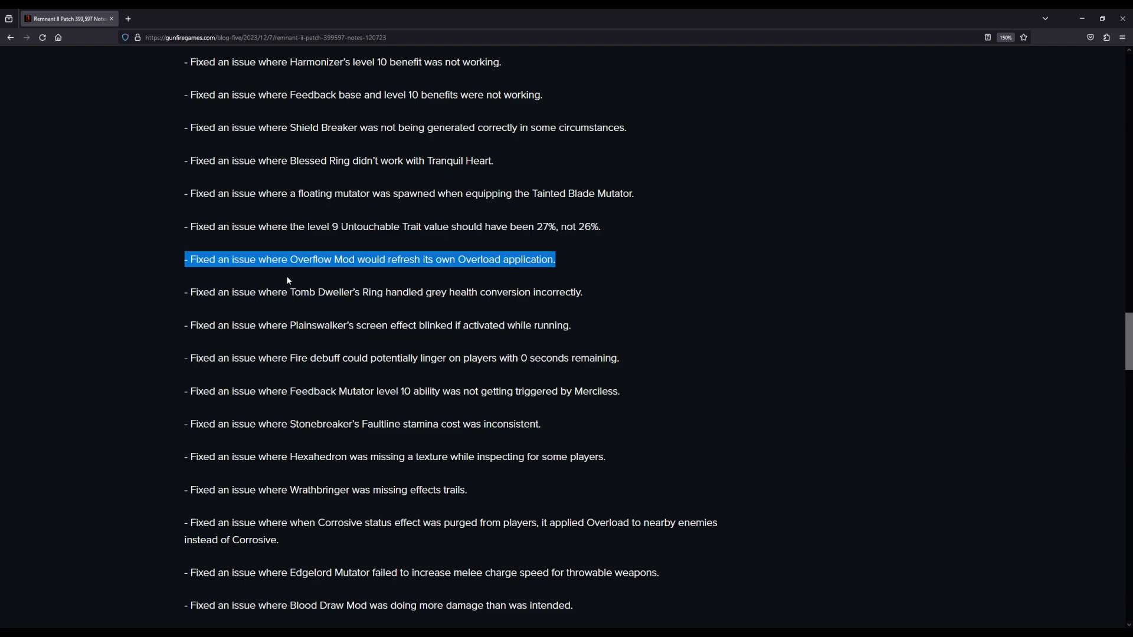
{"action": "mouse_move", "coordinate": [428, 272]}
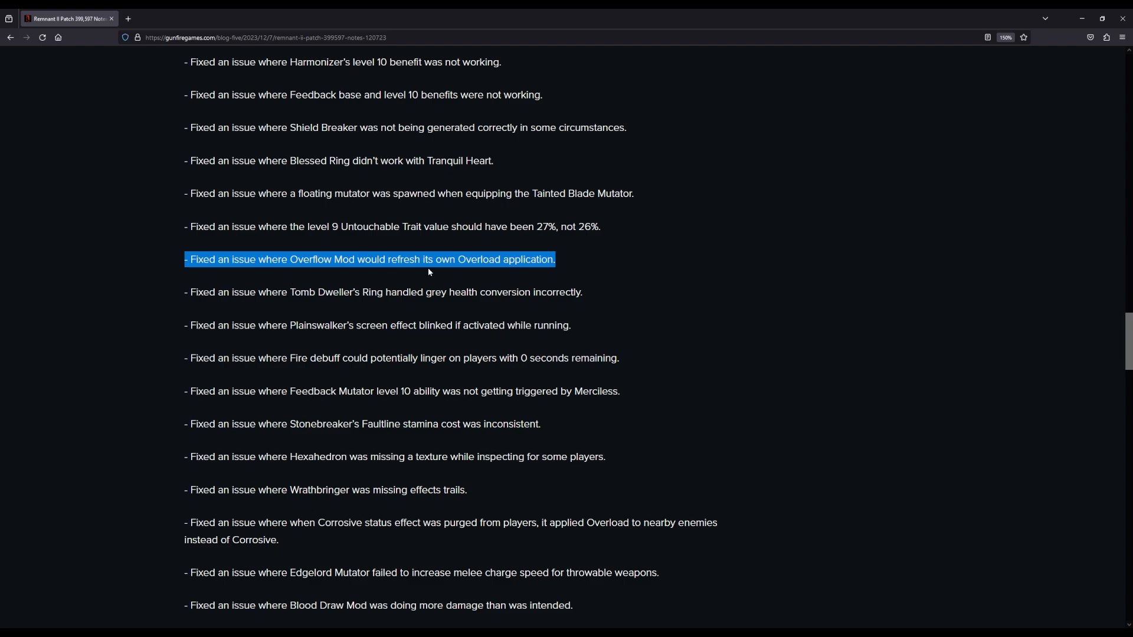
{"action": "mouse_move", "coordinate": [535, 273]}
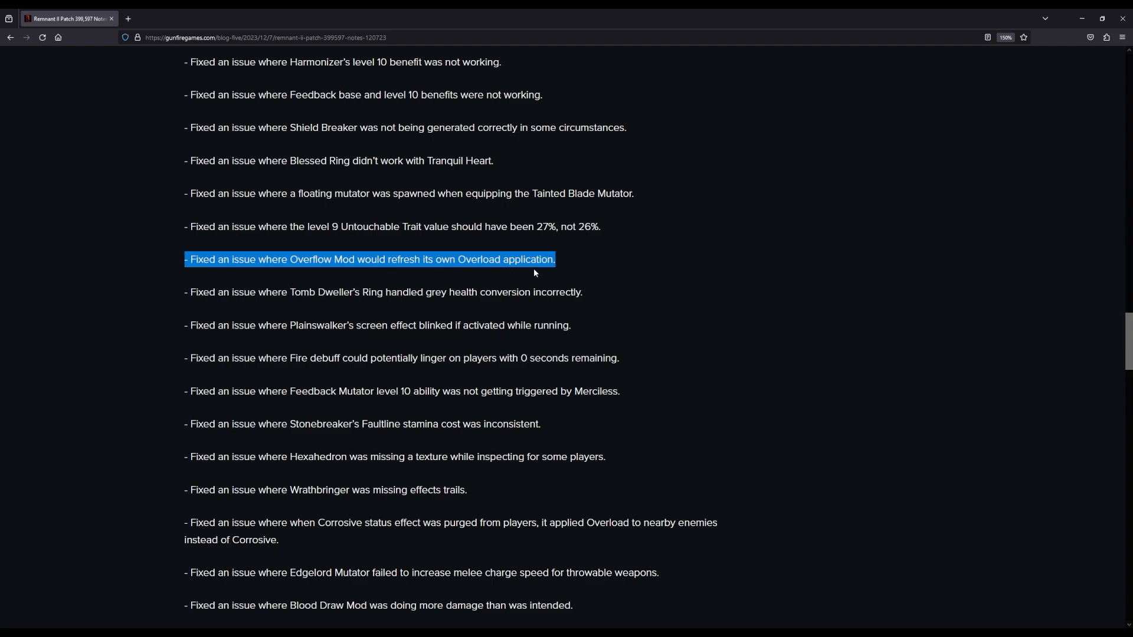
{"action": "scroll", "scroll_direction": "down", "scroll_amount": 3}
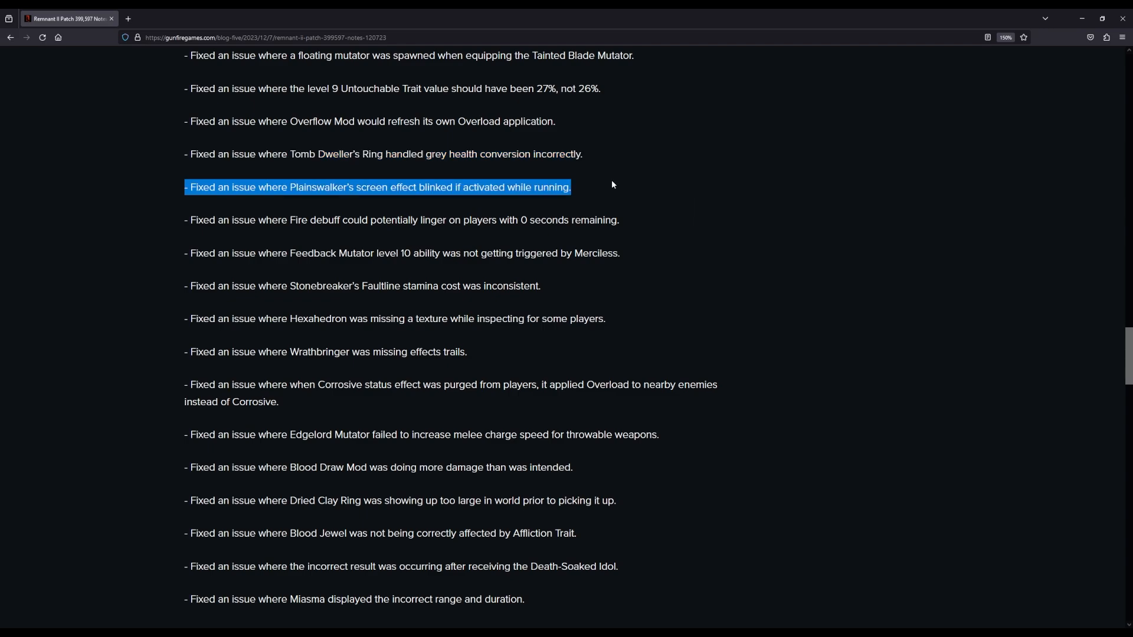
{"action": "scroll", "scroll_direction": "down", "scroll_amount": 3}
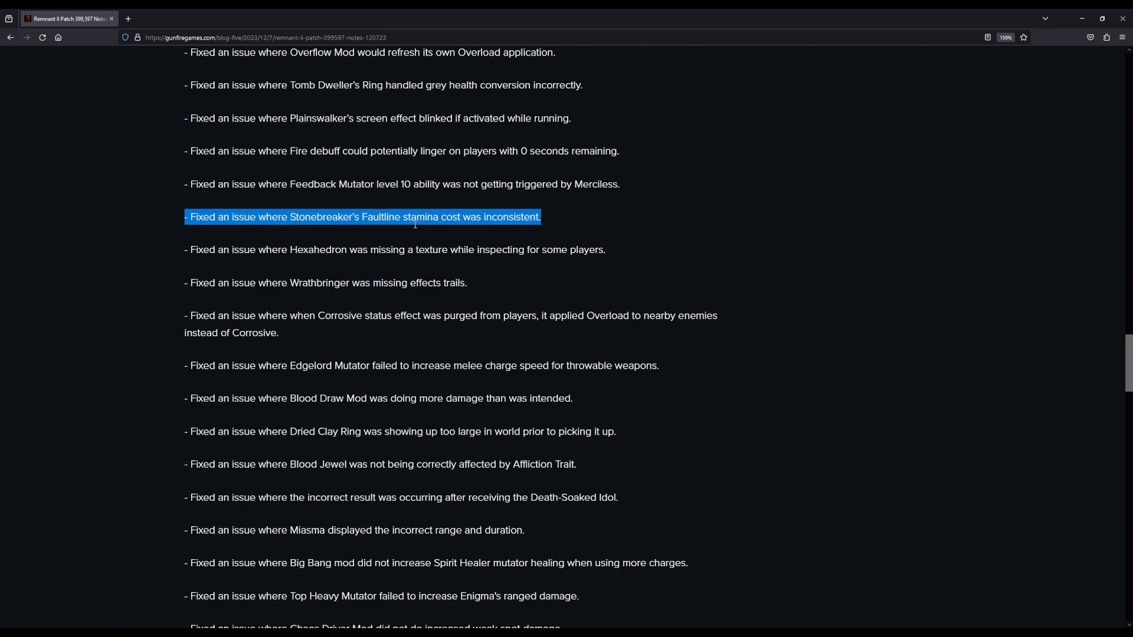
Step: Scroll past Corrosive, Blood Jewel and Death-Soaked Idol fixes to the Top Heavy Mutator entry
{"action": "scroll", "scroll_direction": "down", "scroll_amount": 3}
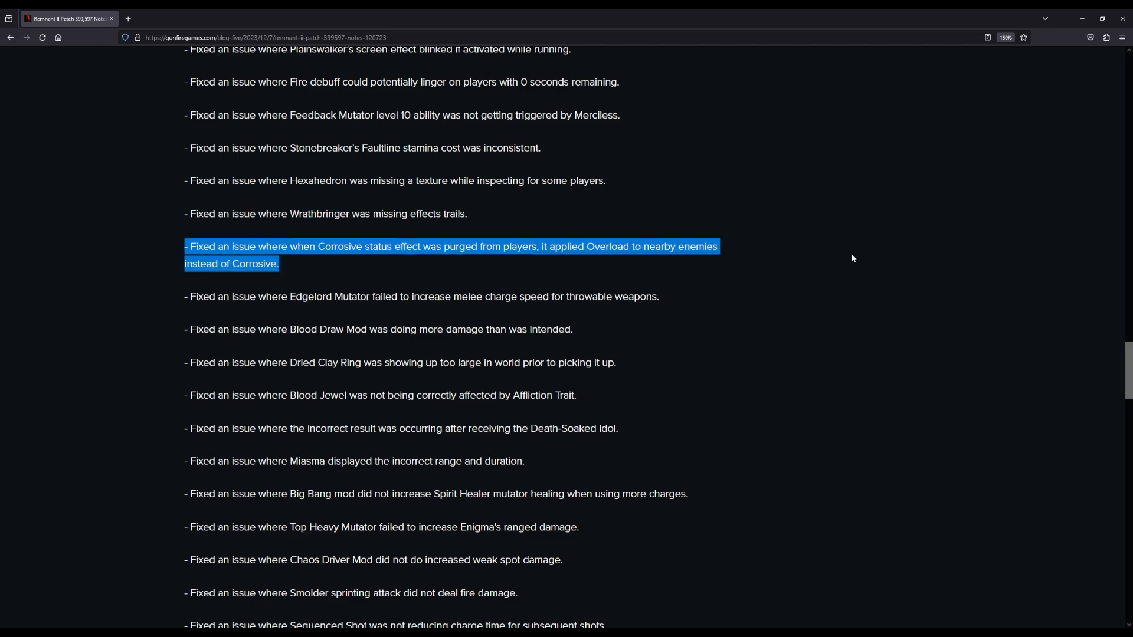
{"action": "scroll", "scroll_direction": "down", "scroll_amount": 3}
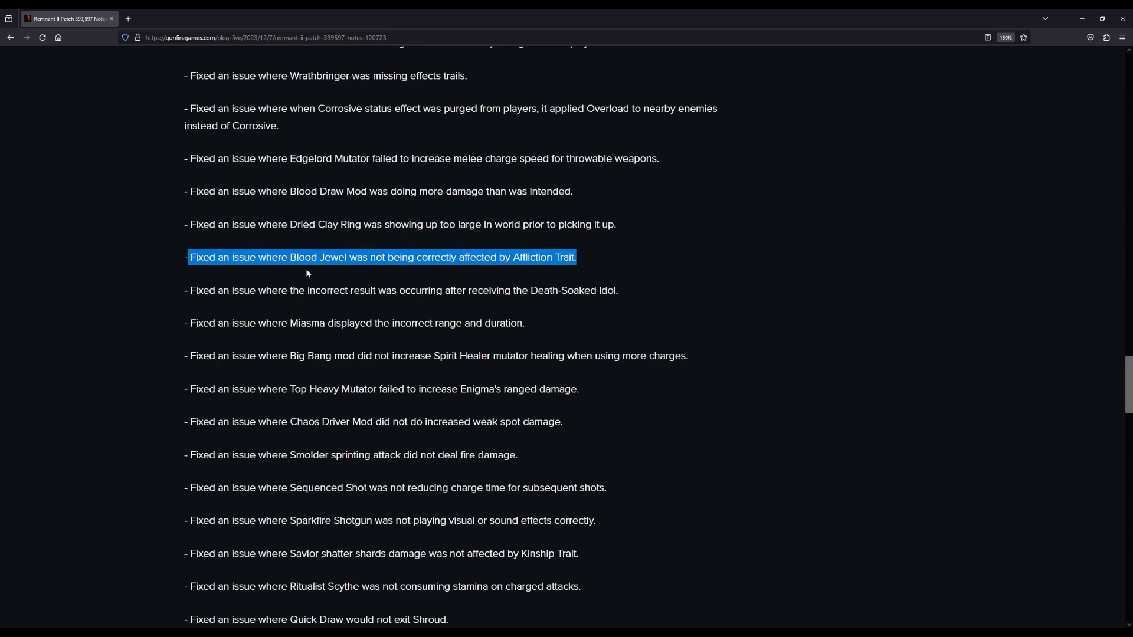
{"action": "mouse_move", "coordinate": [494, 266]}
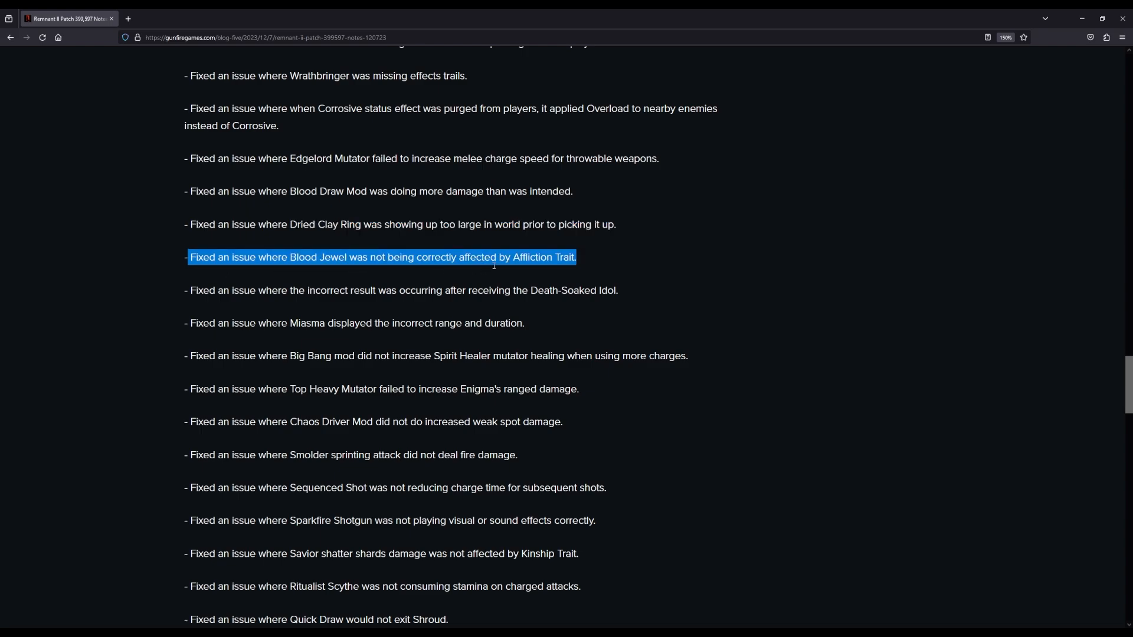
{"action": "mouse_move", "coordinate": [612, 271]}
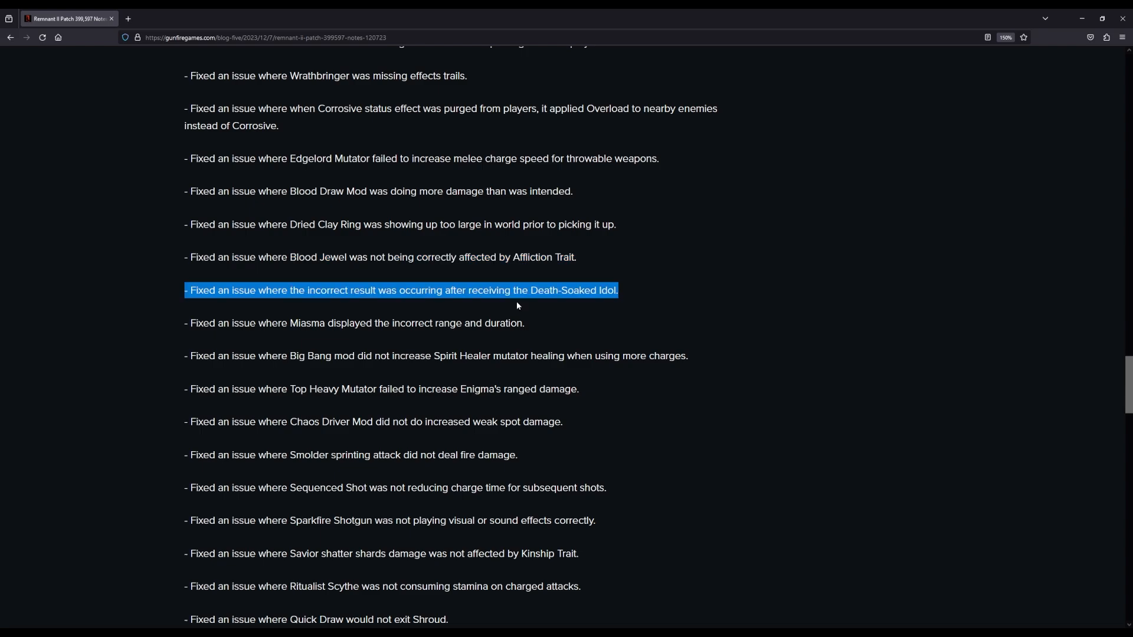
{"action": "scroll", "scroll_direction": "down", "scroll_amount": 3}
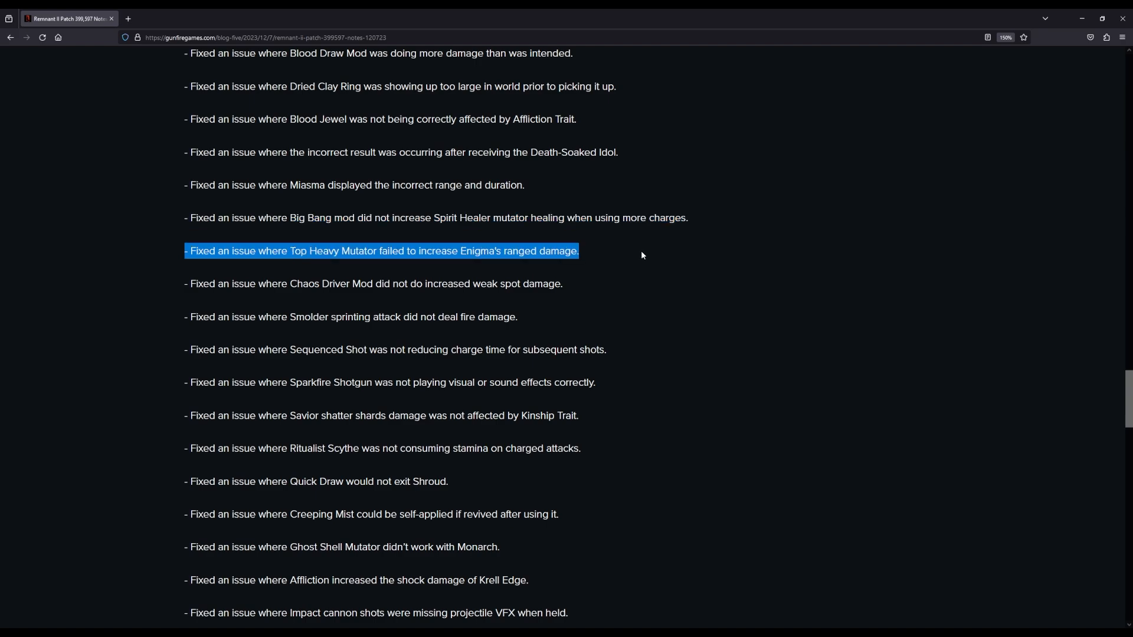
Step: Read past the Creeping Mist, Ghost Shell, Affliction and Impact fixes to the Enemies heading
{"action": "scroll", "scroll_direction": "down", "scroll_amount": 3}
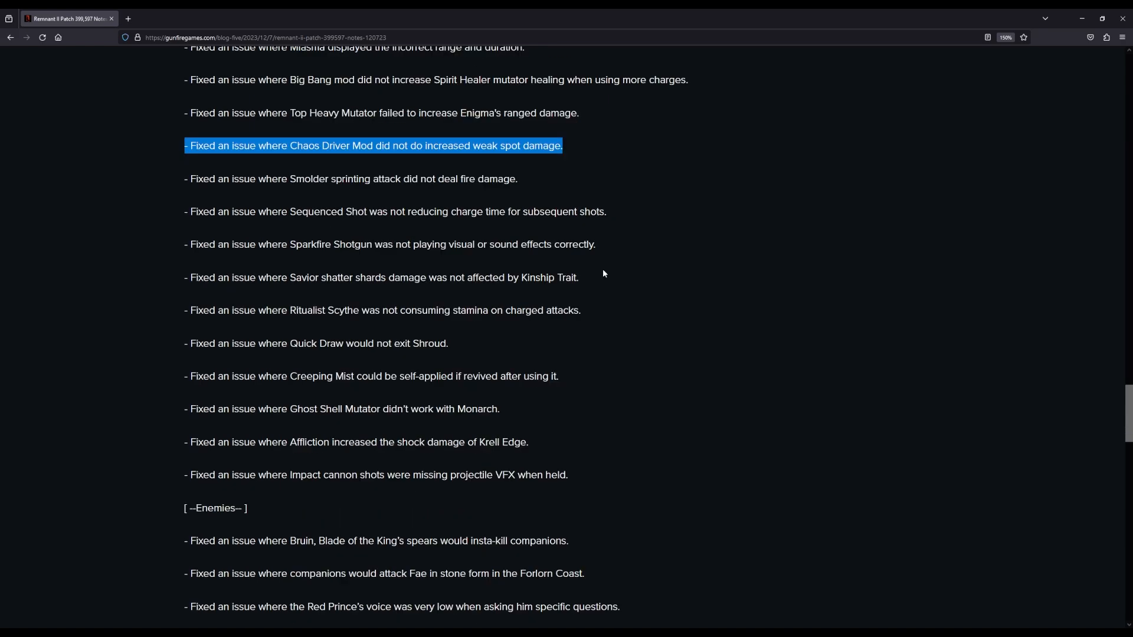
{"action": "double_click", "coordinate": [351, 179]}
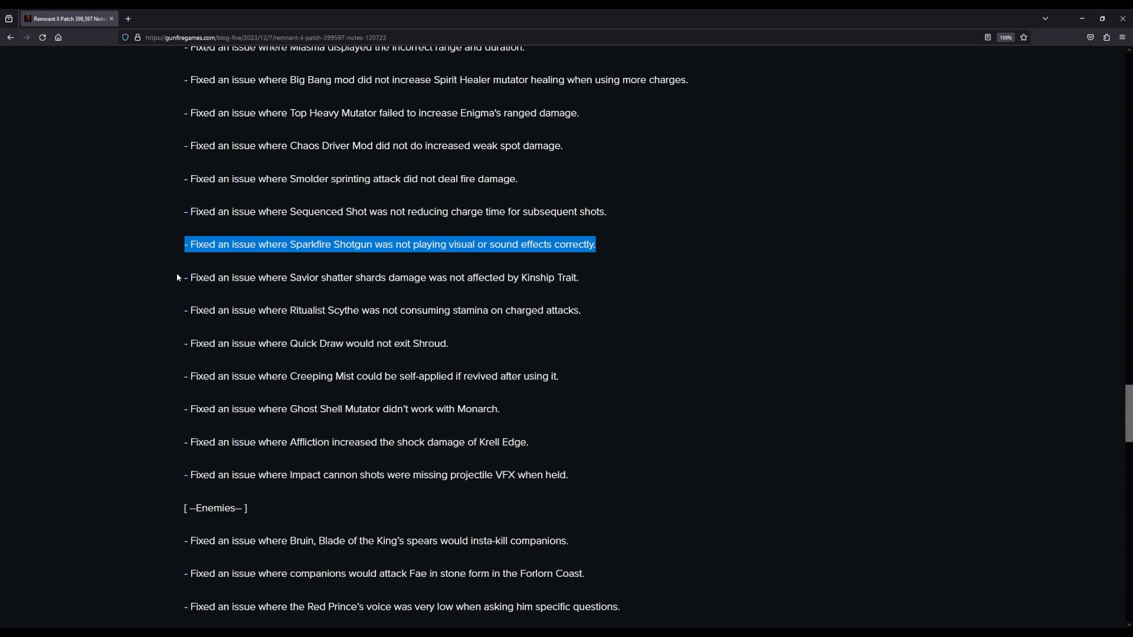
{"action": "scroll", "scroll_direction": "down", "scroll_amount": 3}
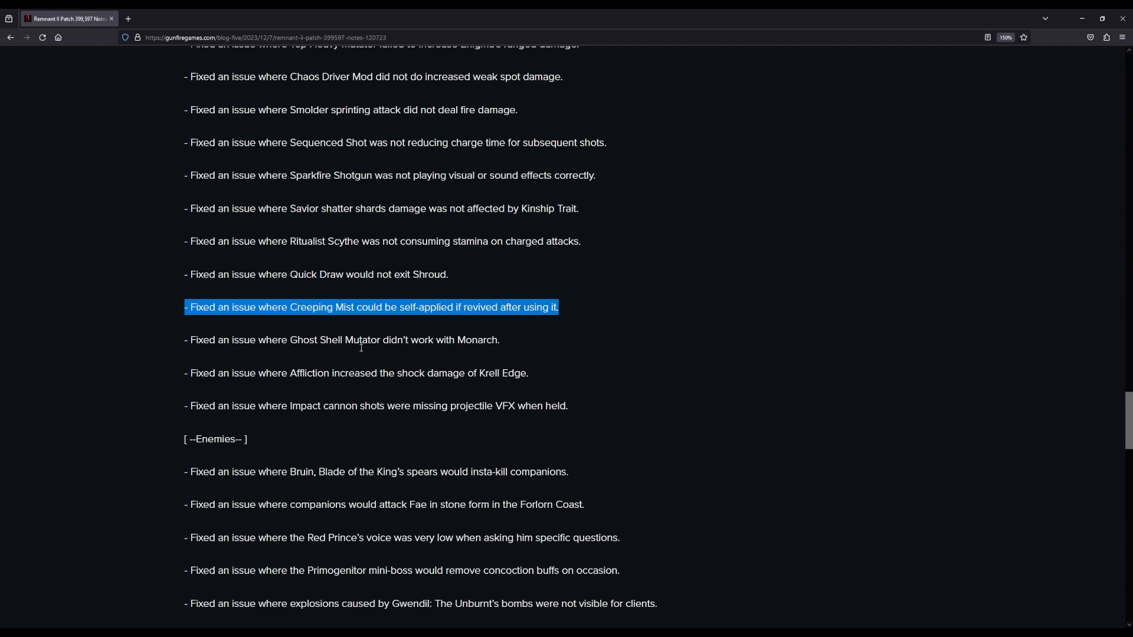
{"action": "mouse_move", "coordinate": [562, 332]}
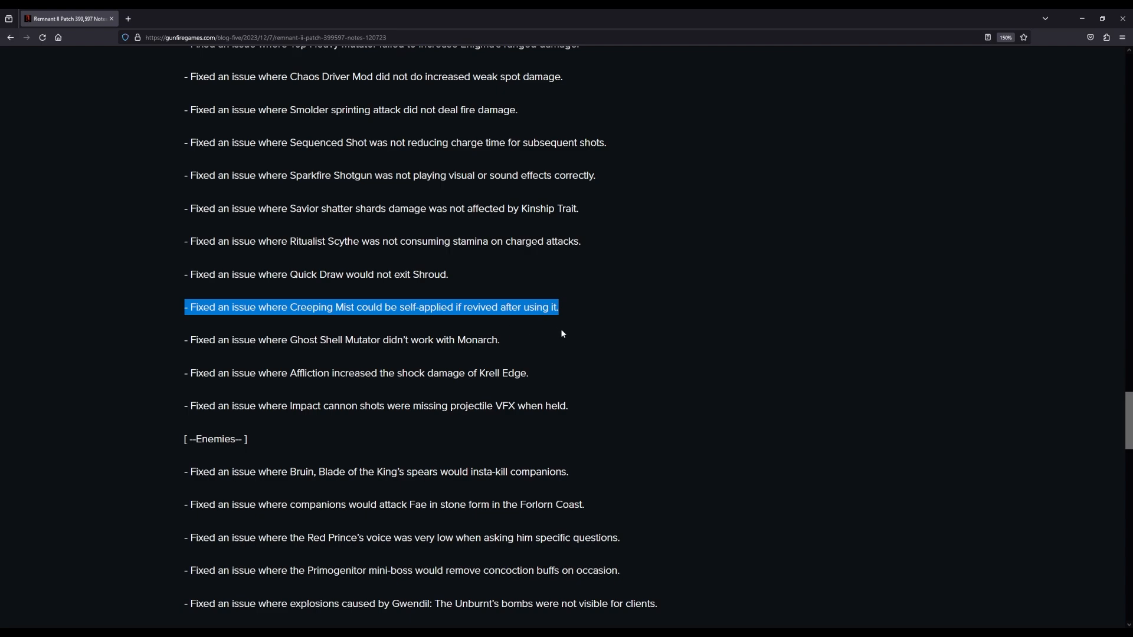
{"action": "mouse_move", "coordinate": [553, 335]}
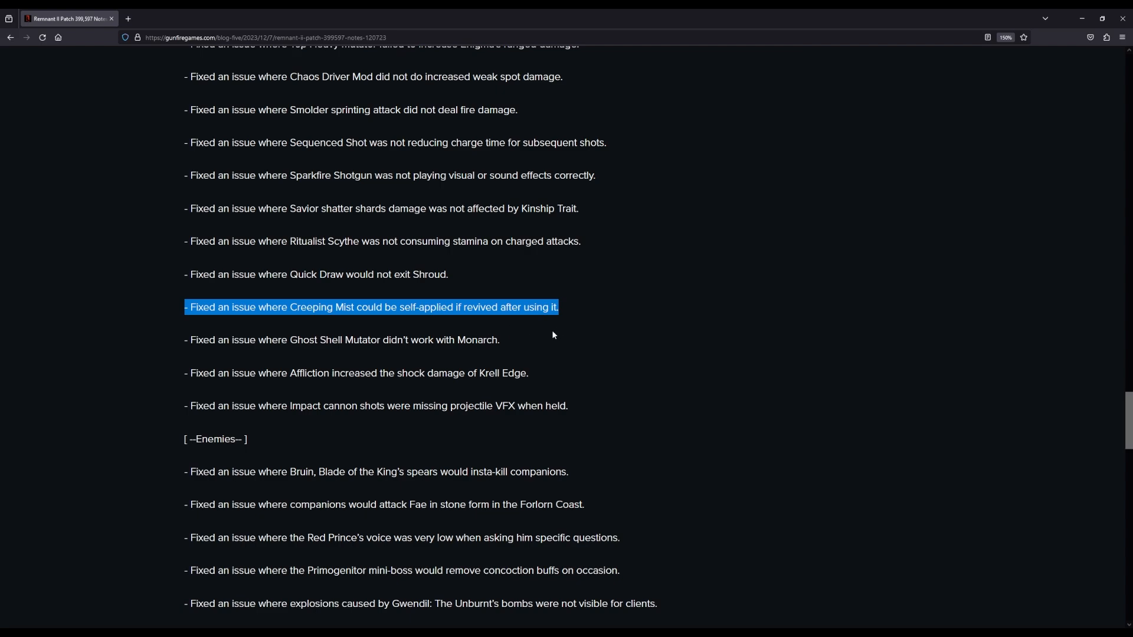
{"action": "scroll", "scroll_direction": "down", "scroll_amount": 3}
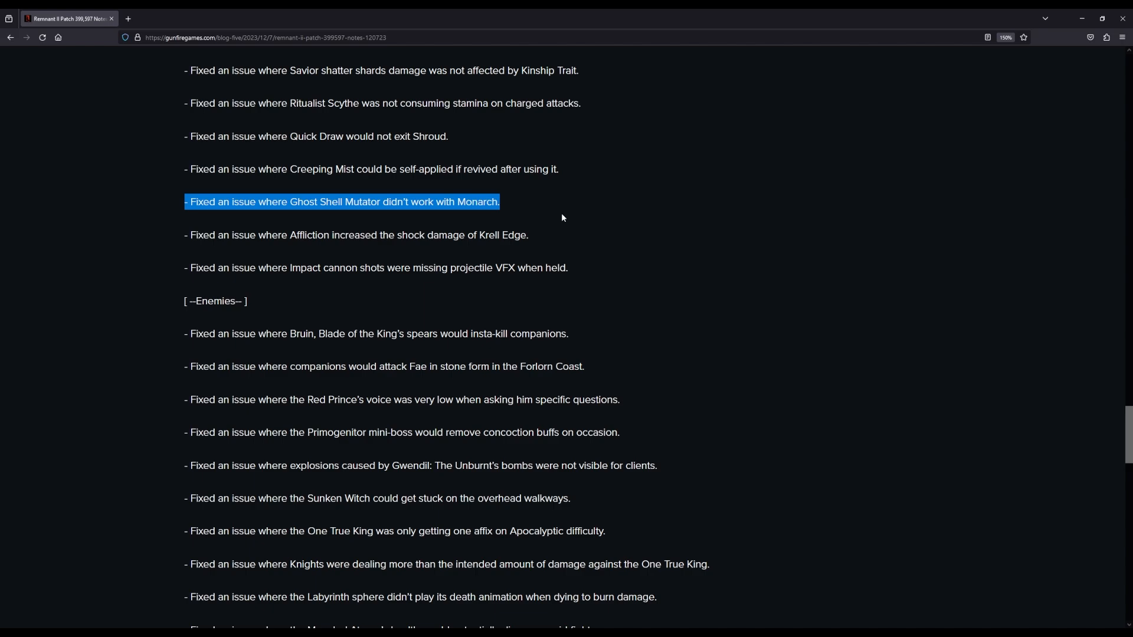
{"action": "scroll", "scroll_direction": "down", "scroll_amount": 3}
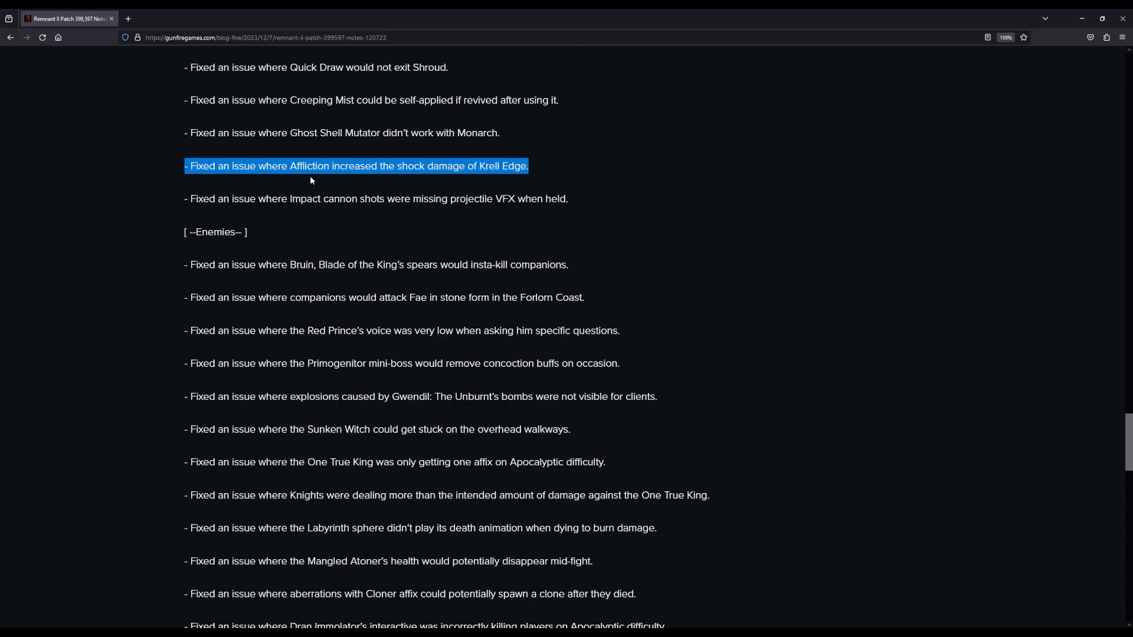
{"action": "mouse_move", "coordinate": [477, 180]}
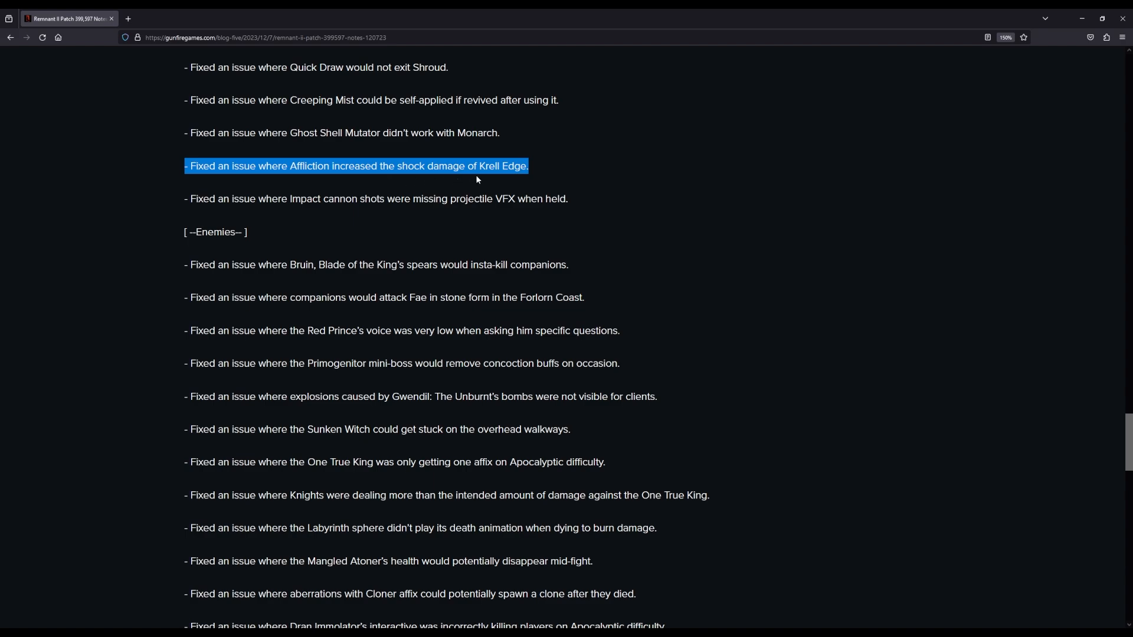
{"action": "mouse_move", "coordinate": [545, 187]}
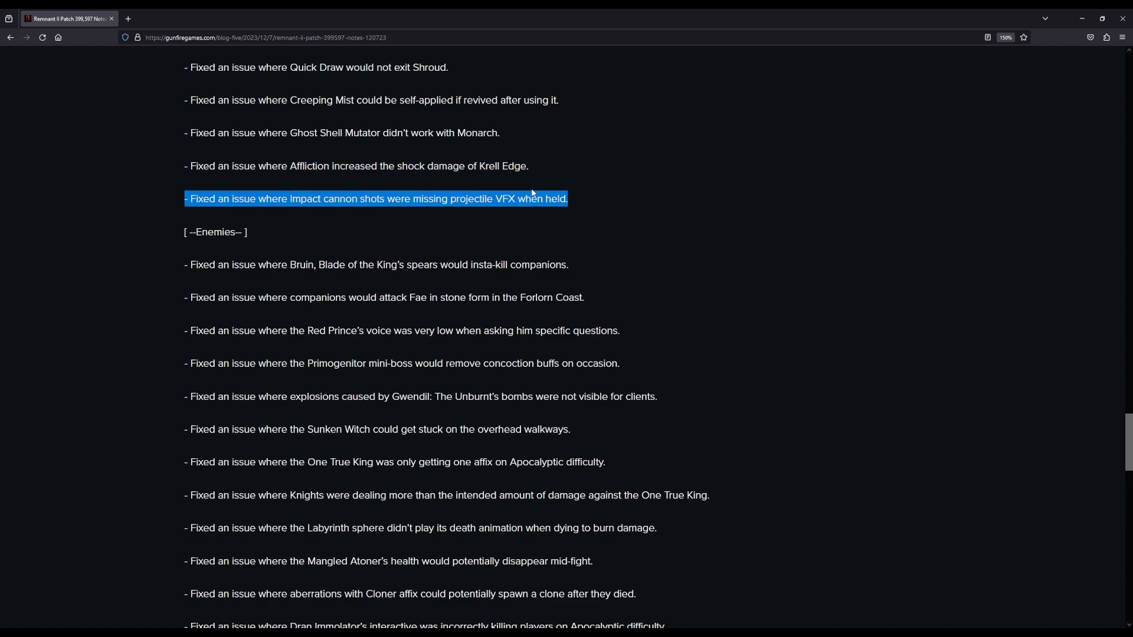
{"action": "scroll", "scroll_direction": "down", "scroll_amount": 3}
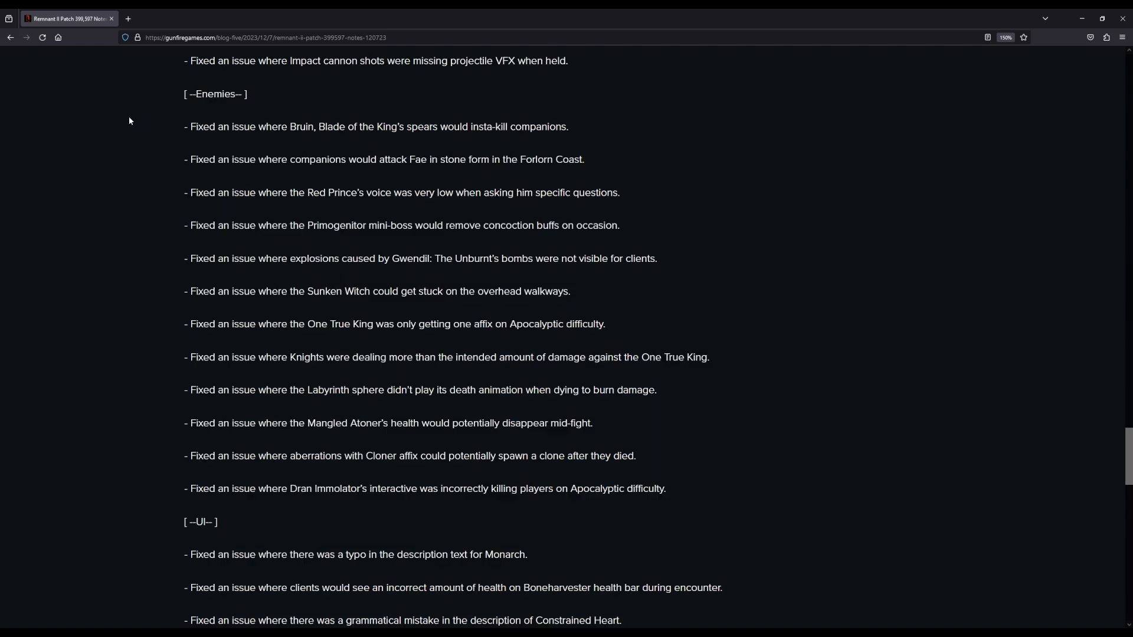
{"action": "mouse_move", "coordinate": [168, 140]}
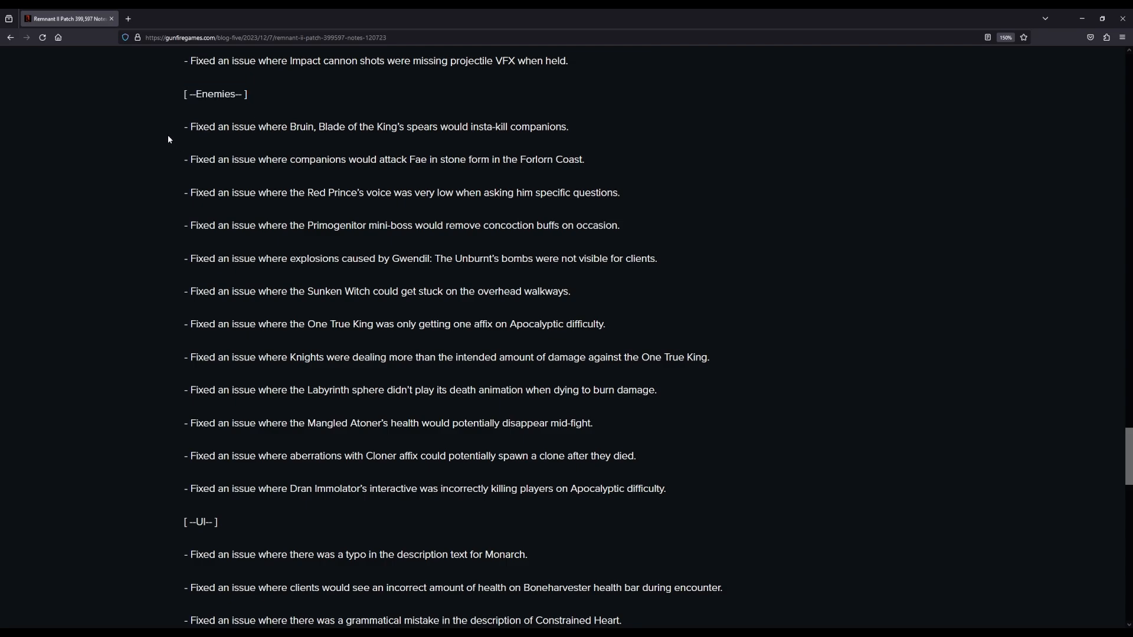
Step: Highlight the companions-attacking-Fae fix, then scroll through boss fixes to the Monarch typo fix
{"action": "triple_click", "coordinate": [376, 126]}
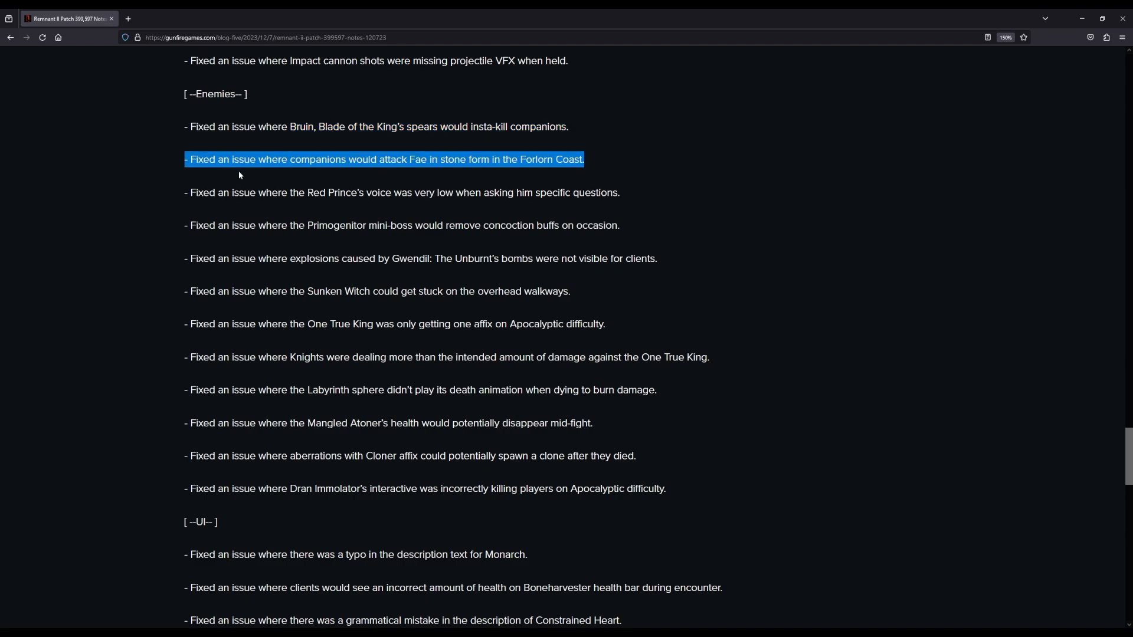
{"action": "mouse_move", "coordinate": [435, 174]}
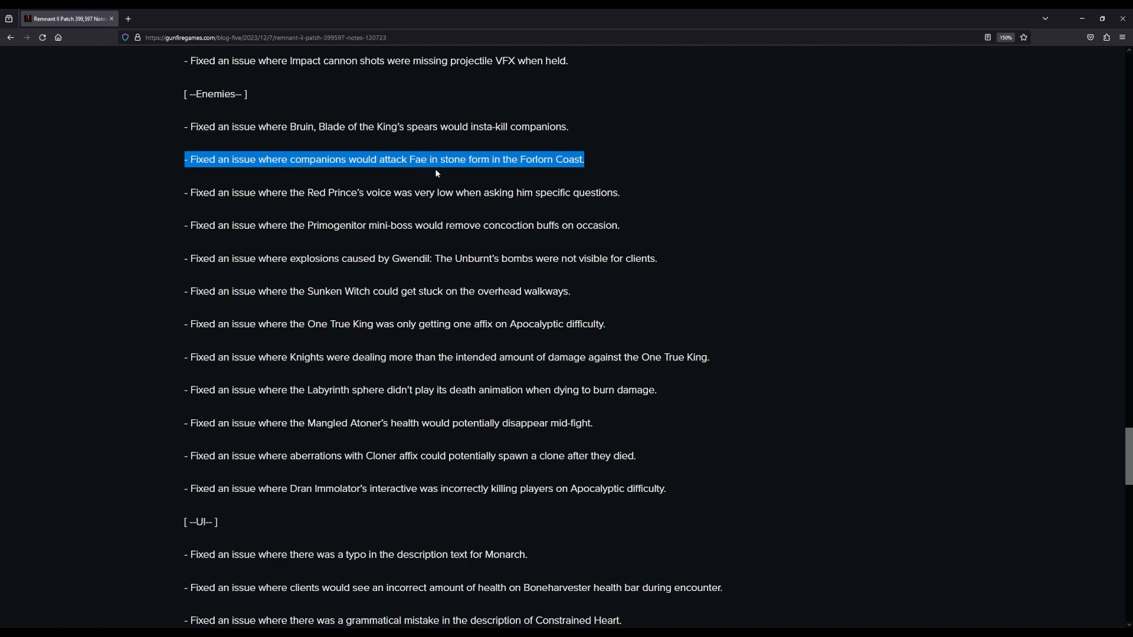
{"action": "mouse_move", "coordinate": [537, 175]}
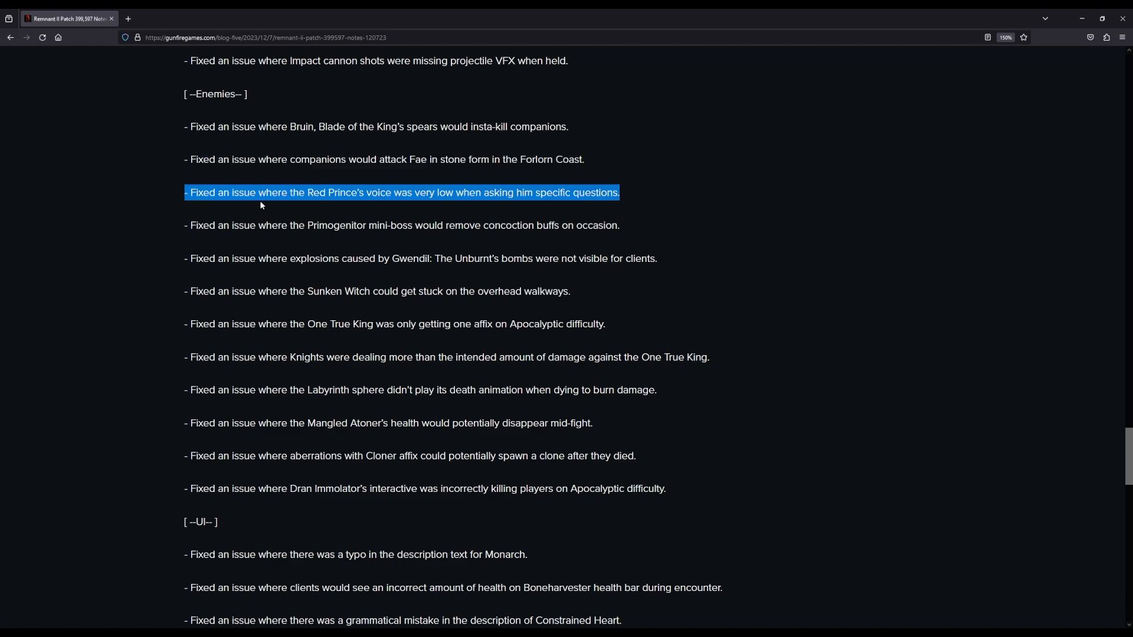
{"action": "mouse_move", "coordinate": [454, 207]}
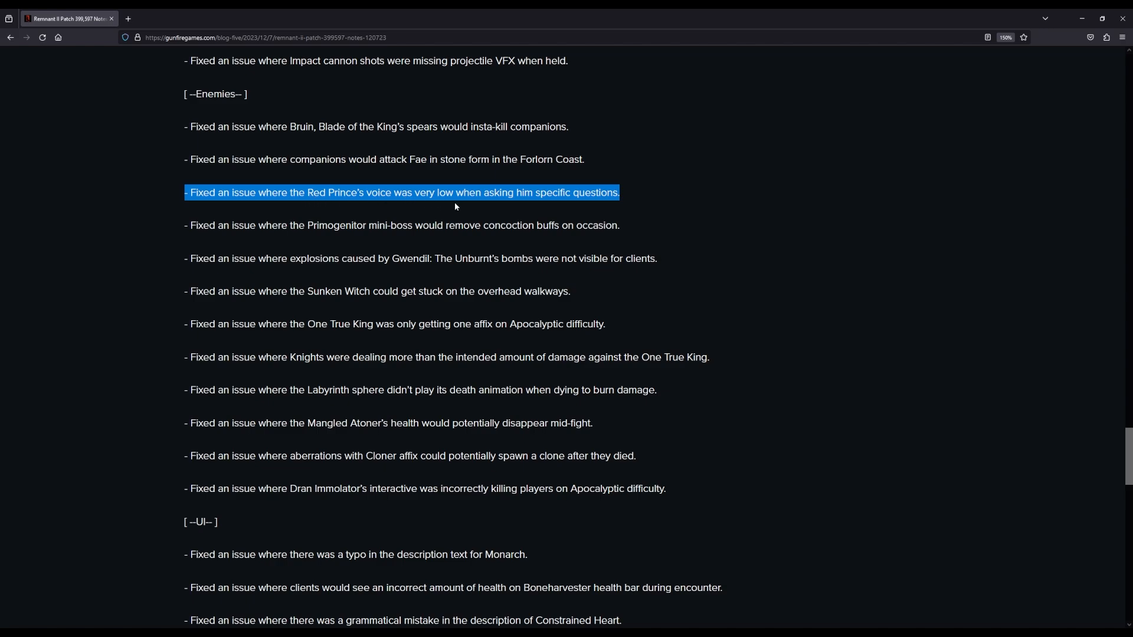
{"action": "mouse_move", "coordinate": [646, 209]}
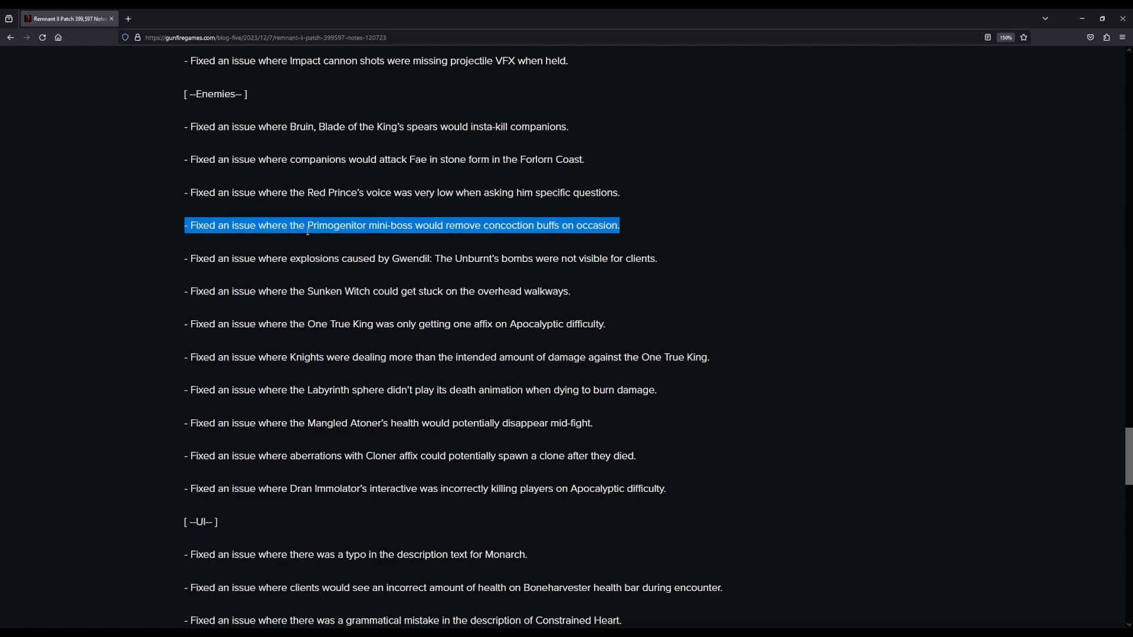
{"action": "mouse_move", "coordinate": [496, 238]}
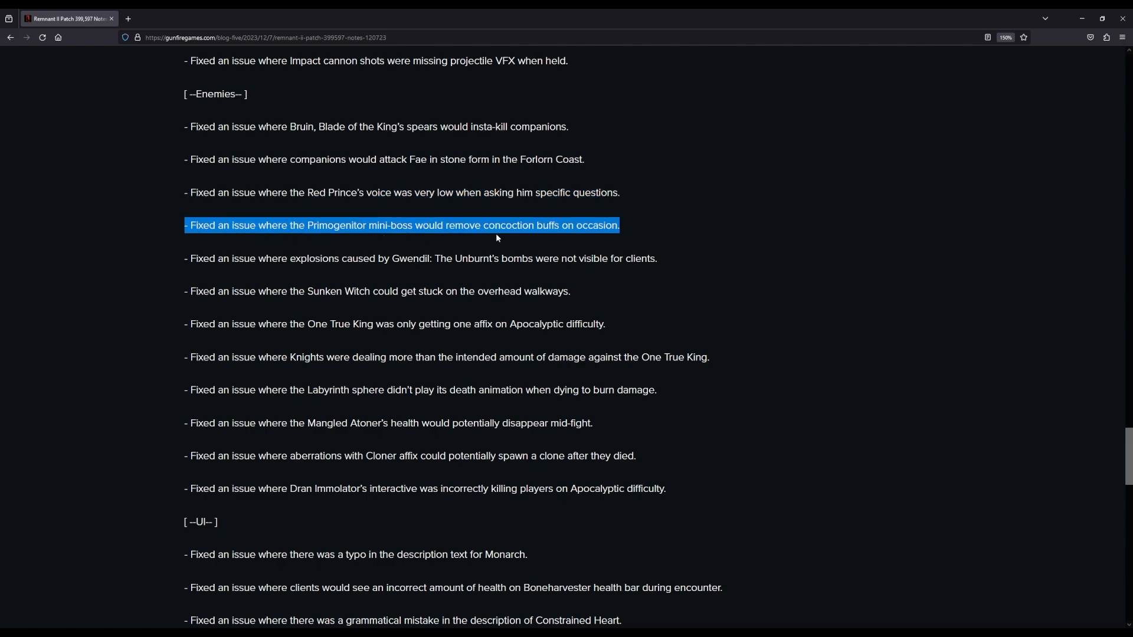
{"action": "mouse_move", "coordinate": [697, 261]}
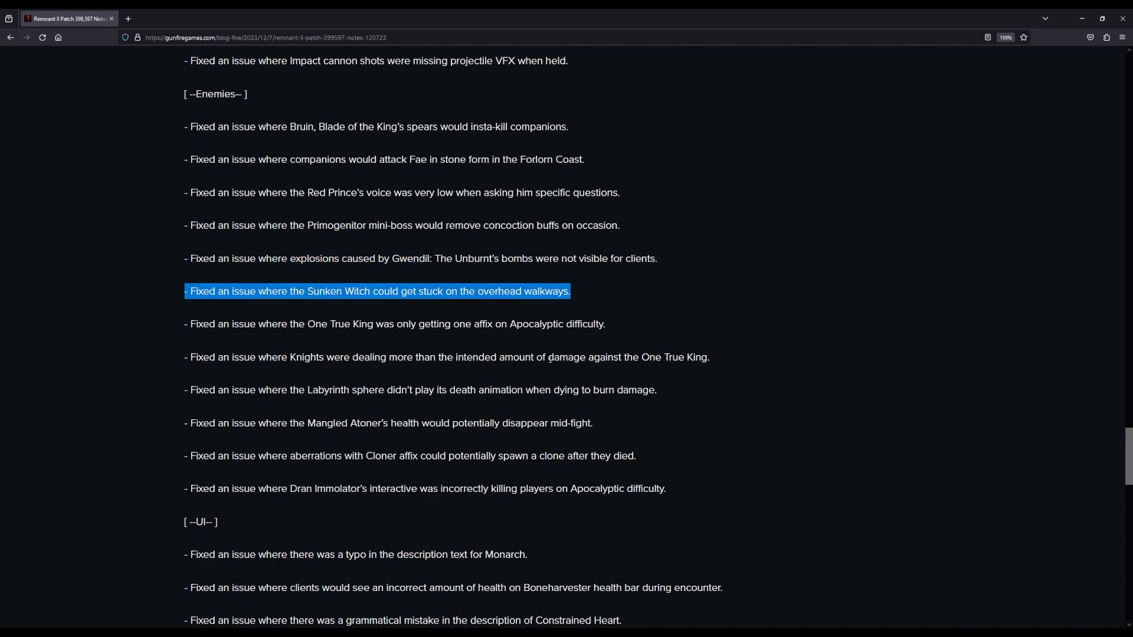
{"action": "scroll", "scroll_direction": "down", "scroll_amount": 3}
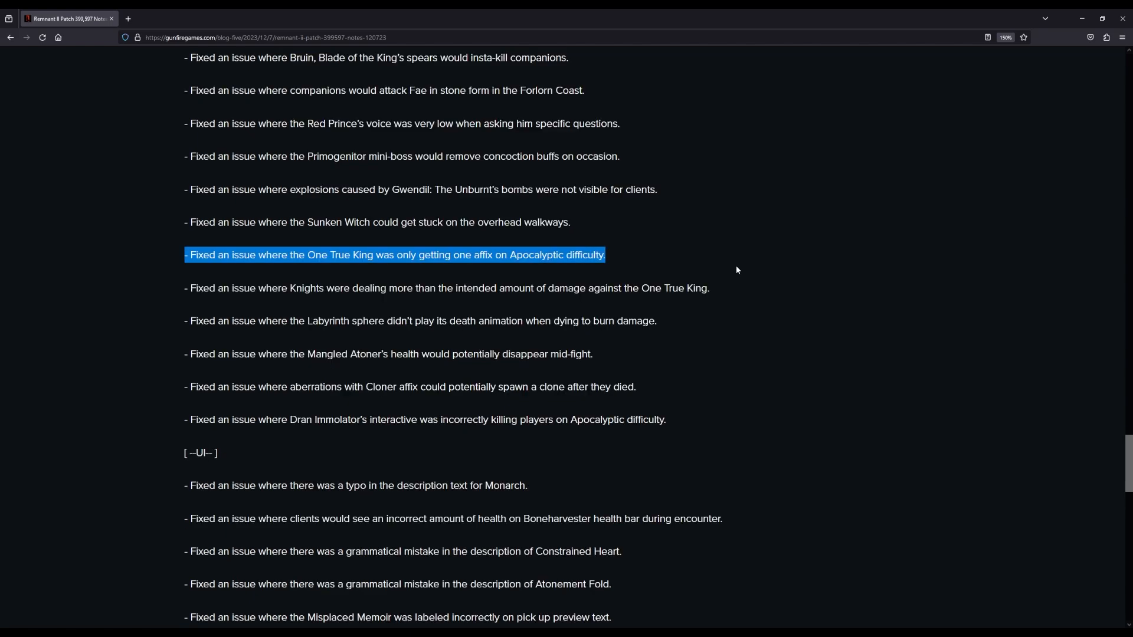
{"action": "mouse_move", "coordinate": [443, 262]}
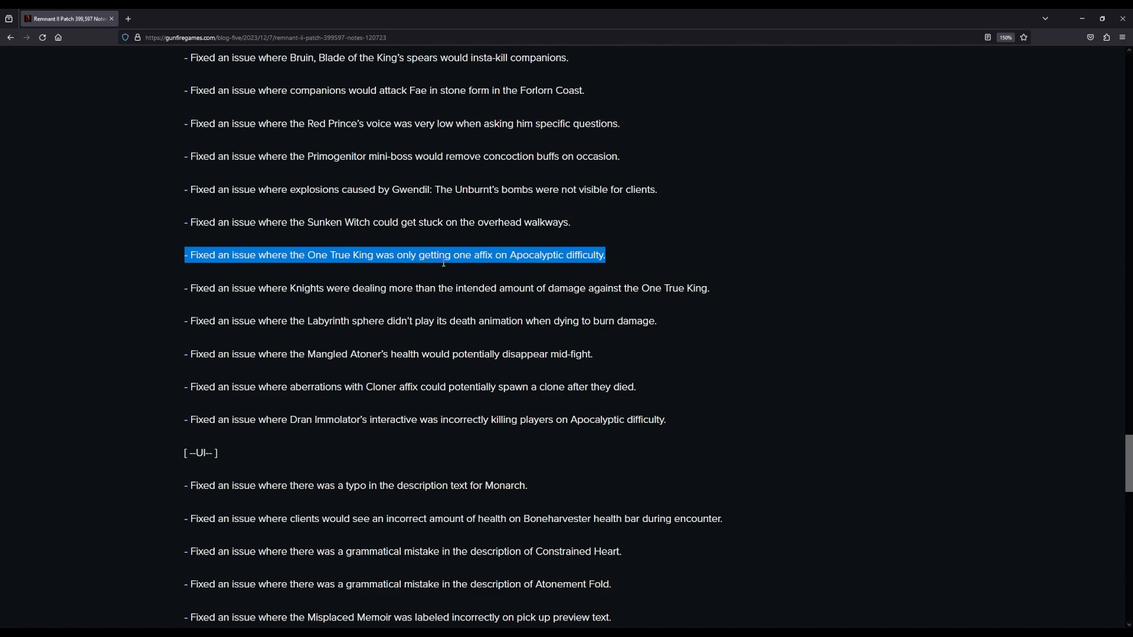
{"action": "mouse_move", "coordinate": [619, 265]}
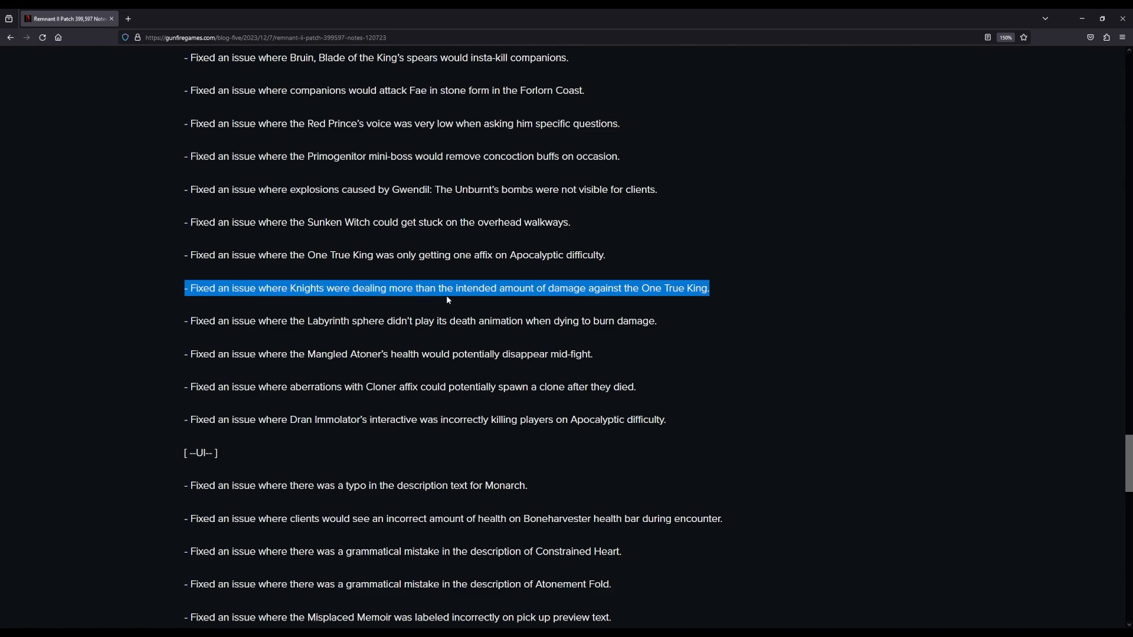
{"action": "mouse_move", "coordinate": [771, 302]}
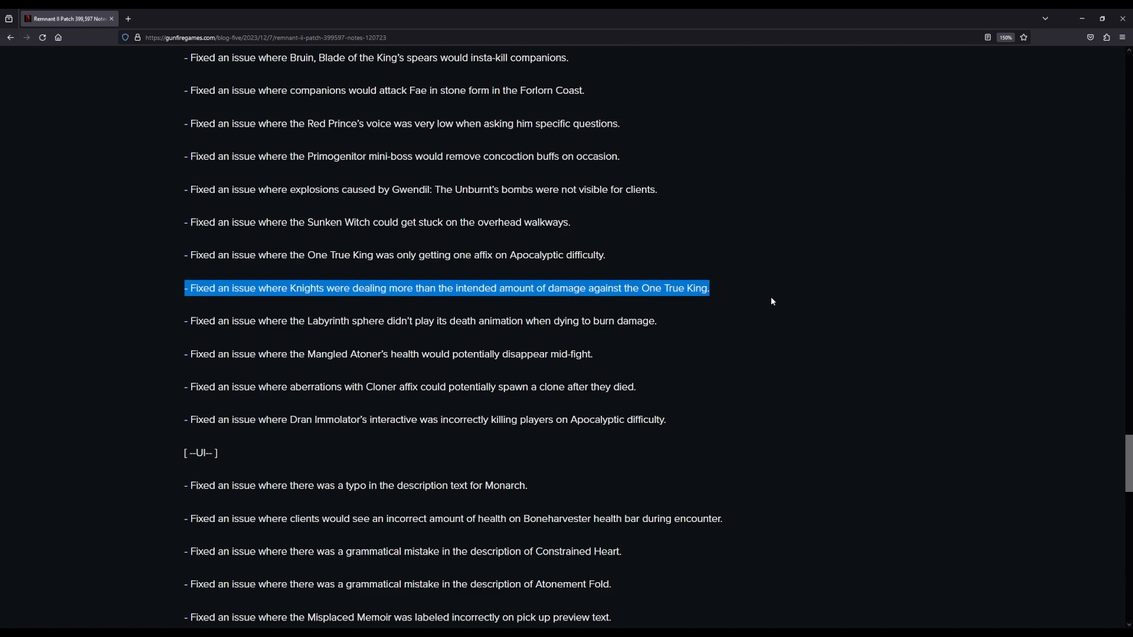
{"action": "scroll", "scroll_direction": "down", "scroll_amount": 3}
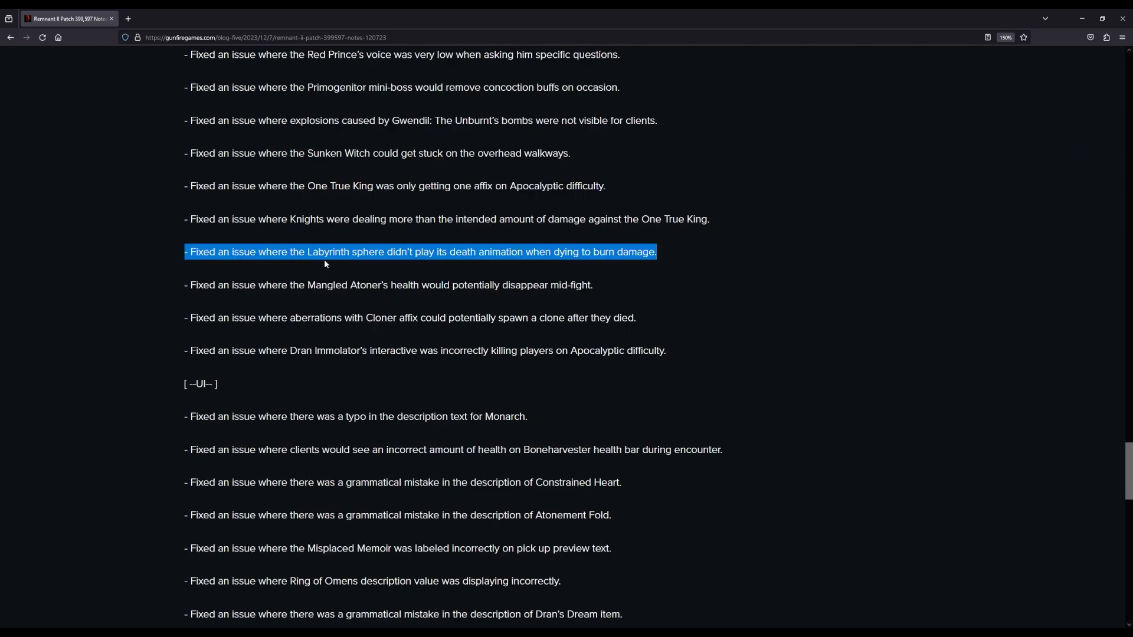
{"action": "mouse_move", "coordinate": [448, 261]}
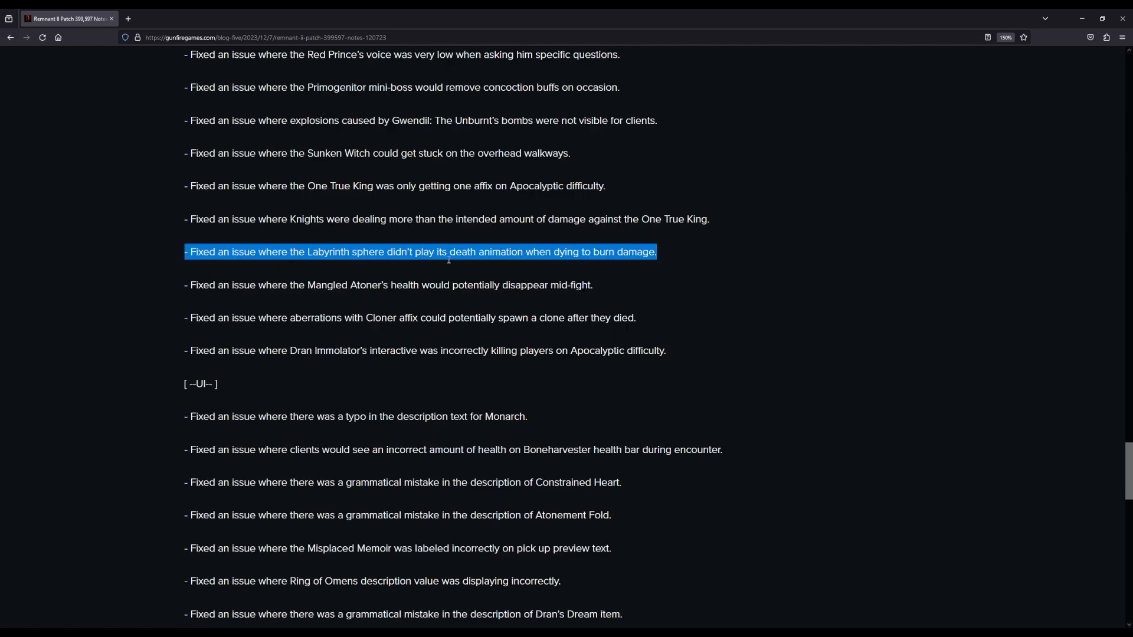
{"action": "mouse_move", "coordinate": [673, 266]}
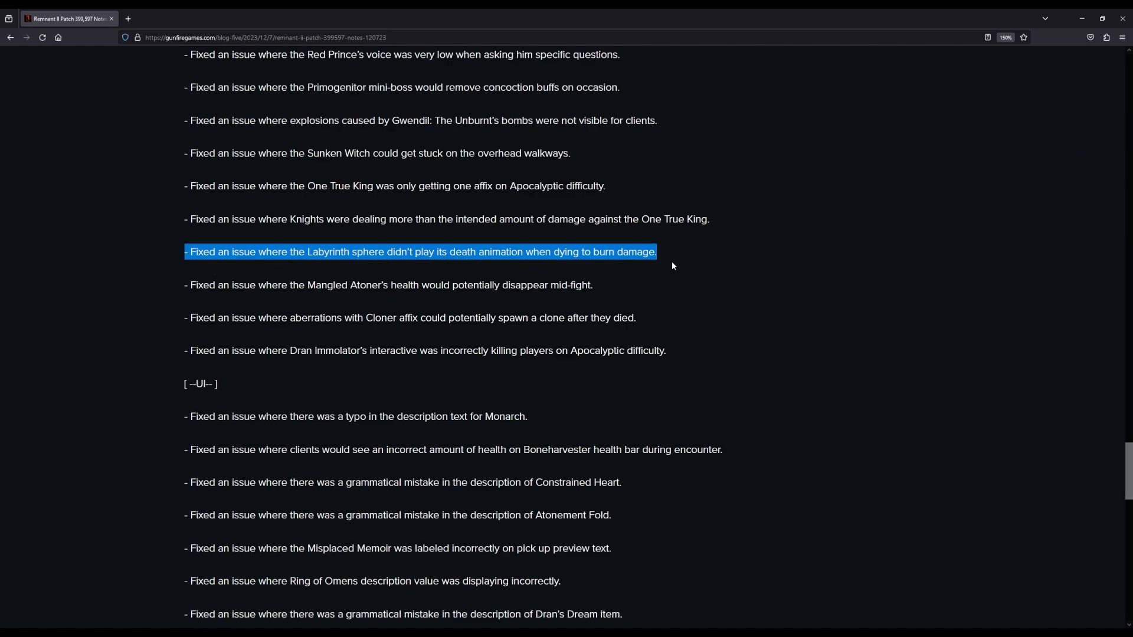
{"action": "mouse_move", "coordinate": [614, 279]}
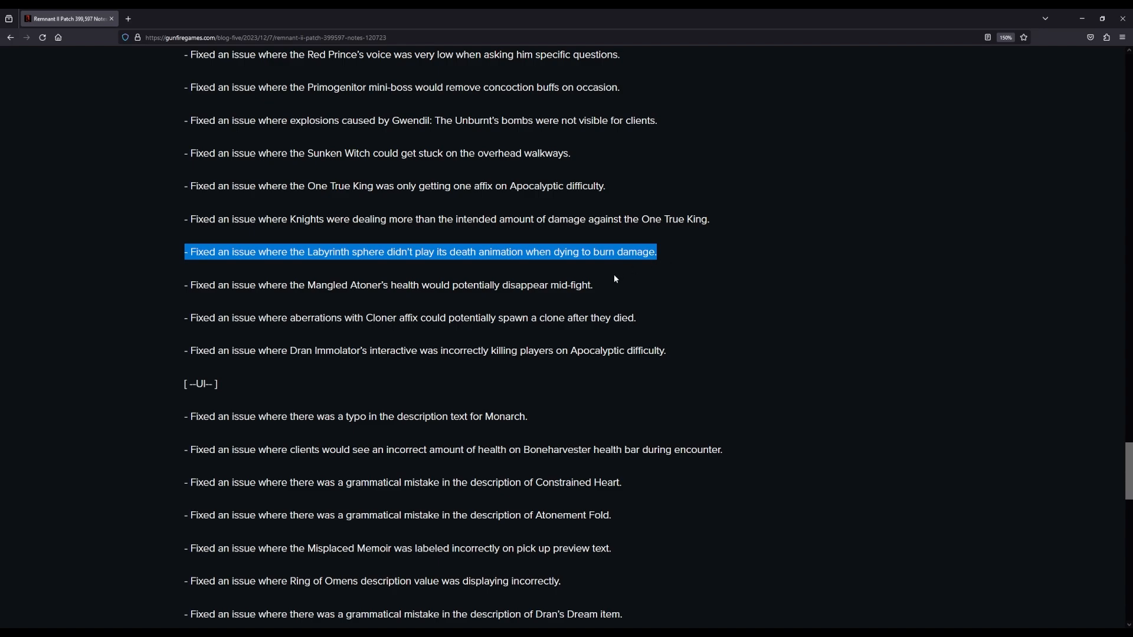
{"action": "scroll", "scroll_direction": "down", "scroll_amount": 3}
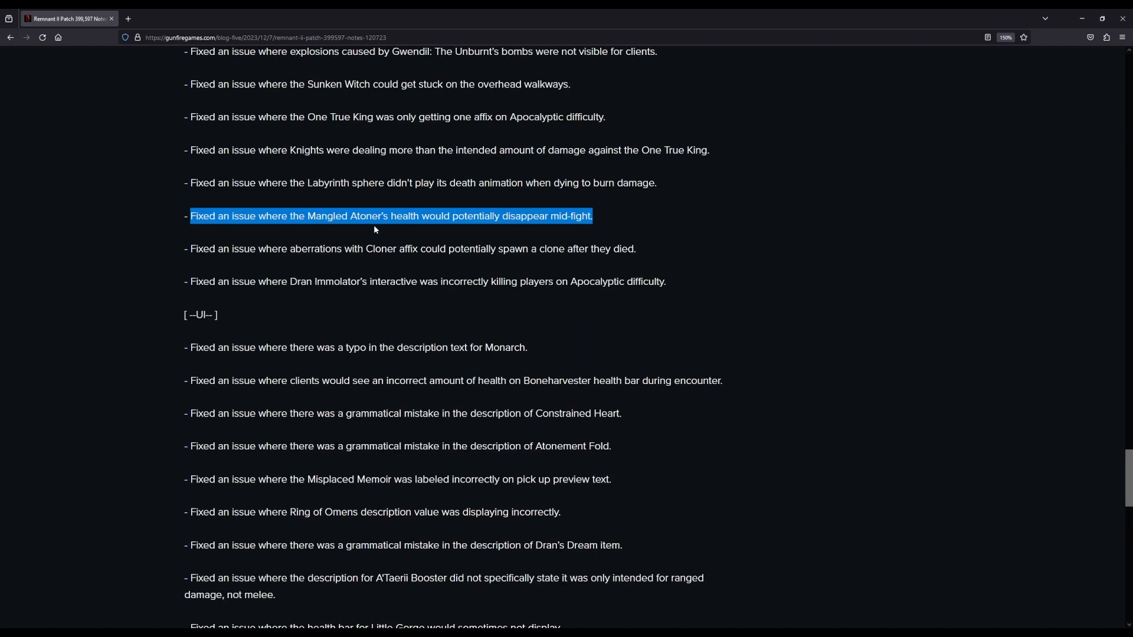
{"action": "mouse_move", "coordinate": [527, 223]}
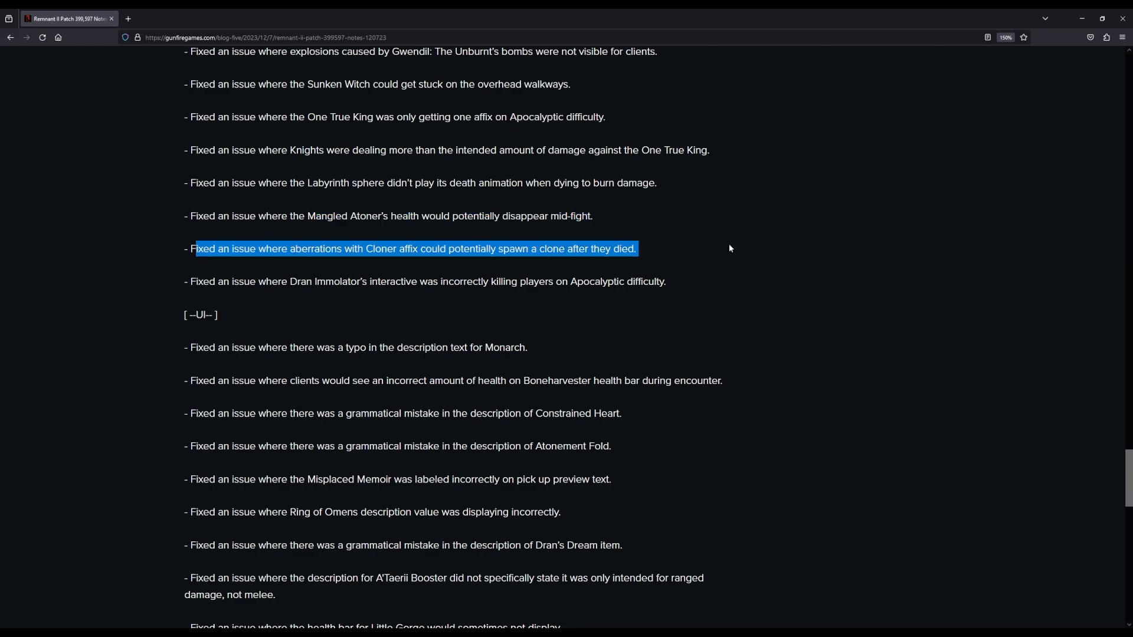
{"action": "mouse_move", "coordinate": [689, 248]}
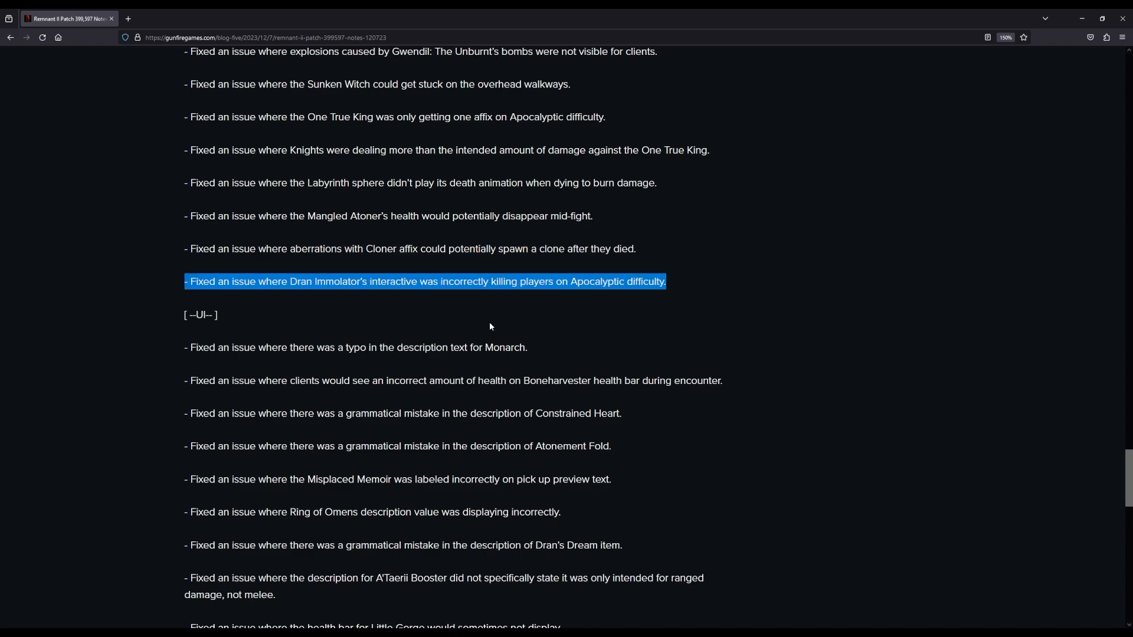
{"action": "scroll", "scroll_direction": "down", "scroll_amount": 3}
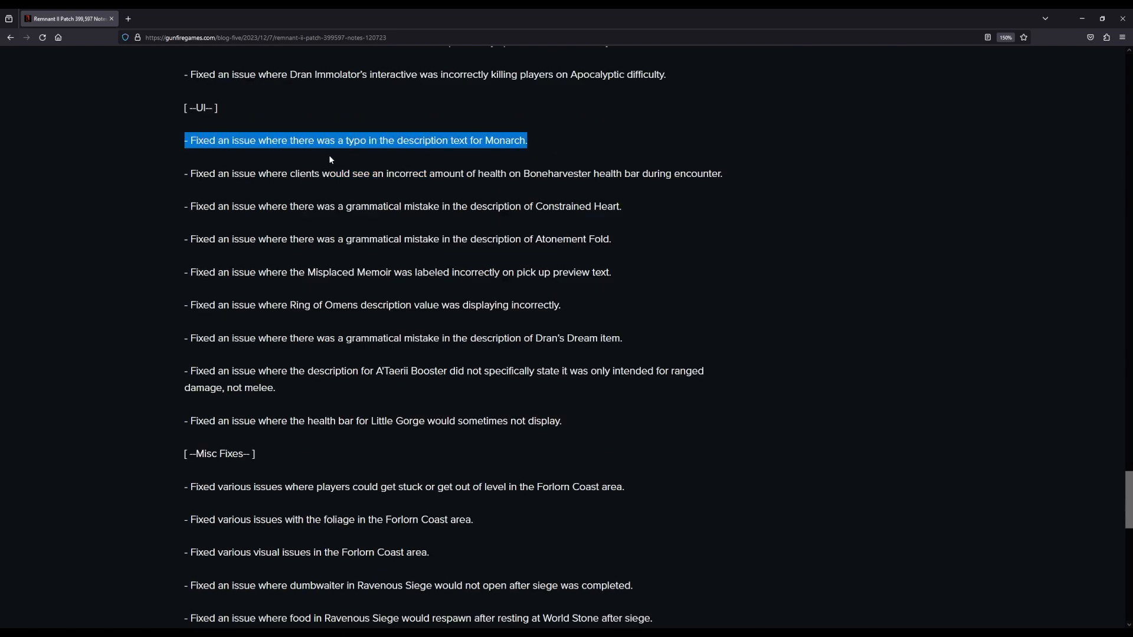
{"action": "mouse_move", "coordinate": [467, 157]}
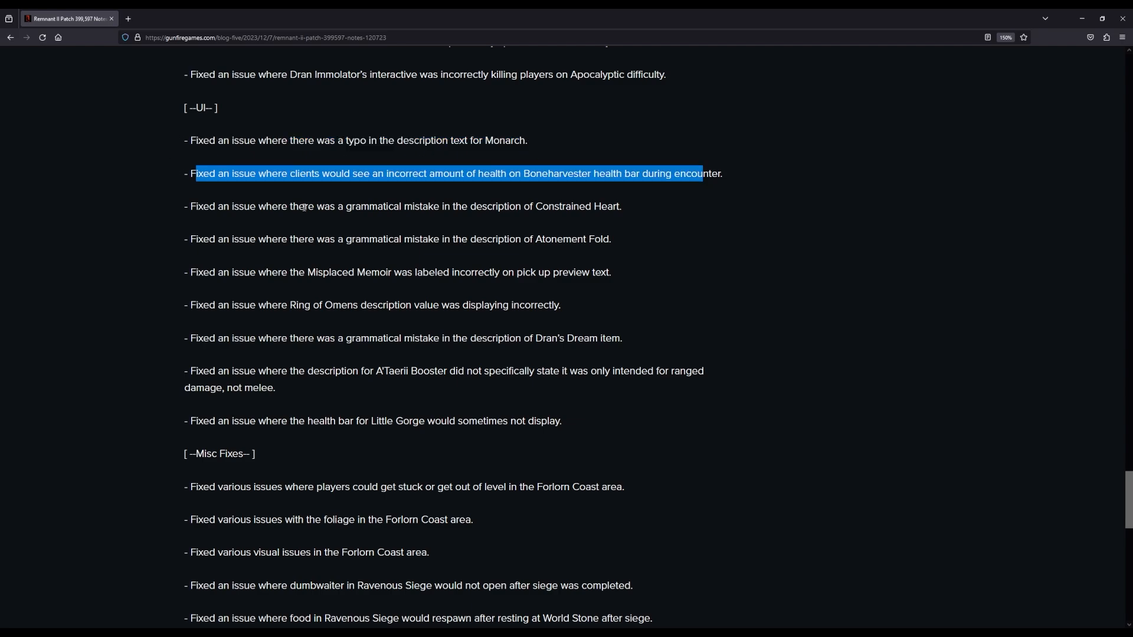
{"action": "mouse_move", "coordinate": [457, 191]}
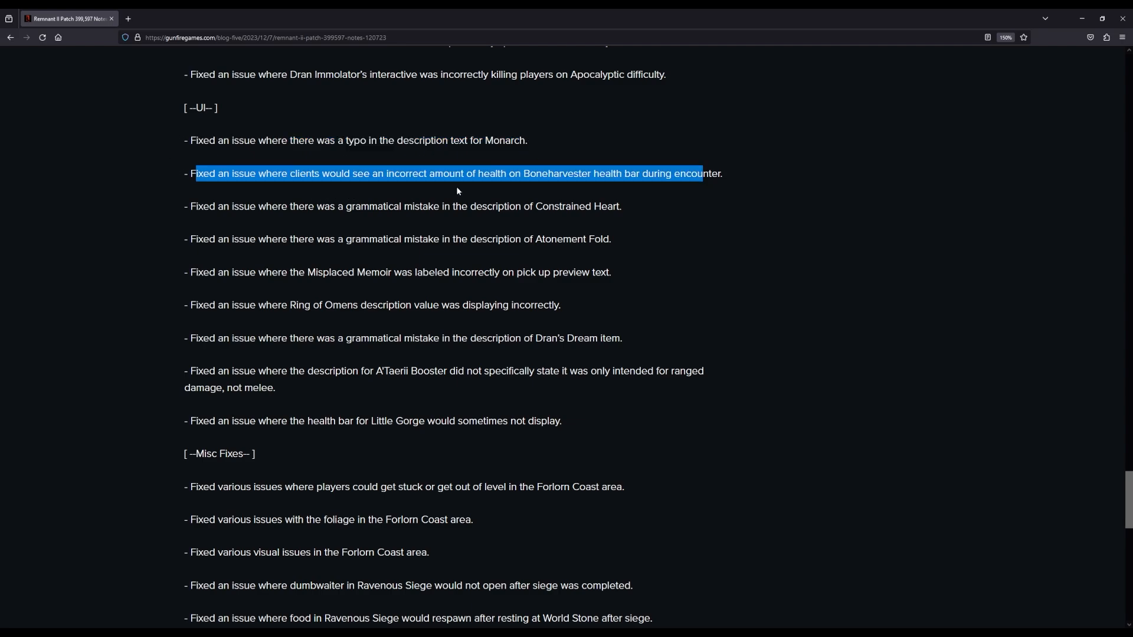
{"action": "mouse_move", "coordinate": [614, 199]}
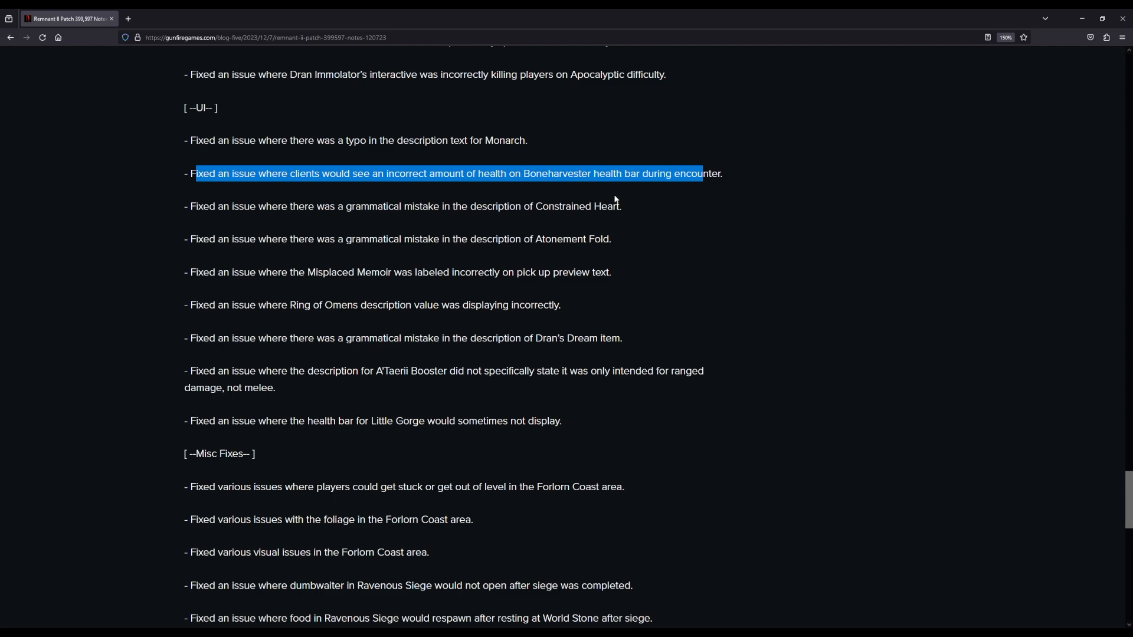
{"action": "mouse_move", "coordinate": [694, 212]}
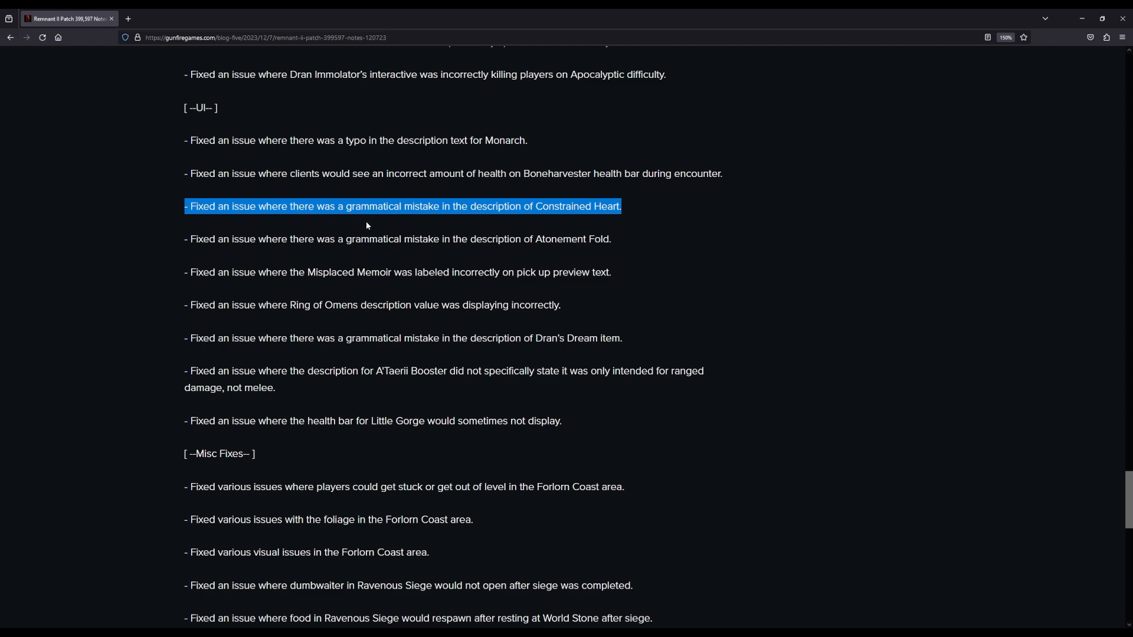
{"action": "mouse_move", "coordinate": [495, 225]}
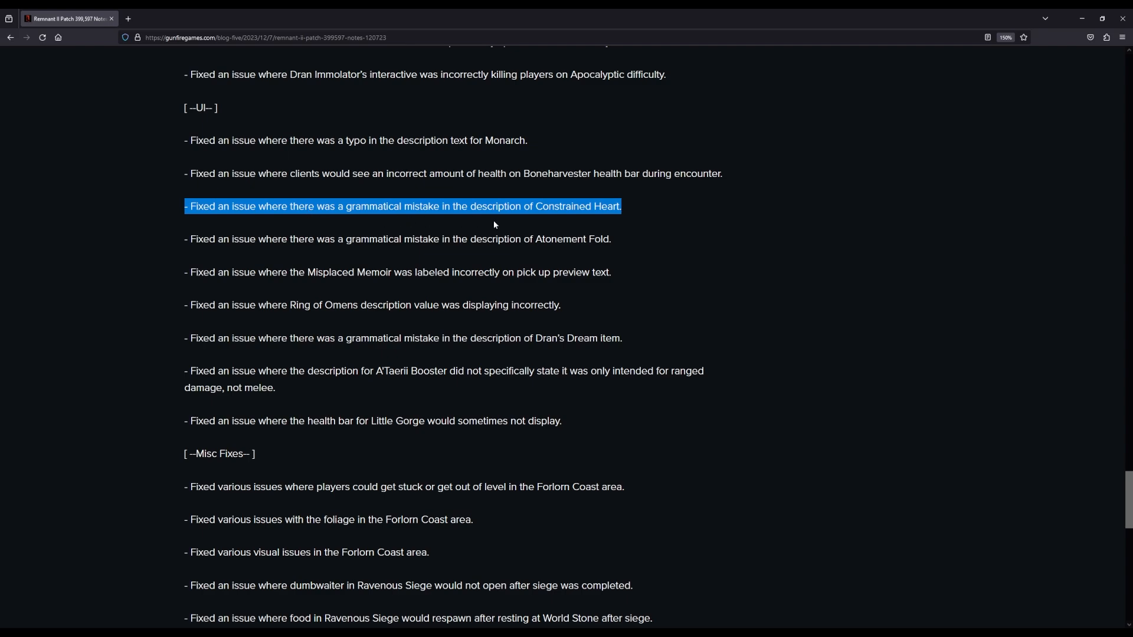
{"action": "mouse_move", "coordinate": [557, 219]}
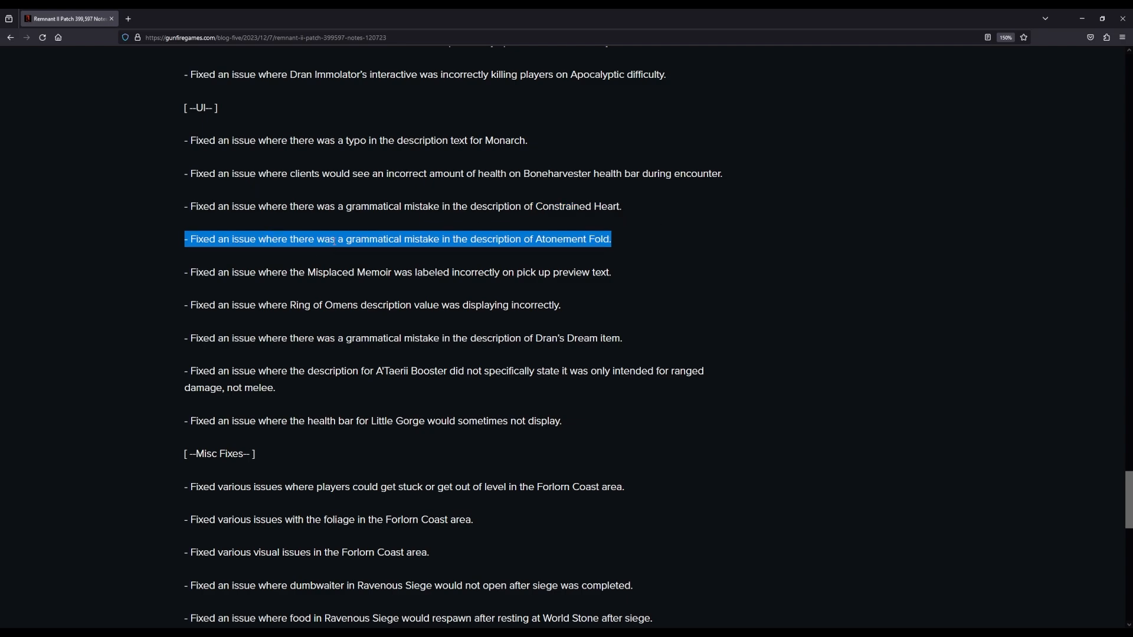
{"action": "mouse_move", "coordinate": [630, 260]}
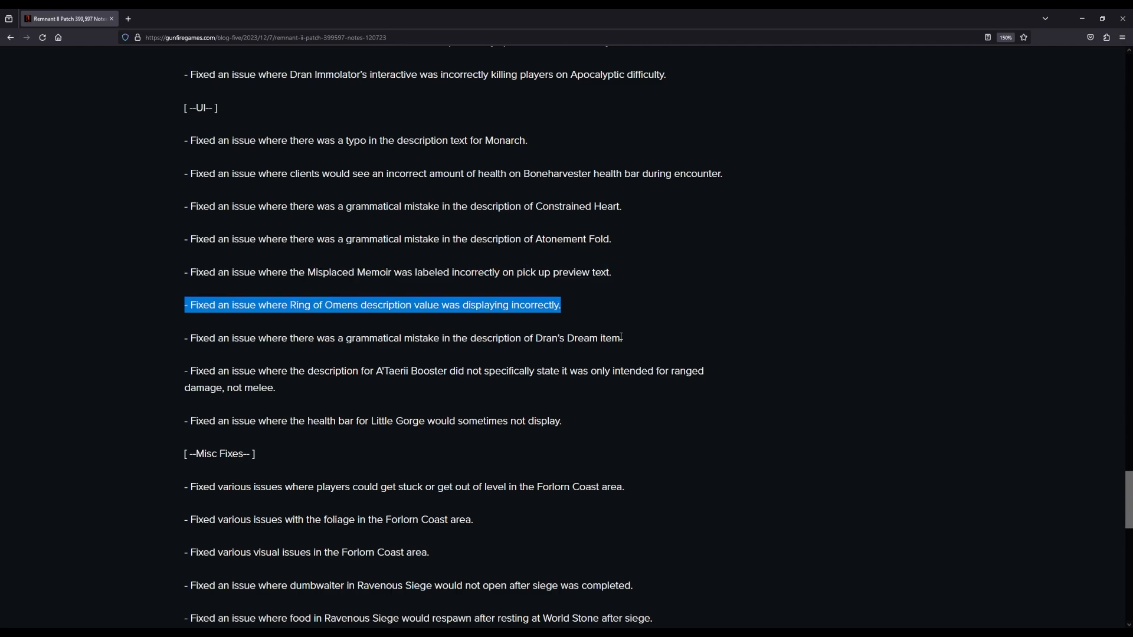
Step: Scroll past the Dran's Dream, A'Taerii Booster and Little Gorge fixes to Misc Fixes
{"action": "scroll", "scroll_direction": "down", "scroll_amount": 3}
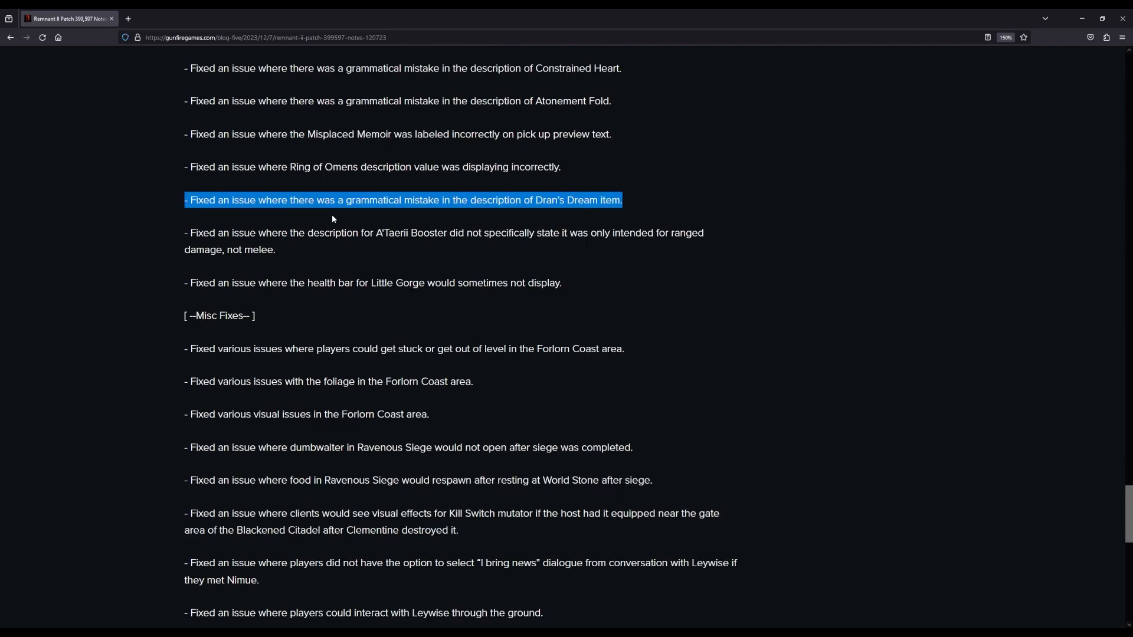
{"action": "mouse_move", "coordinate": [530, 212]}
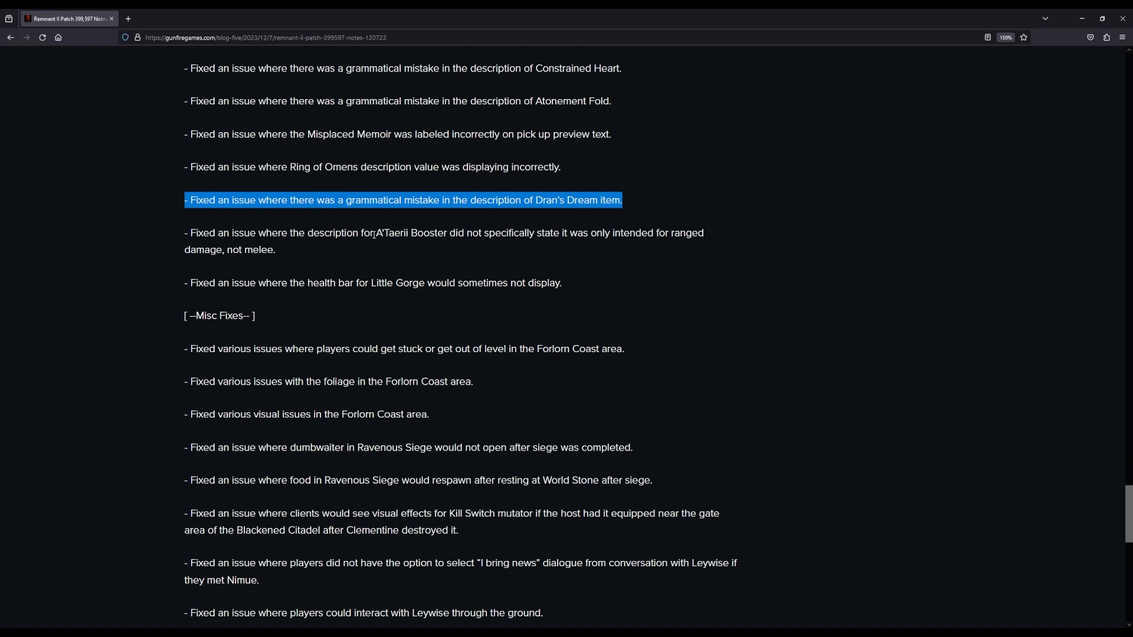
{"action": "scroll", "scroll_direction": "down", "scroll_amount": 3}
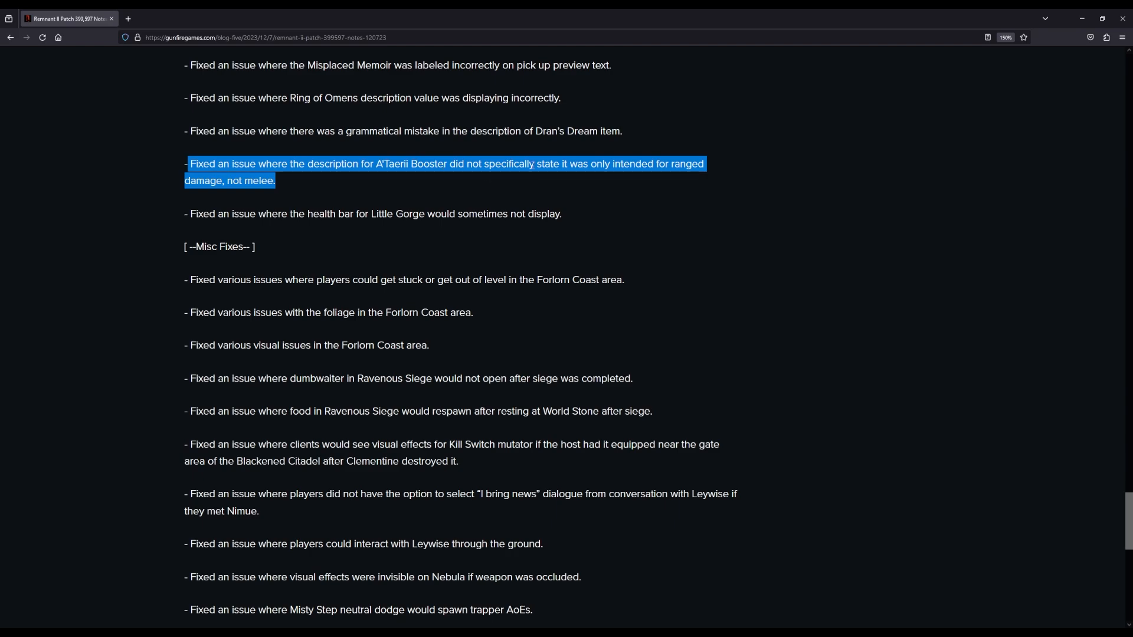
{"action": "mouse_move", "coordinate": [620, 177]}
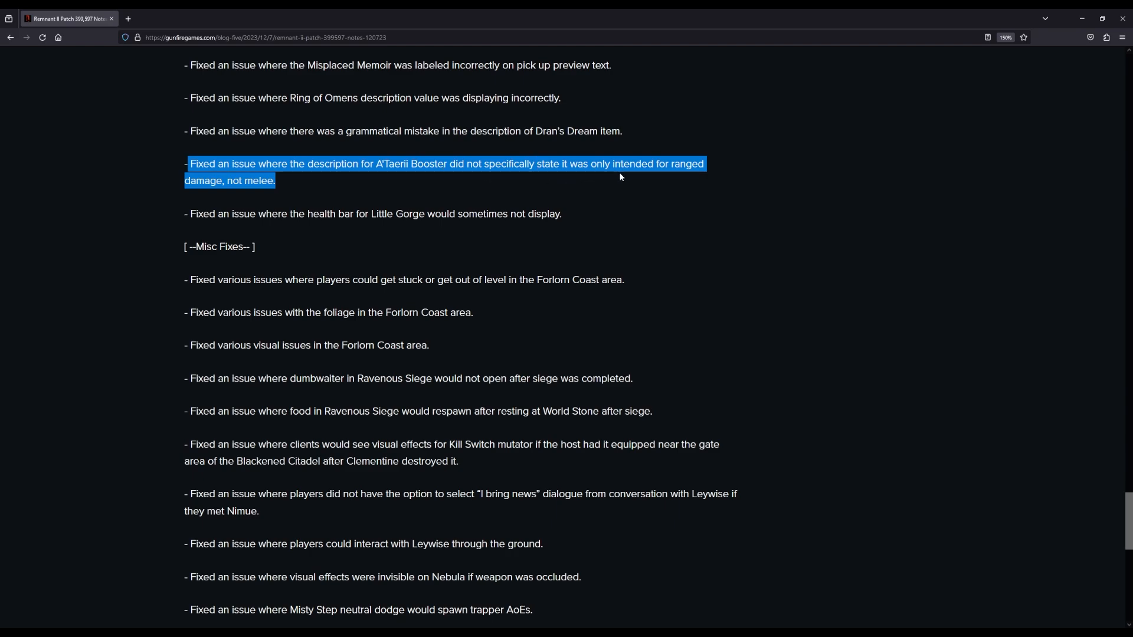
{"action": "mouse_move", "coordinate": [453, 214]}
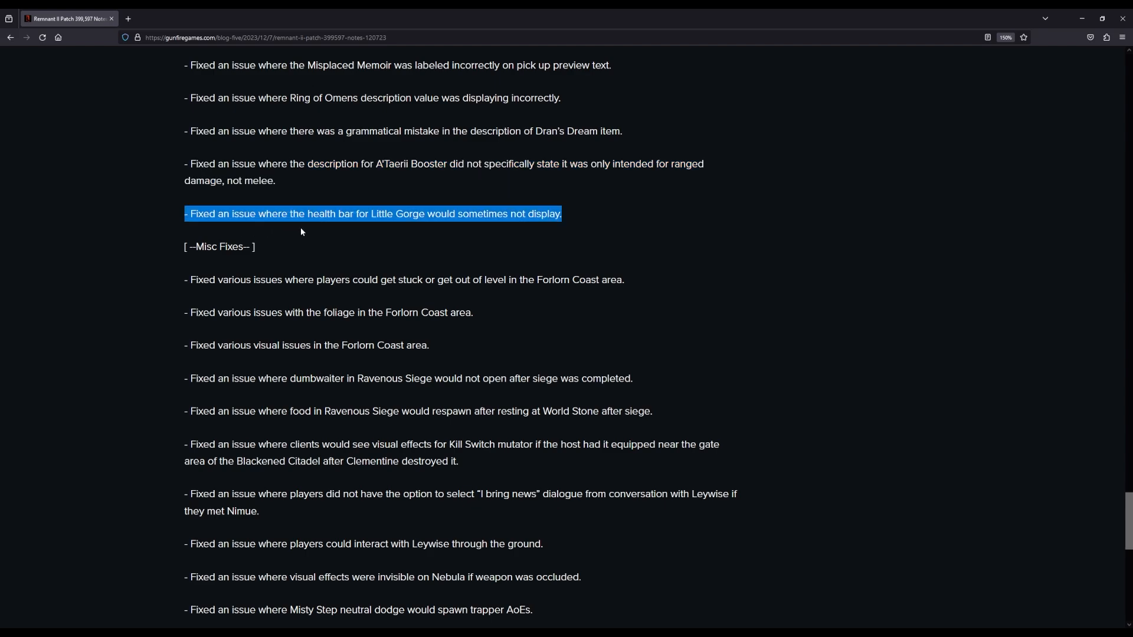
{"action": "mouse_move", "coordinate": [442, 229]}
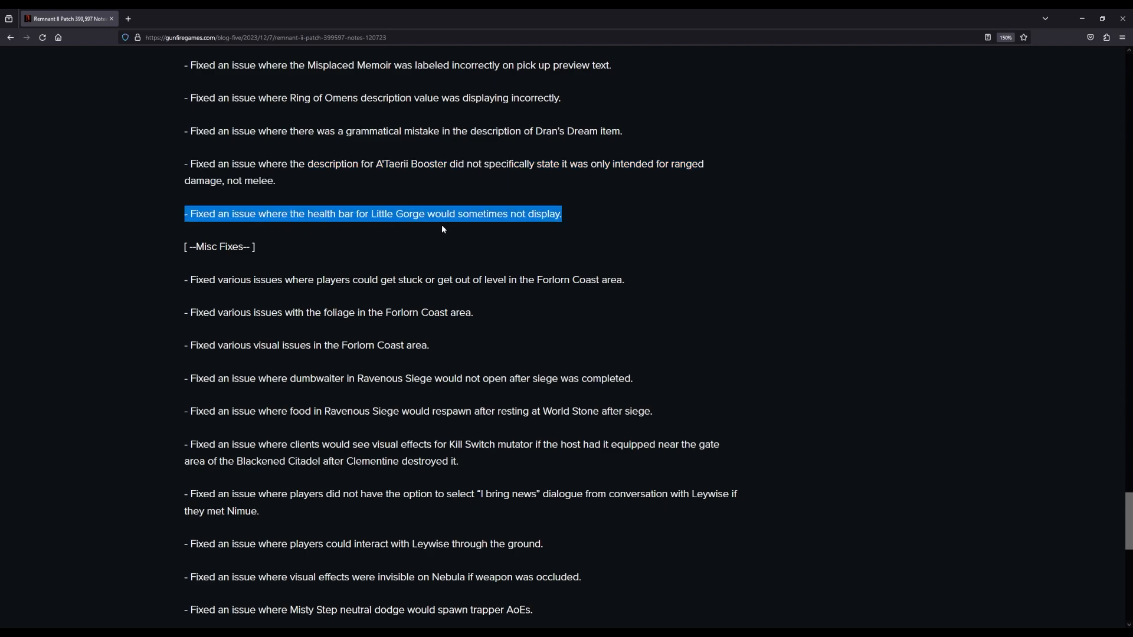
{"action": "mouse_move", "coordinate": [538, 231]}
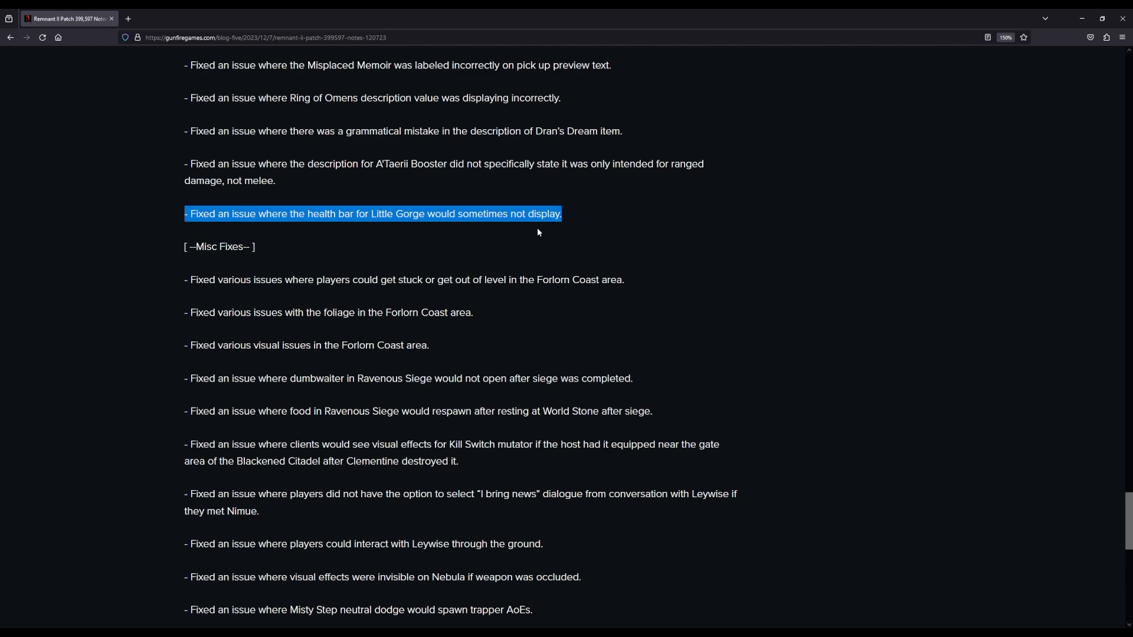
{"action": "scroll", "scroll_direction": "down", "scroll_amount": 3}
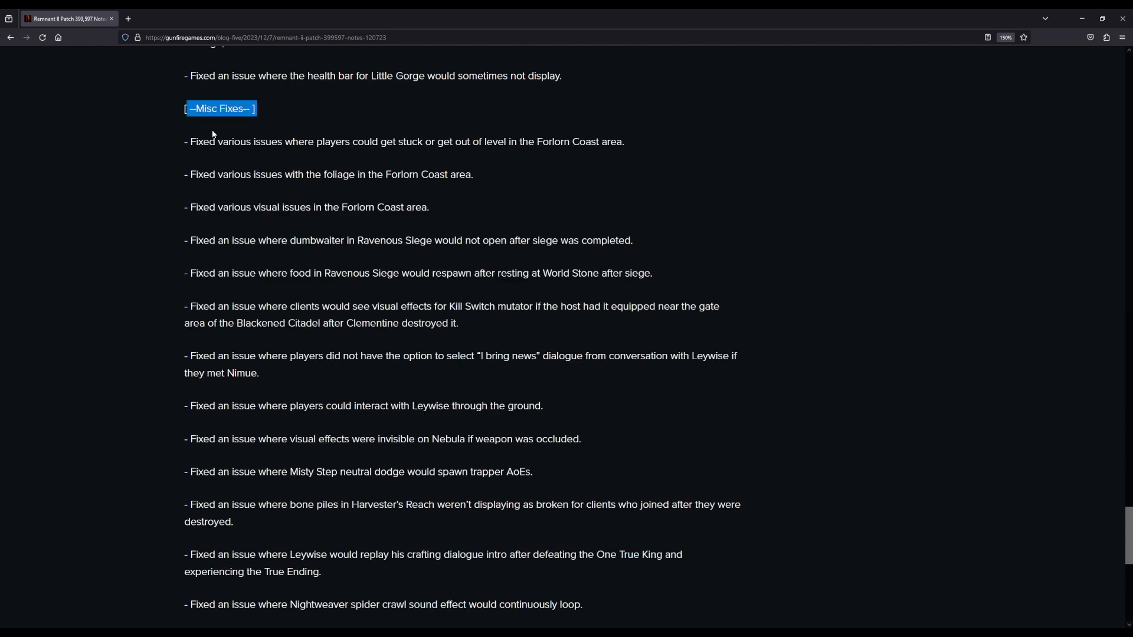
{"action": "mouse_move", "coordinate": [180, 155]}
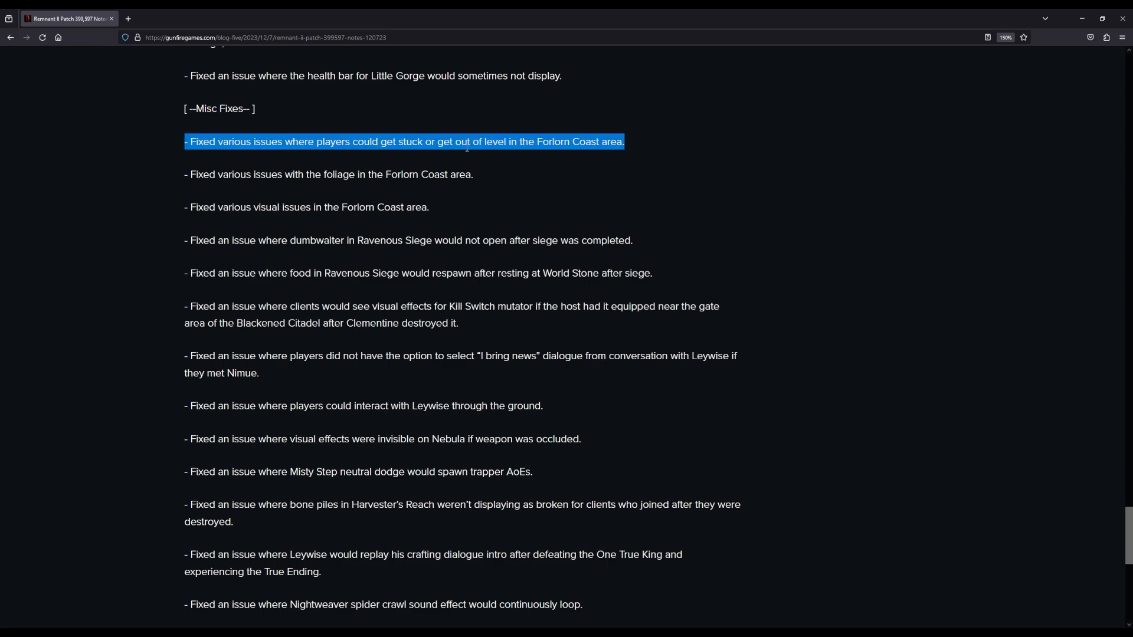
{"action": "mouse_move", "coordinate": [676, 152]}
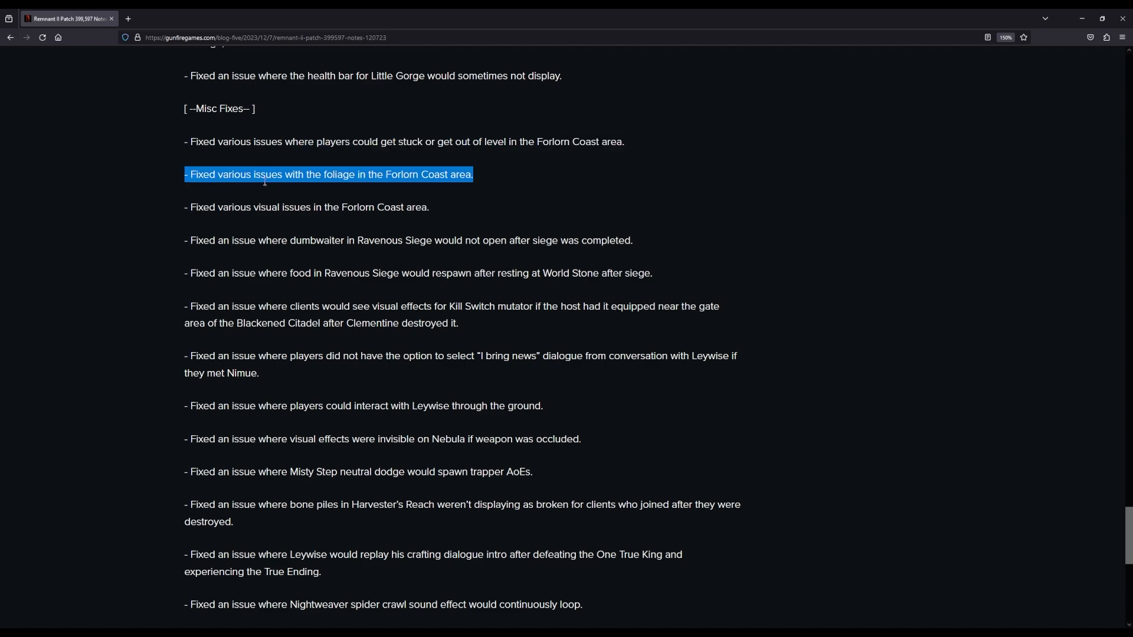
{"action": "mouse_move", "coordinate": [506, 191]}
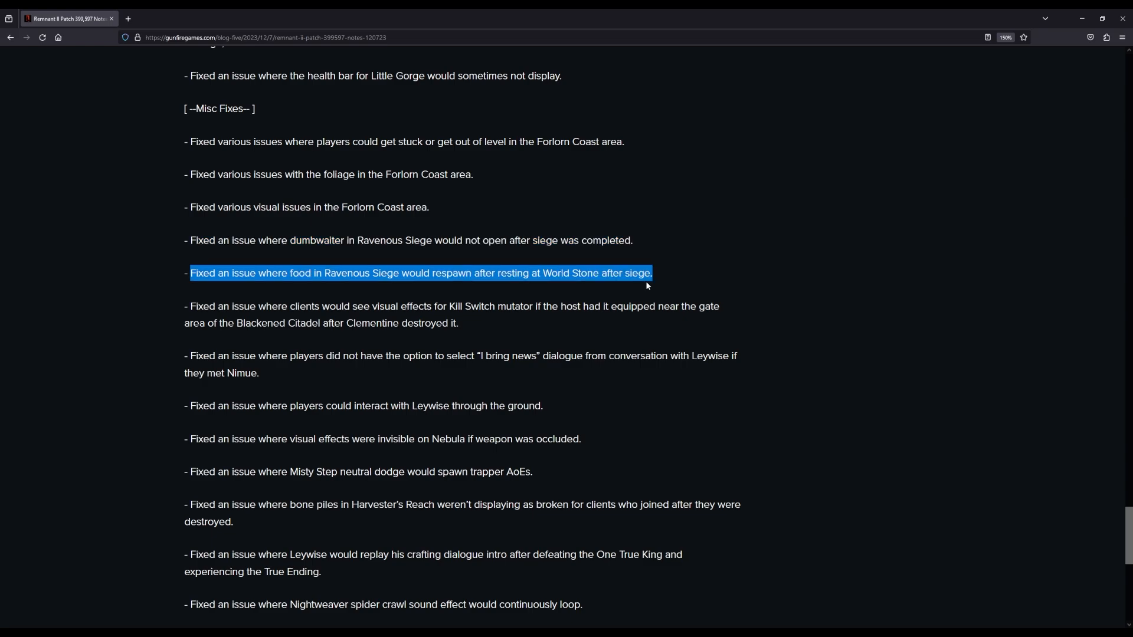
Step: Read past the Forlorn Coast, Ravenous Siege and Harvester's Reach fixes to Leywise's crafting dialogue fix
{"action": "scroll", "scroll_direction": "down", "scroll_amount": 3}
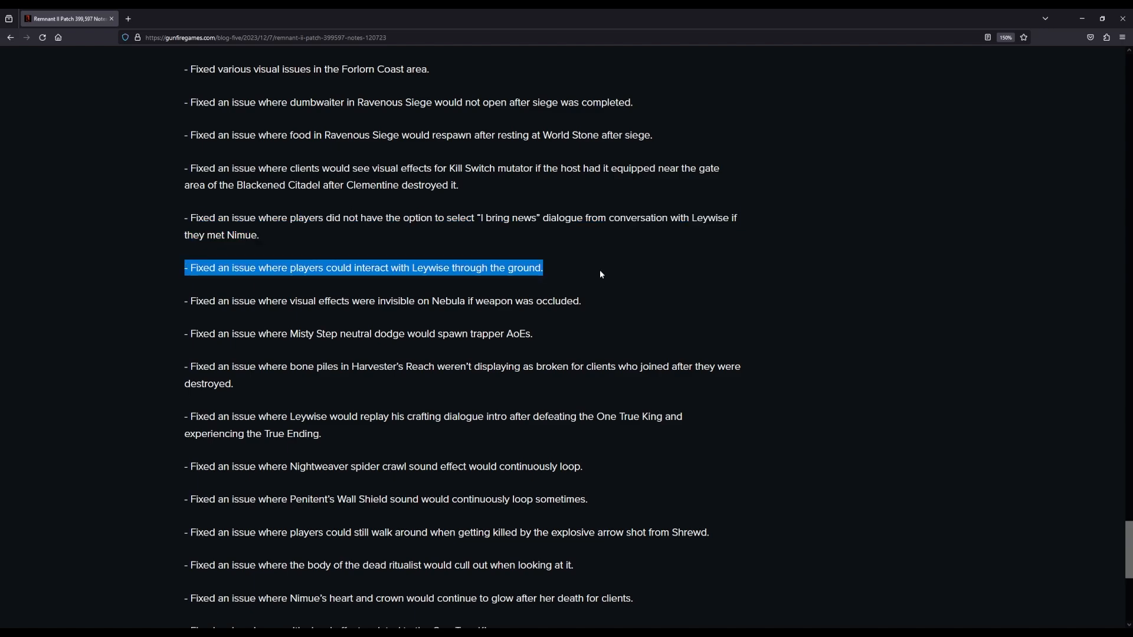
{"action": "scroll", "scroll_direction": "down", "scroll_amount": 3}
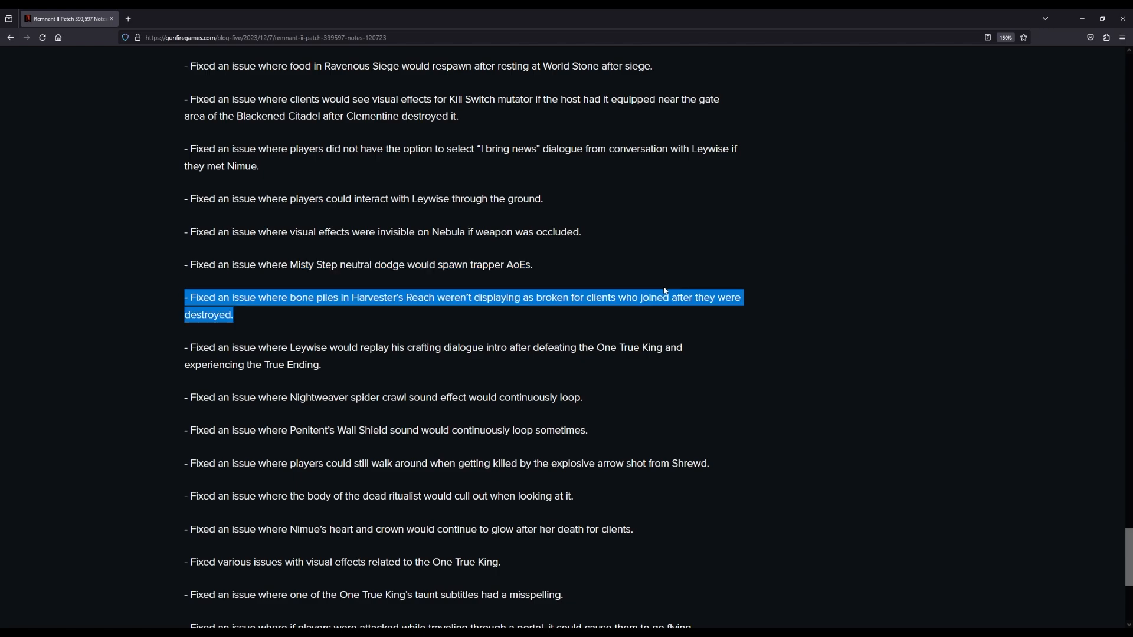
{"action": "scroll", "scroll_direction": "down", "scroll_amount": 3}
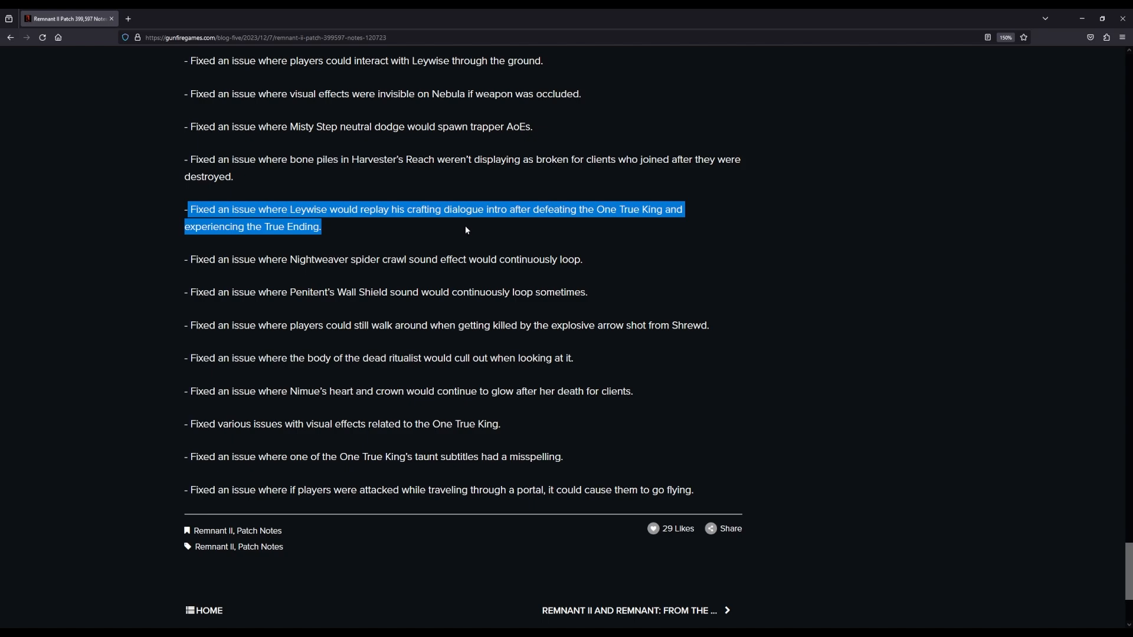
Step: Read down to the final portal-attack fix, then return to the page title
{"action": "scroll", "scroll_direction": "down", "scroll_amount": 3}
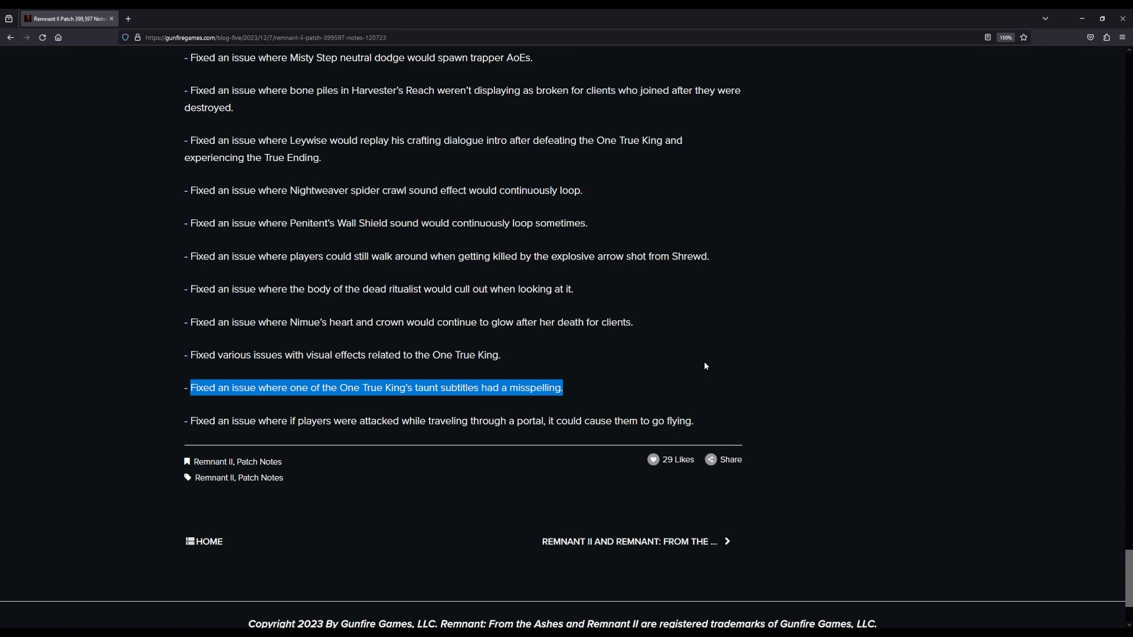
{"action": "scroll", "scroll_direction": "down", "scroll_amount": 3}
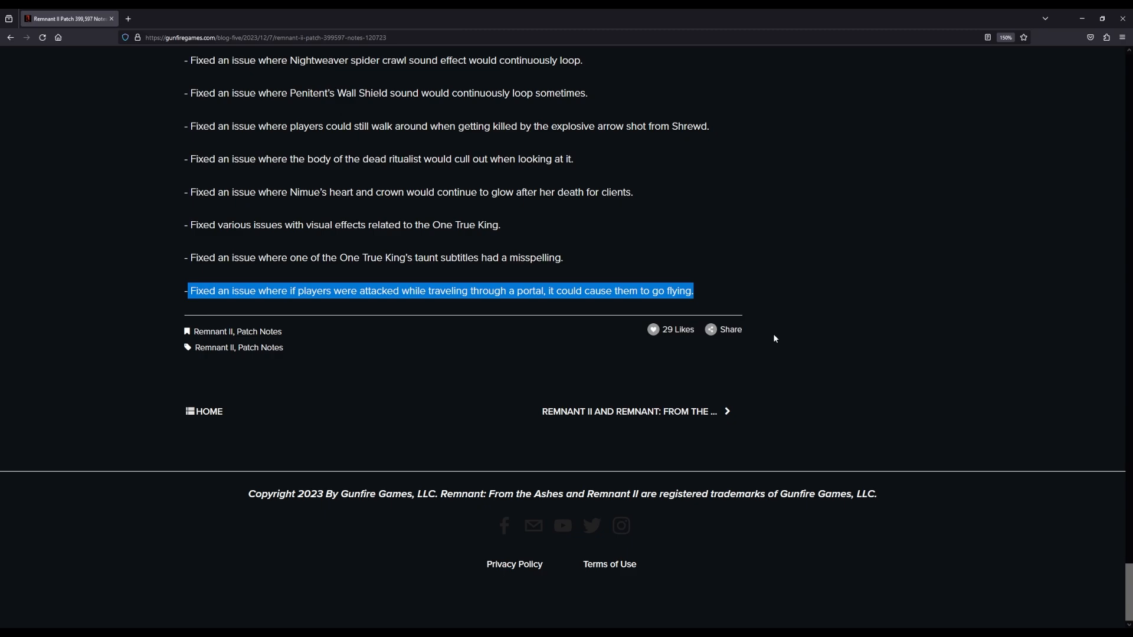
{"action": "scroll", "scroll_direction": "up", "scroll_amount": 3}
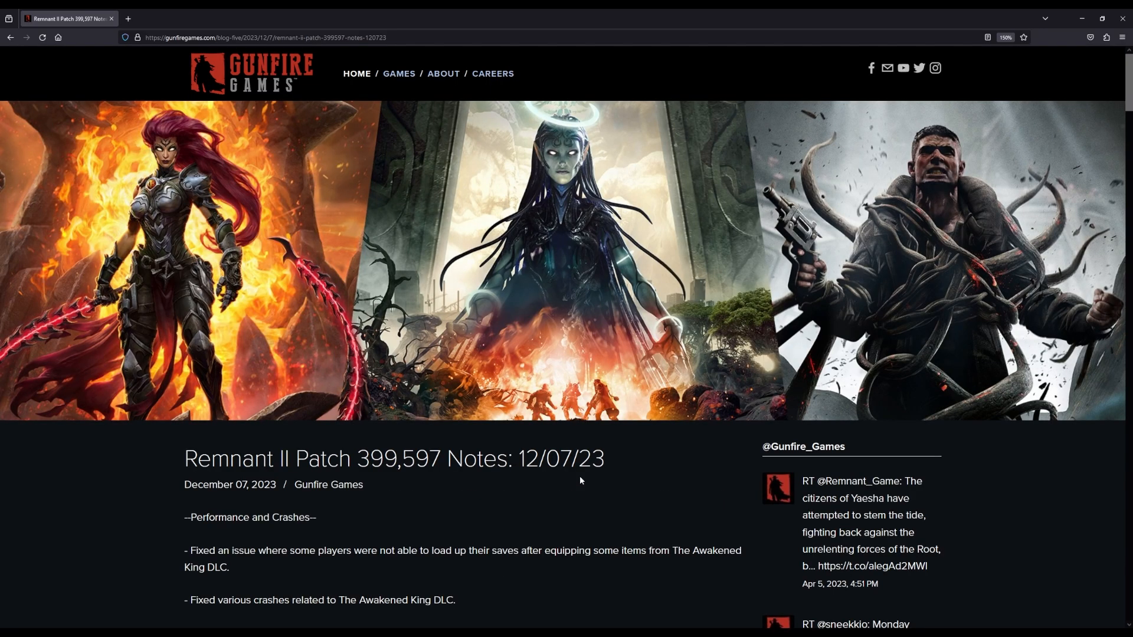